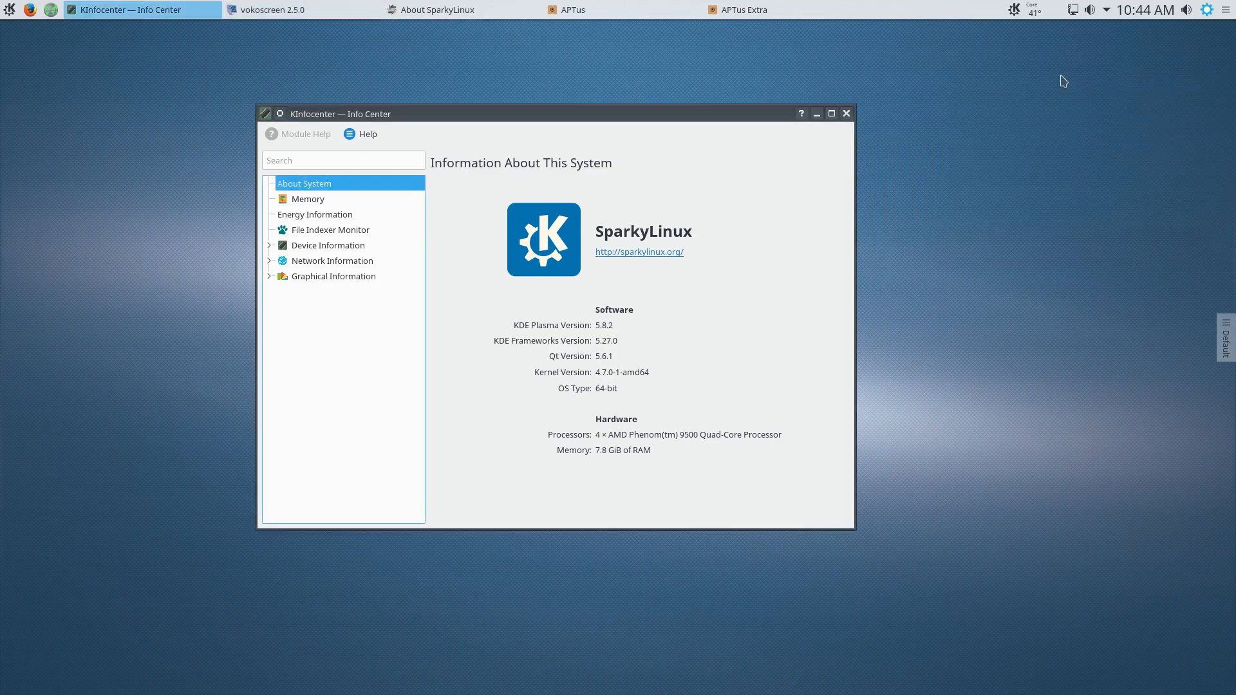
mouse_move(571, 94)
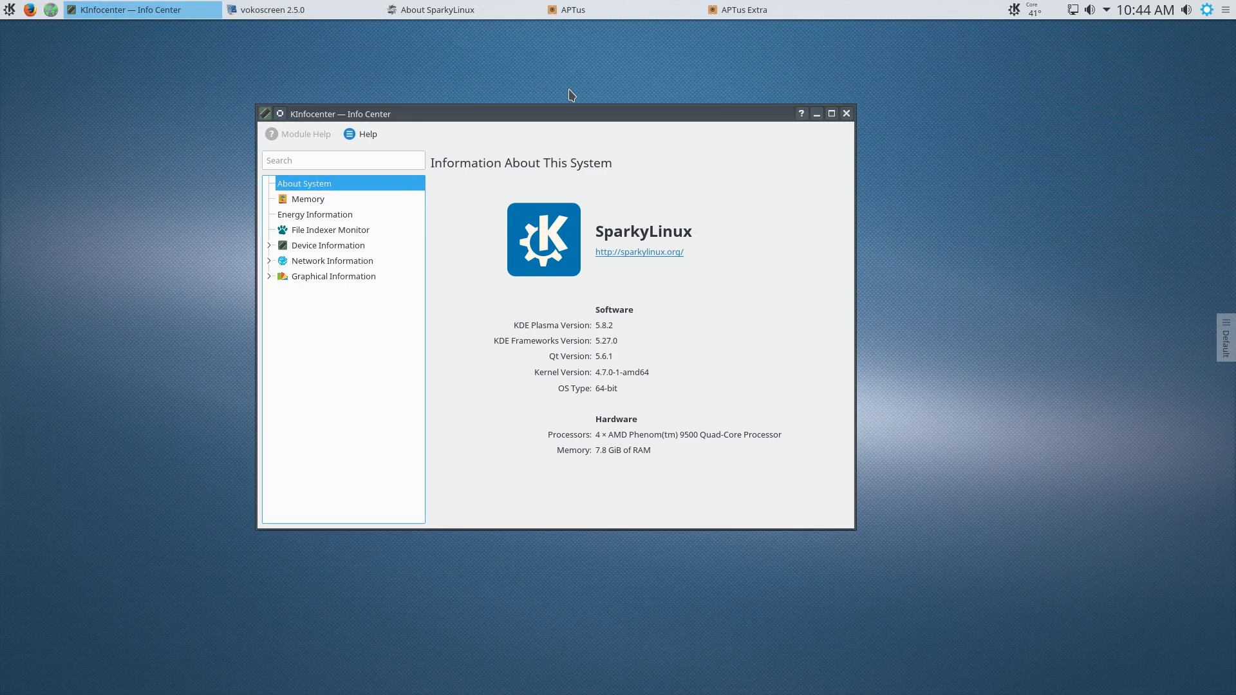
mouse_move(470, 86)
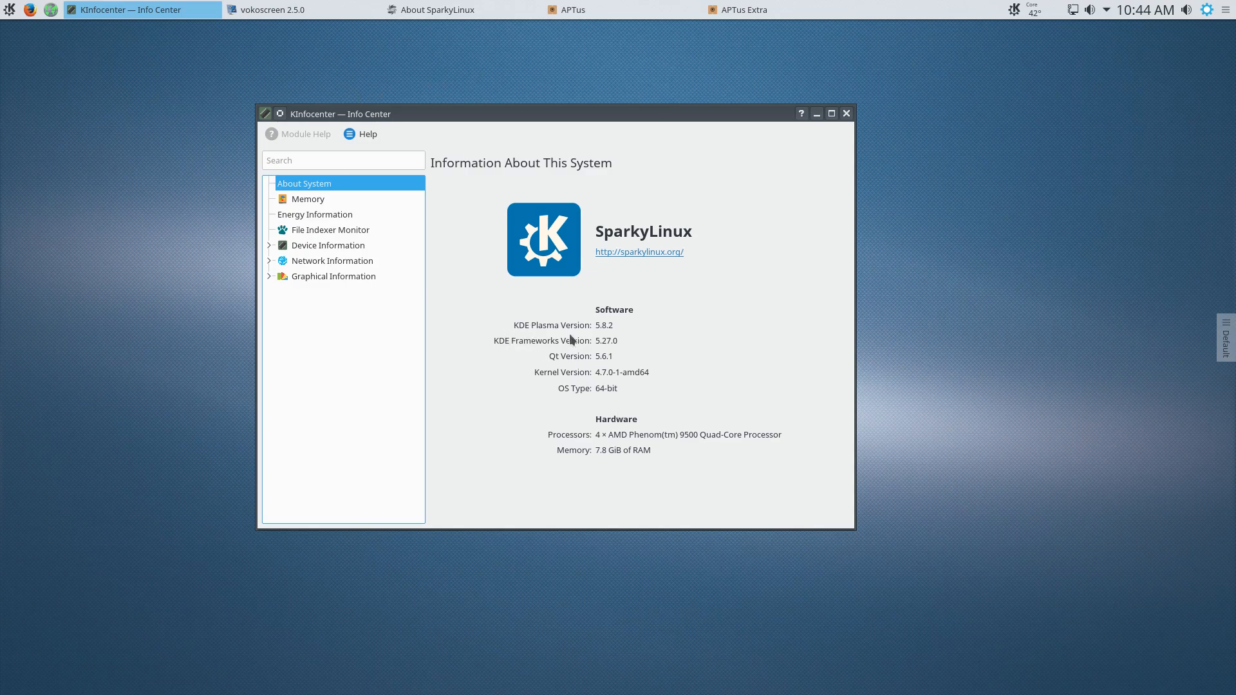
mouse_move(554, 389)
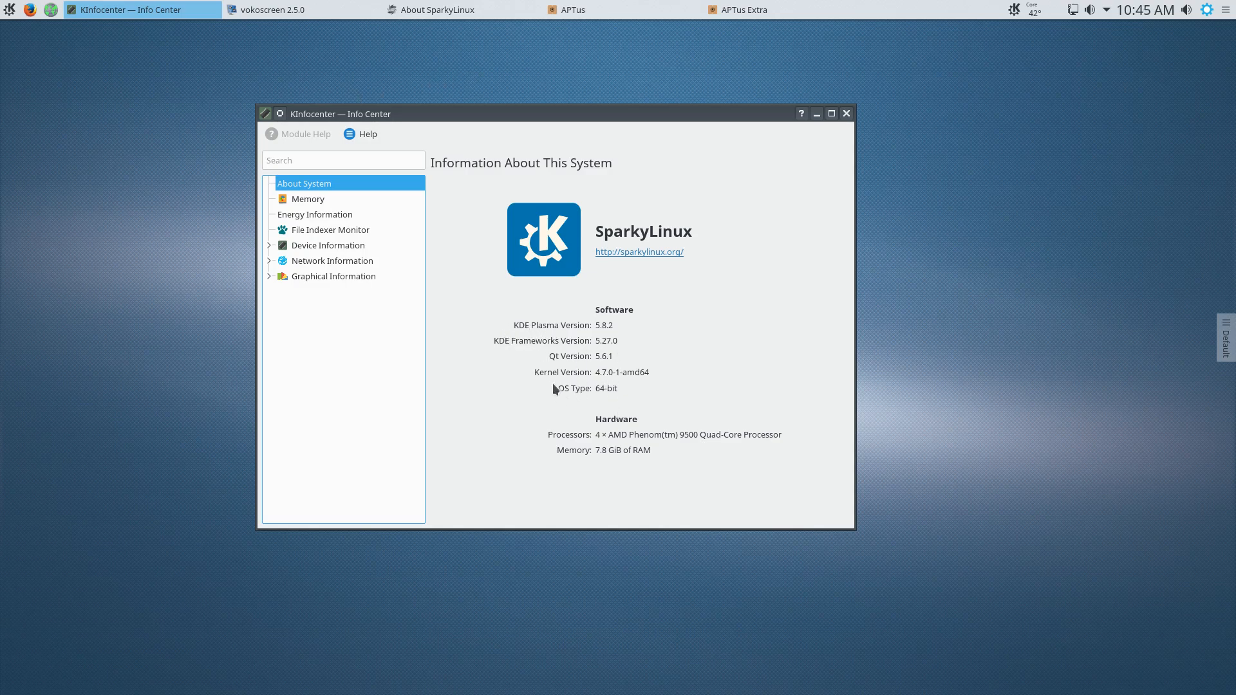
mouse_move(566, 384)
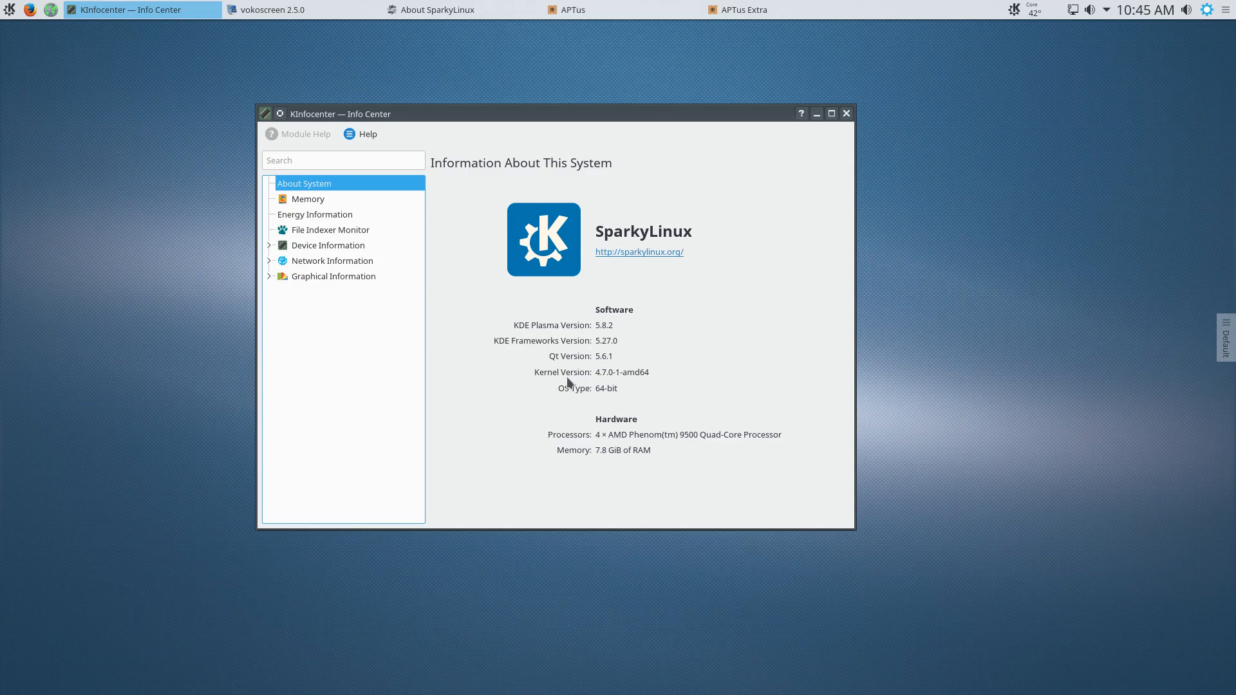
mouse_move(736, 460)
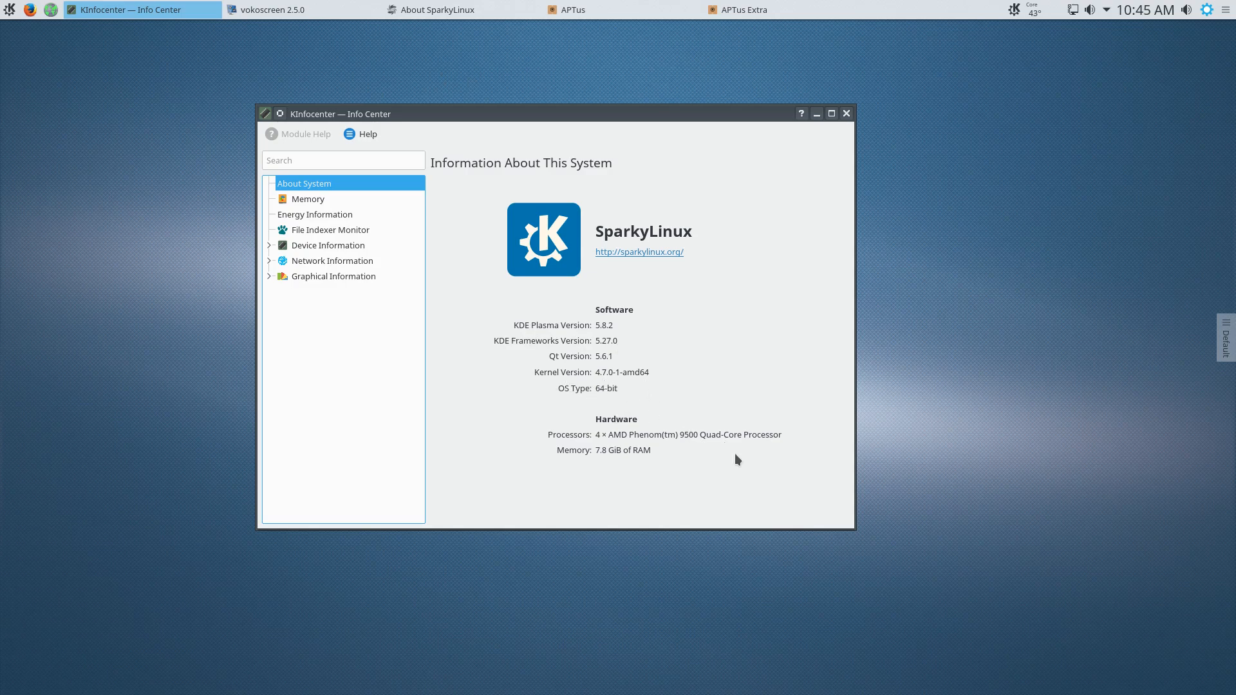
mouse_move(658, 471)
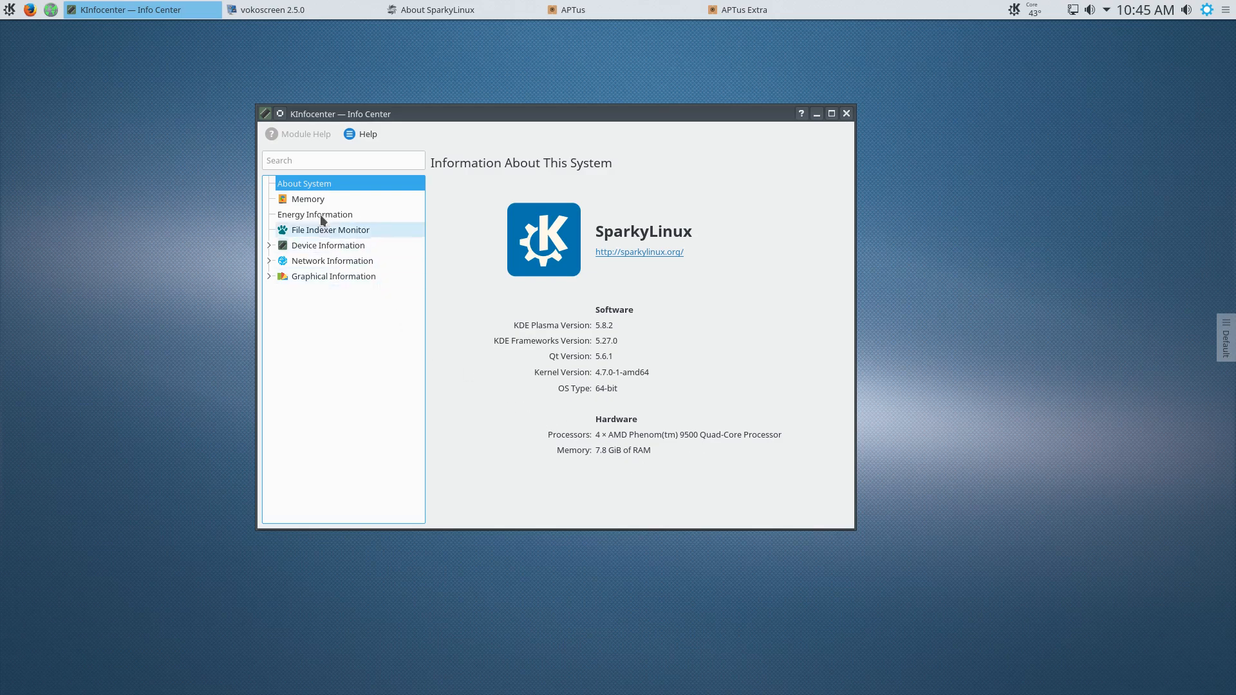
Show KInfocenter's Memory page with physical and swap usage charts.
left_click(308, 199)
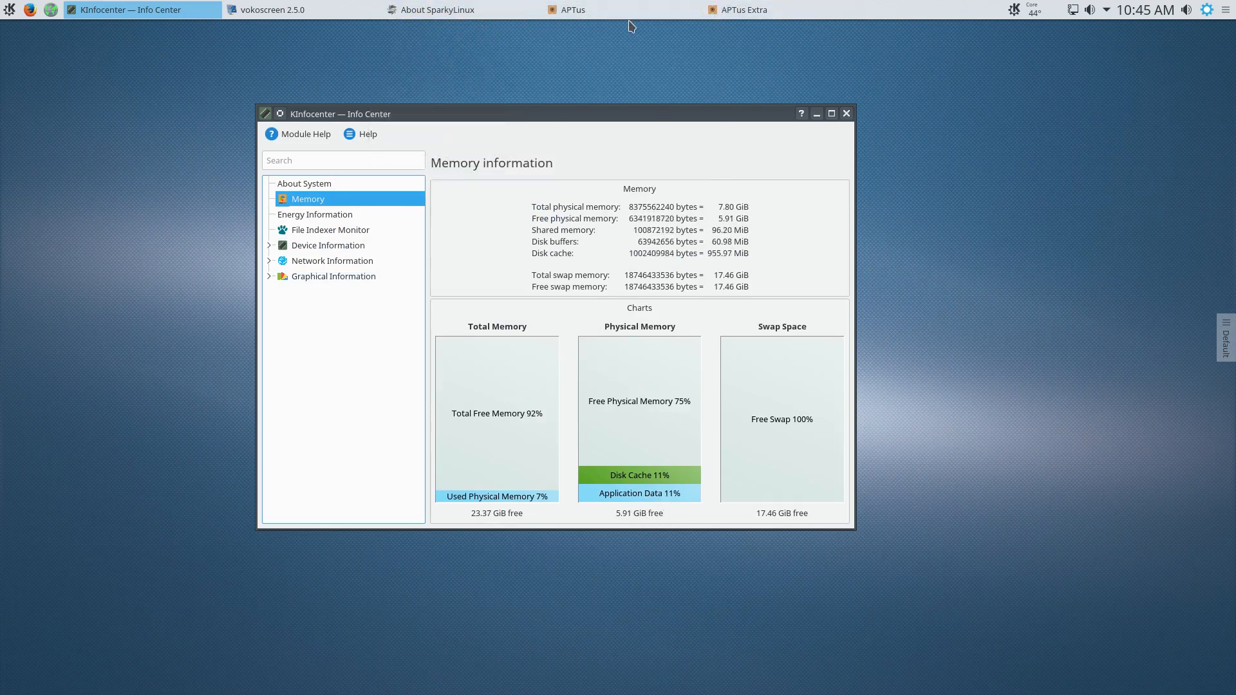
mouse_move(614, 64)
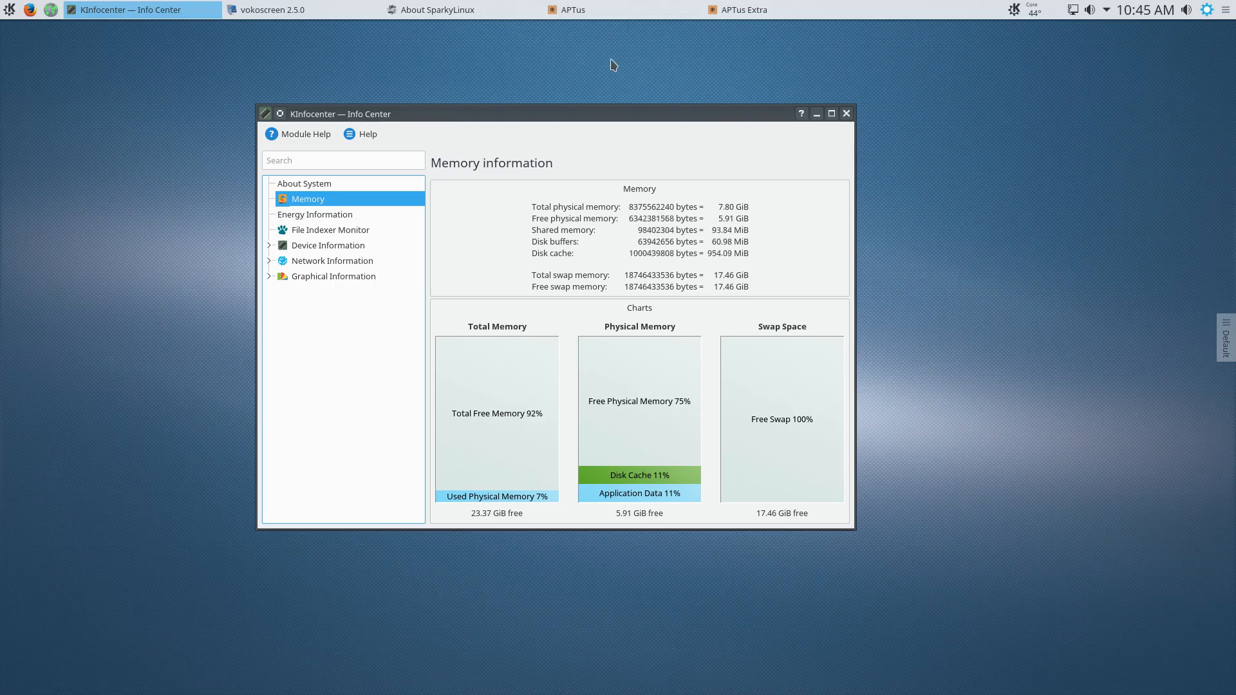
mouse_move(700, 491)
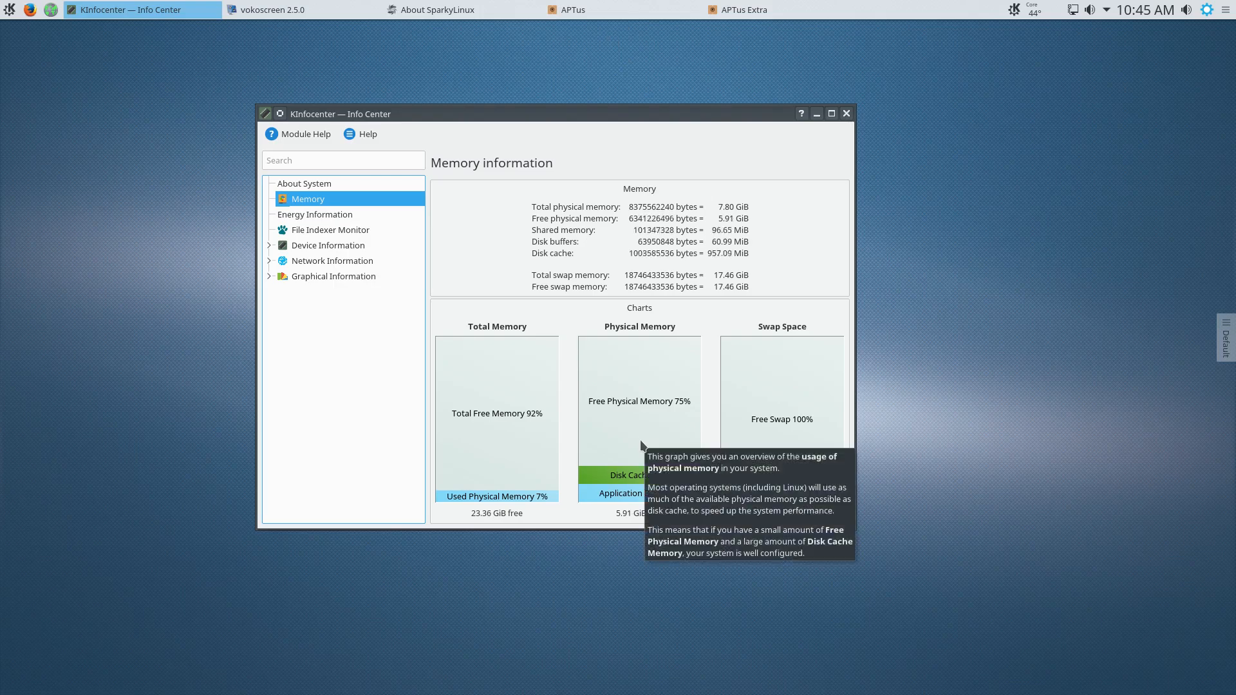
mouse_move(670, 448)
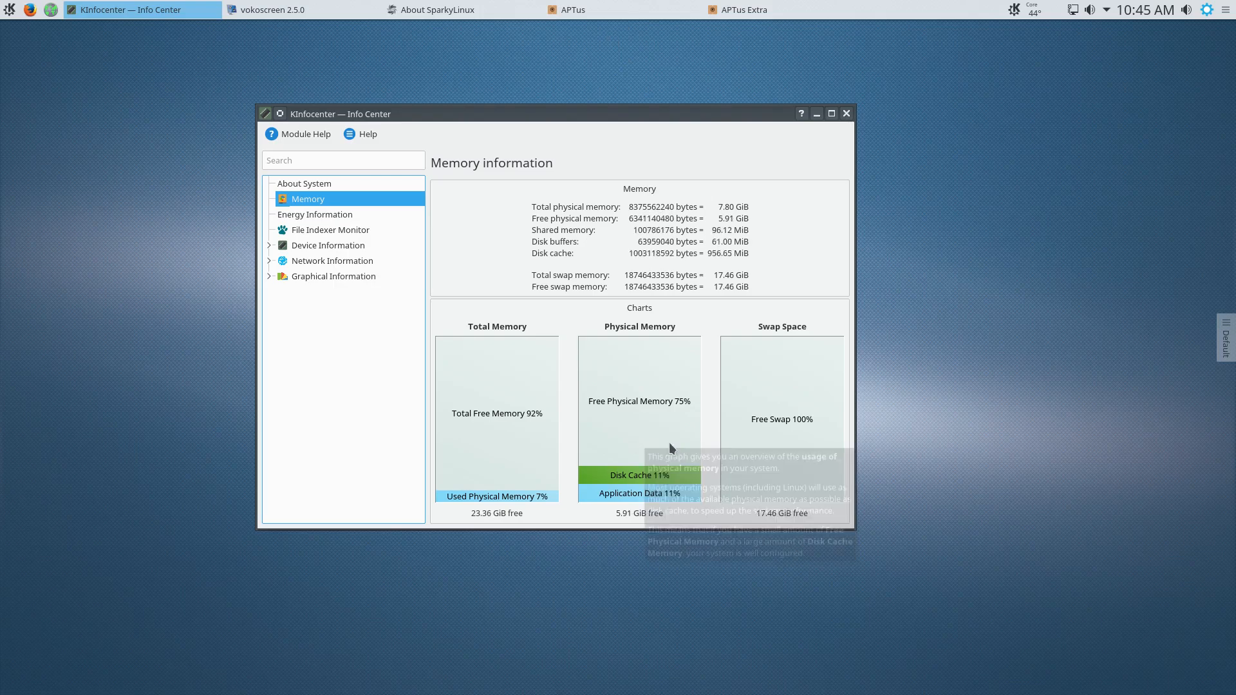
mouse_move(735, 496)
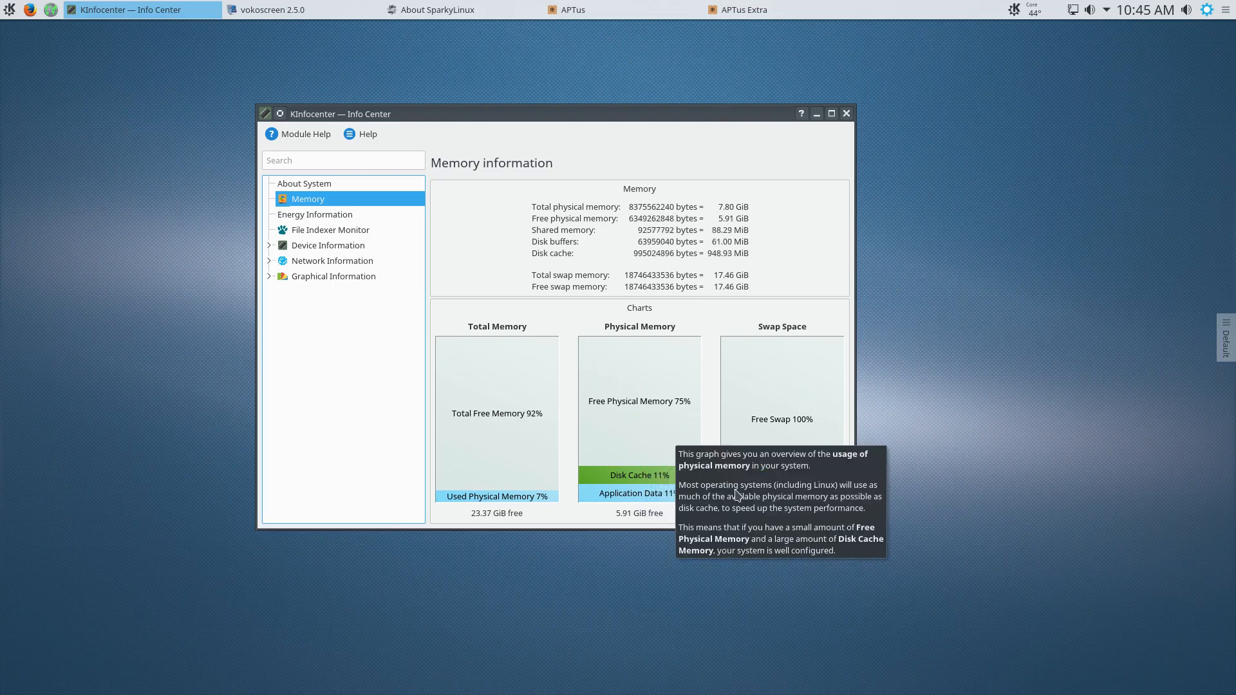
mouse_move(802, 140)
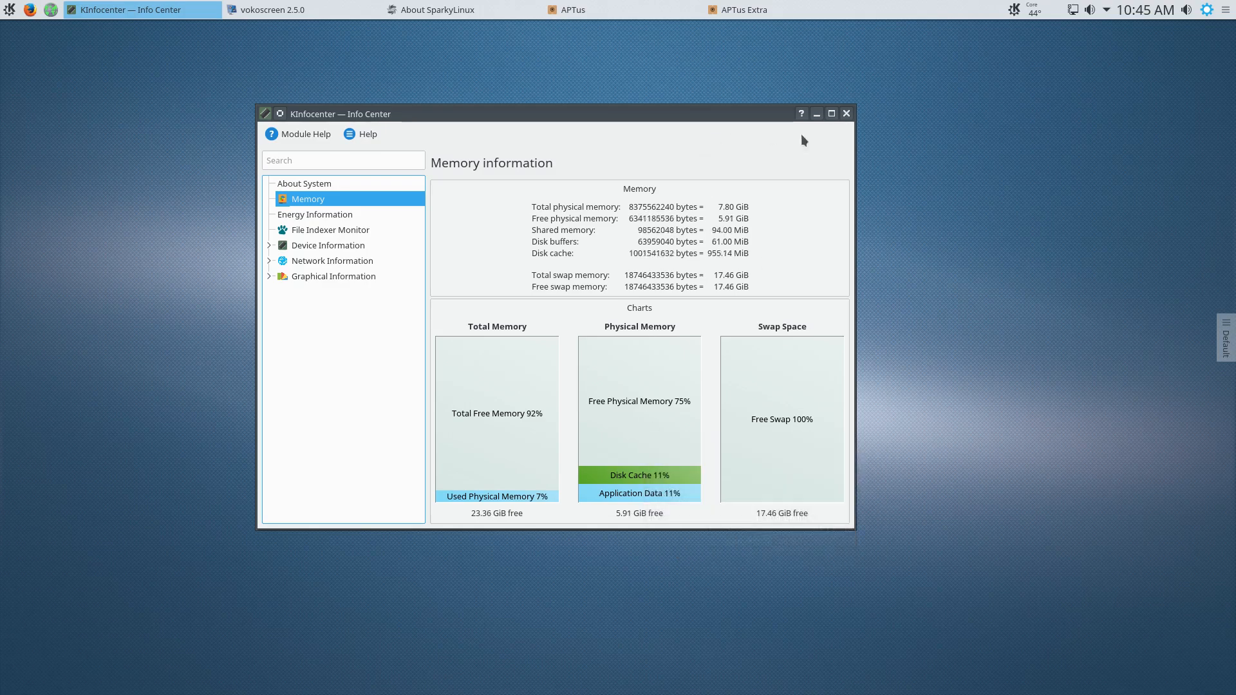
Close KInfocenter and drag About SparkyLinux up to the top centre.
left_click(847, 113)
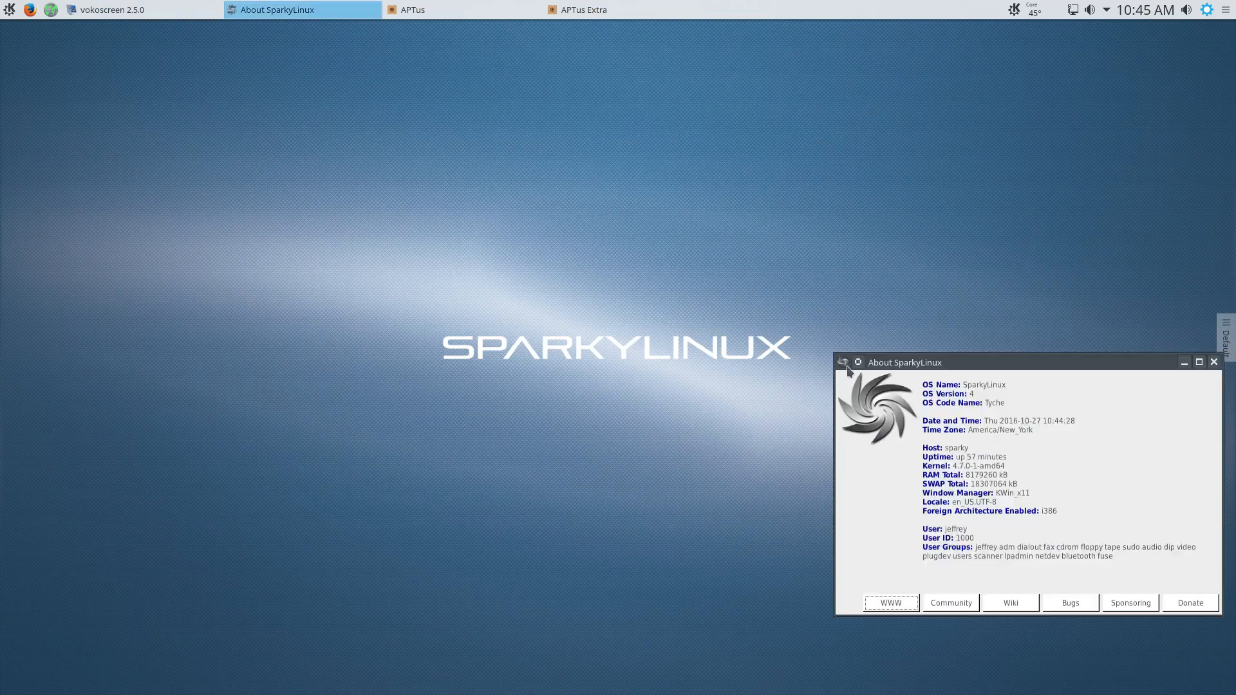
left_click_drag(902, 361, 484, 119)
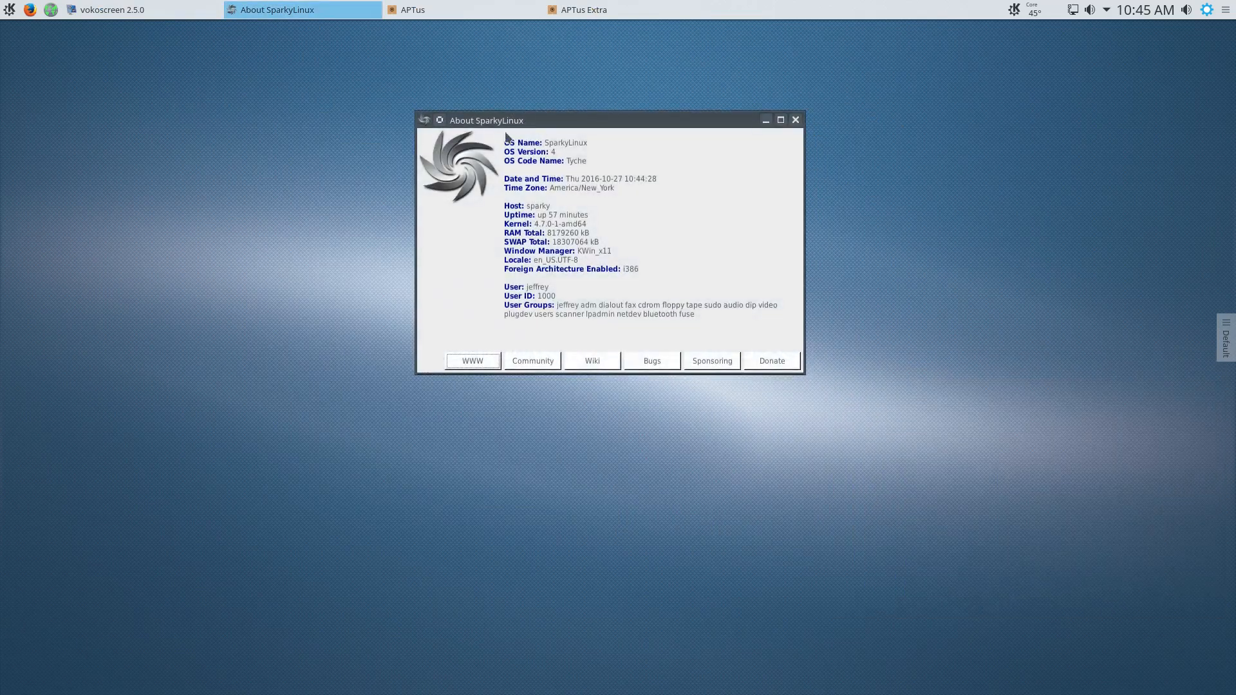
mouse_move(542, 152)
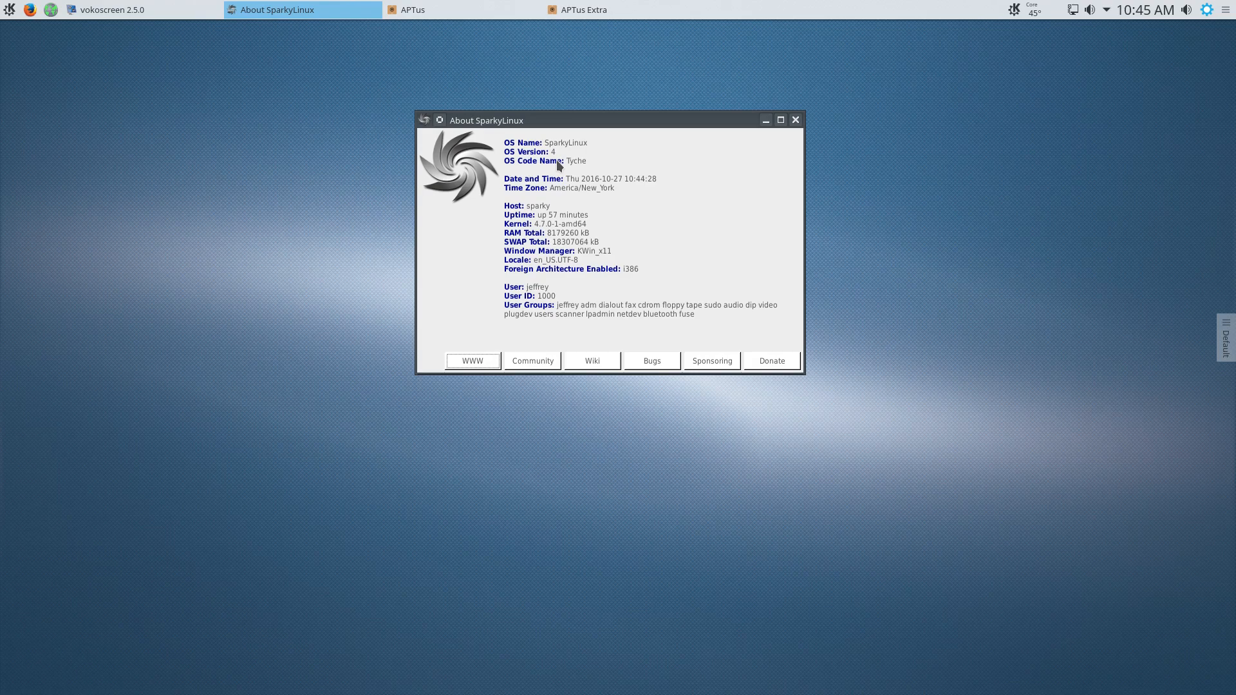
mouse_move(574, 310)
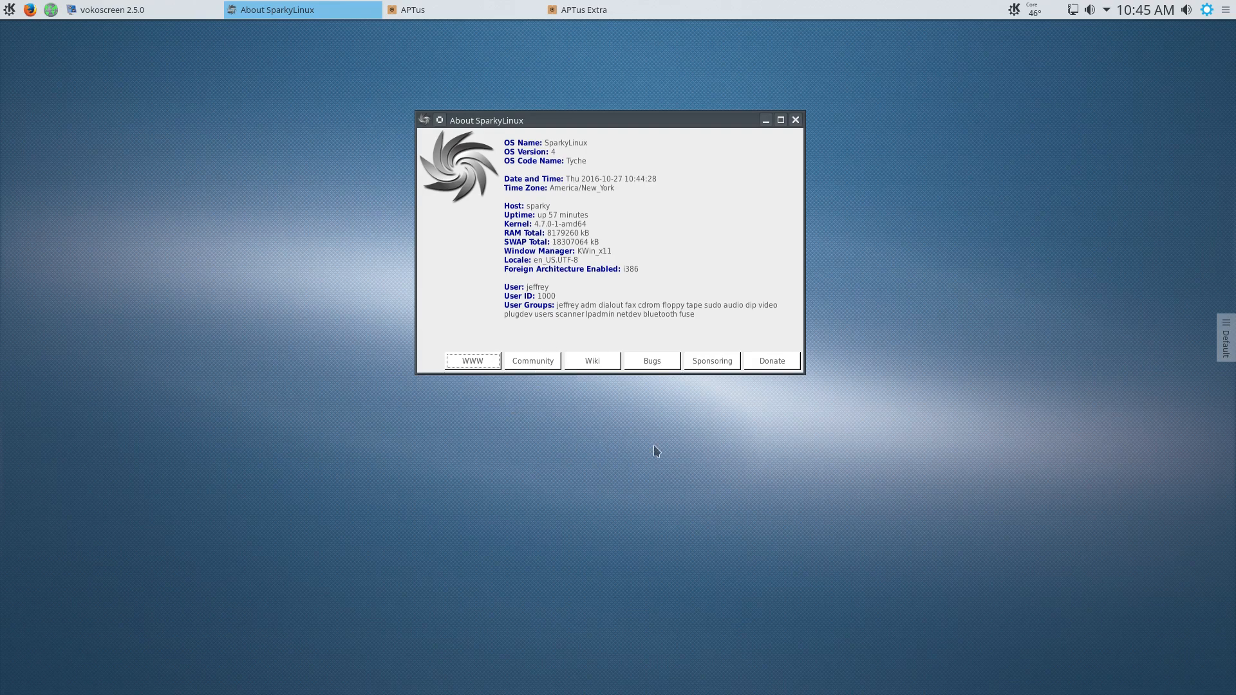
Close the About SparkyLinux window, leaving the empty desktop.
left_click(794, 120)
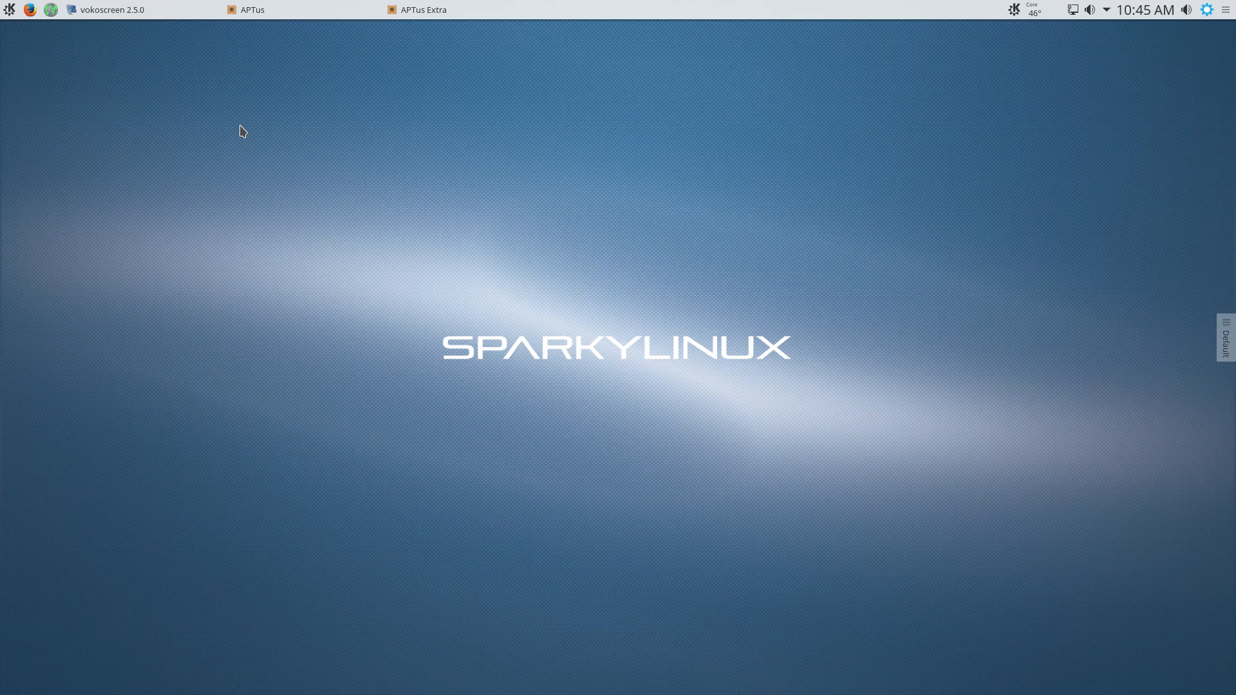
mouse_move(222, 144)
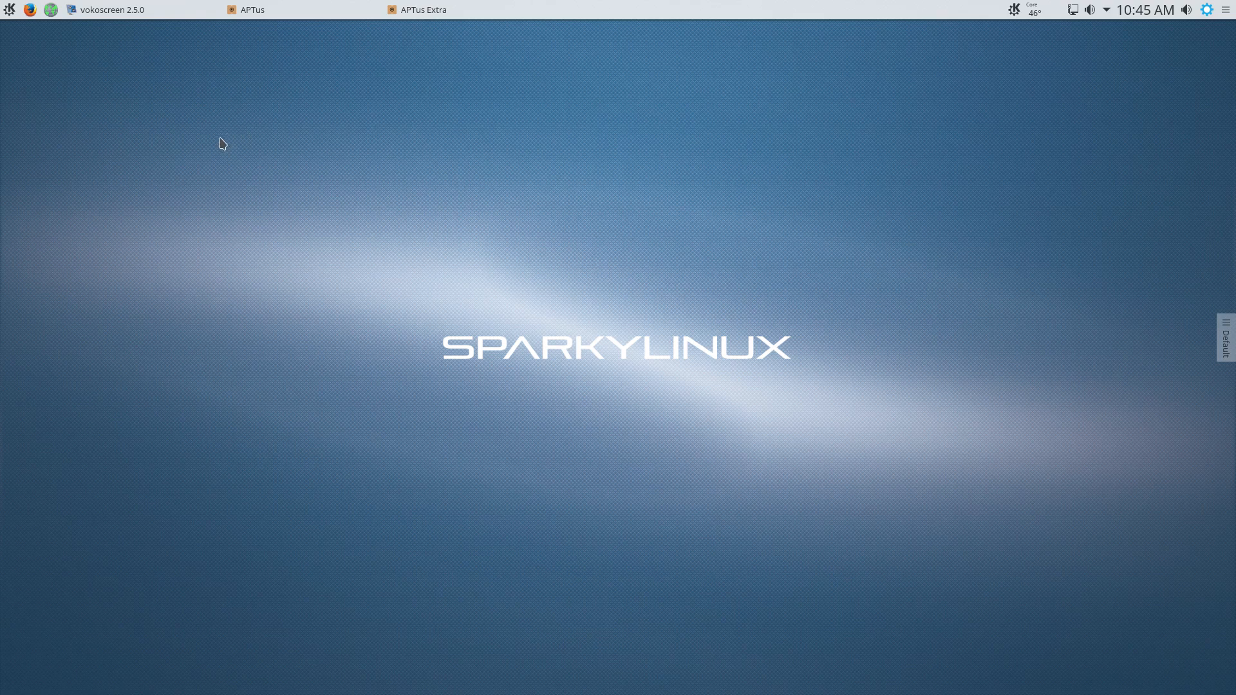
mouse_move(257, 188)
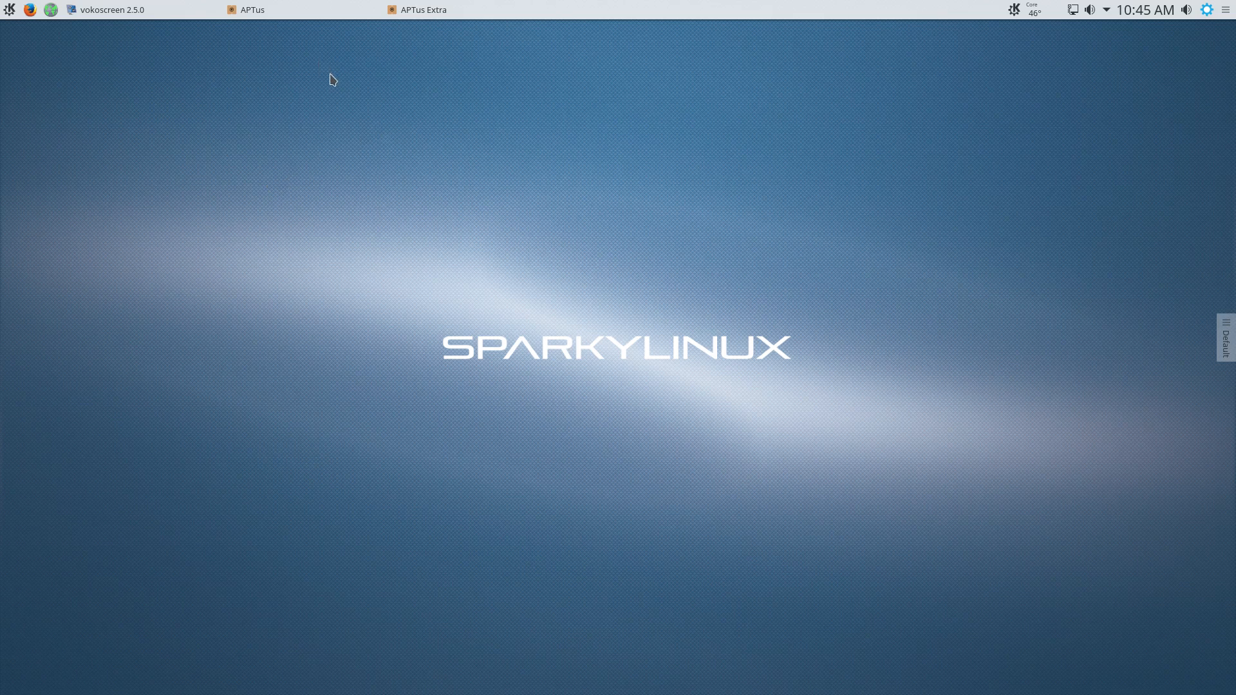
Launch APTus Extra and select Google-Chrome in its software list.
left_click(424, 9)
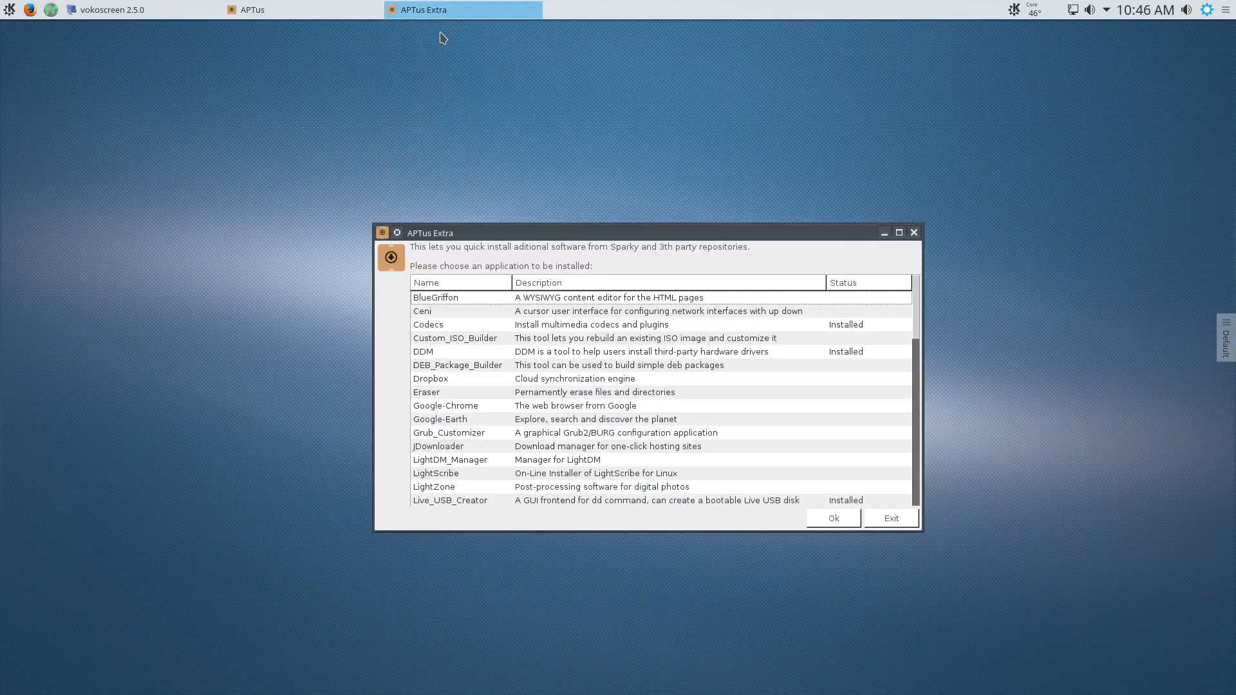
mouse_move(324, 329)
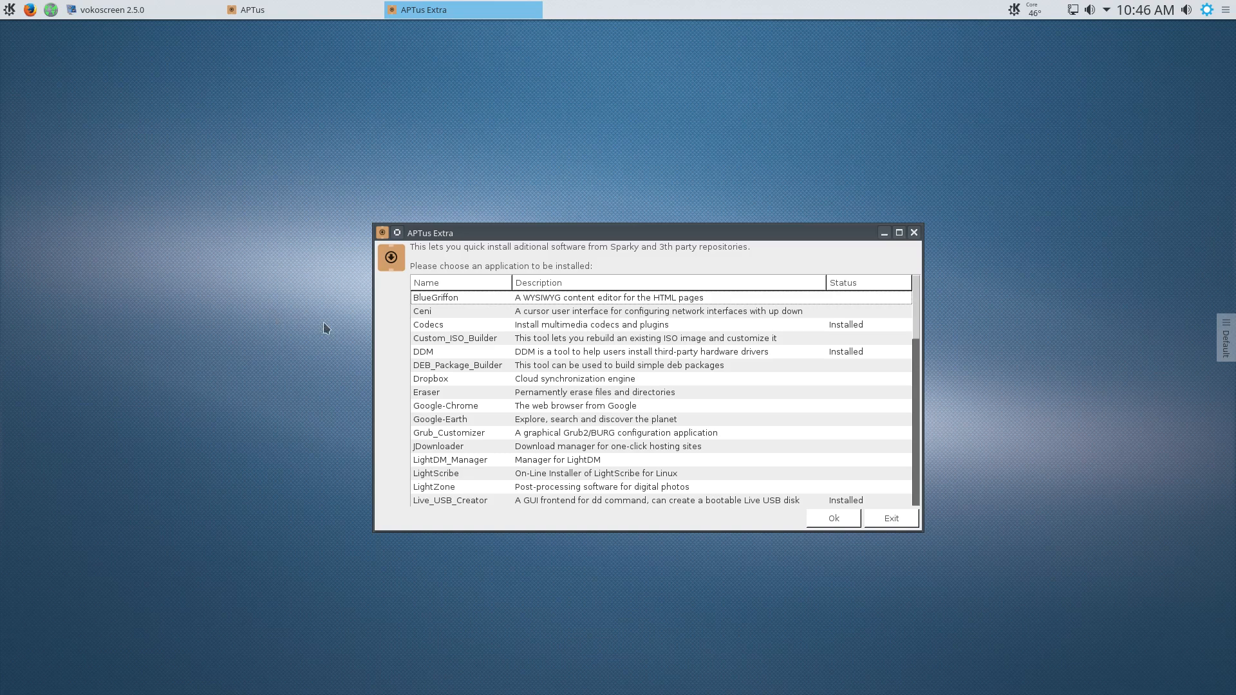
mouse_move(500, 324)
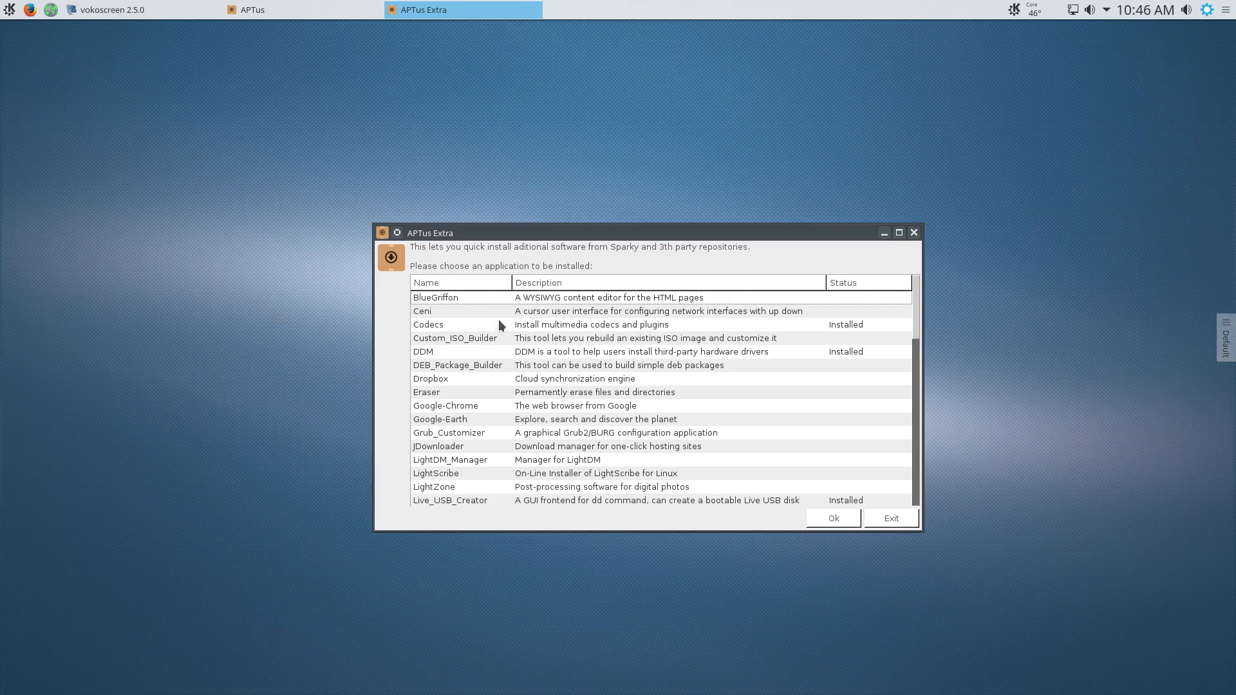
mouse_move(500, 311)
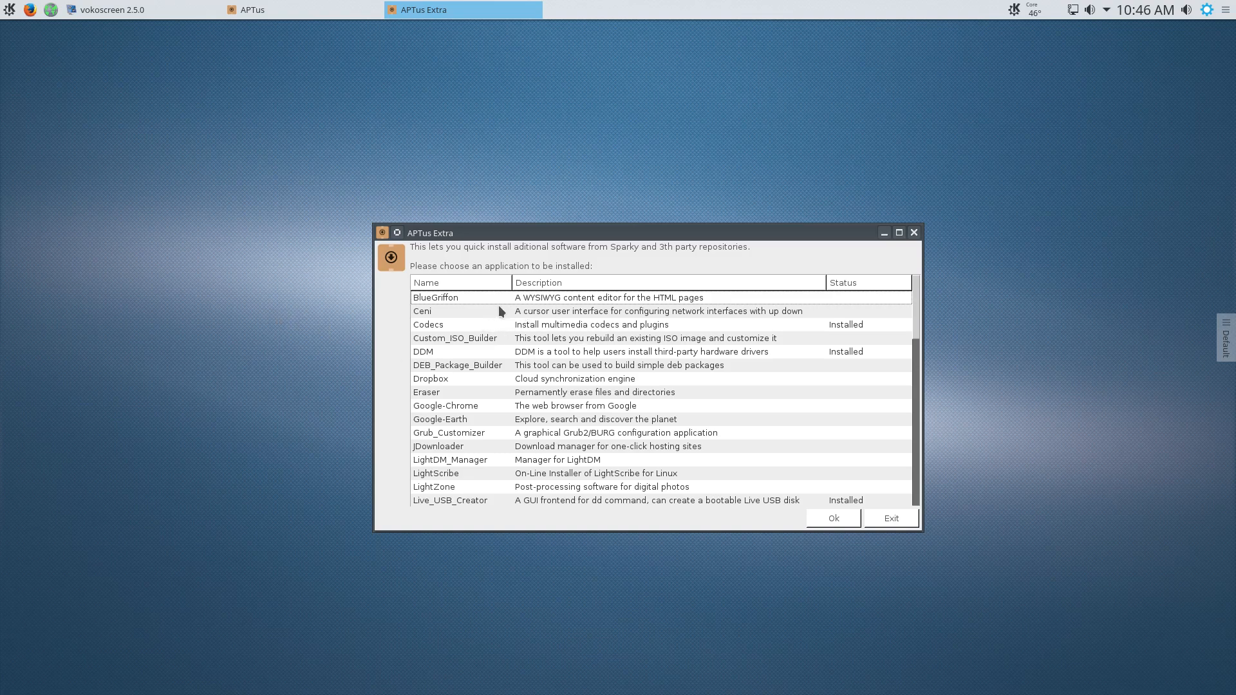
mouse_move(527, 307)
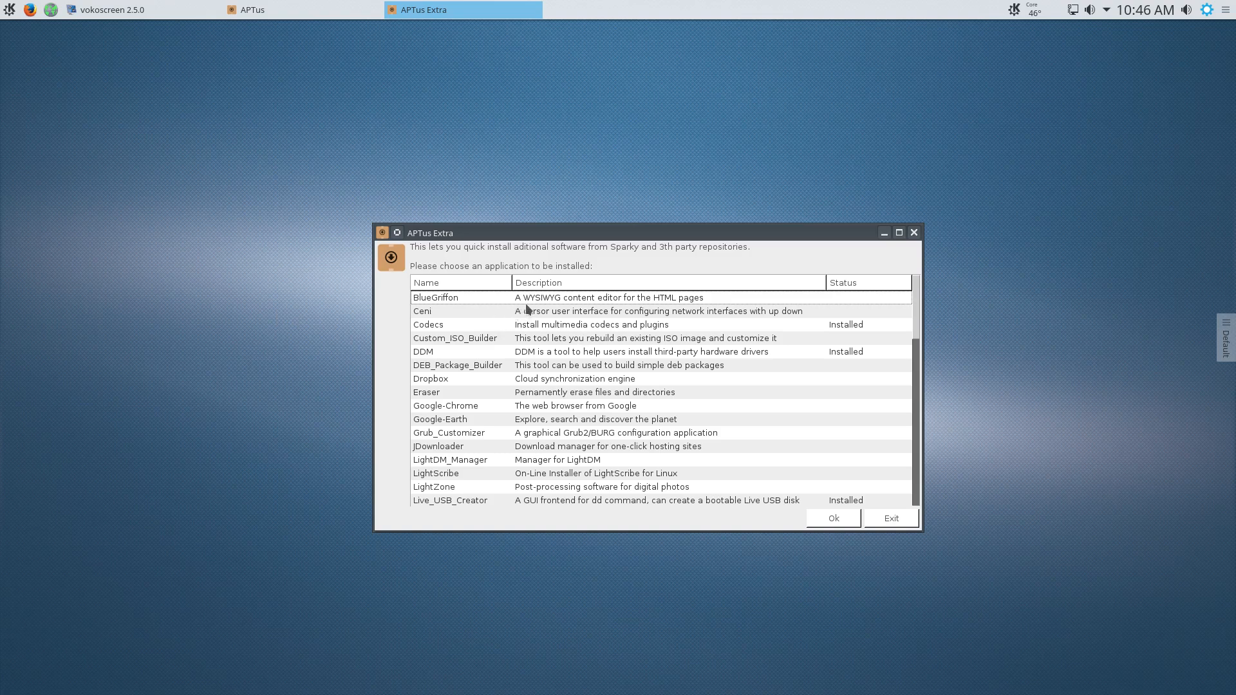
mouse_move(493, 329)
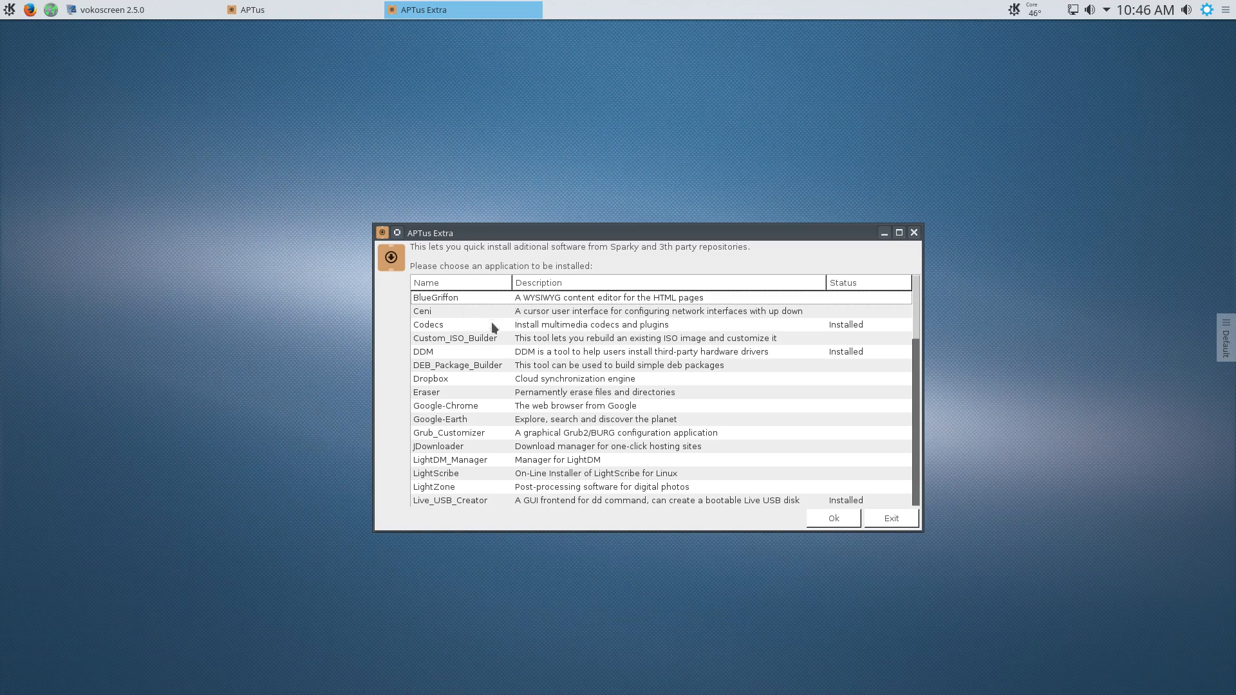
scroll("down", 3)
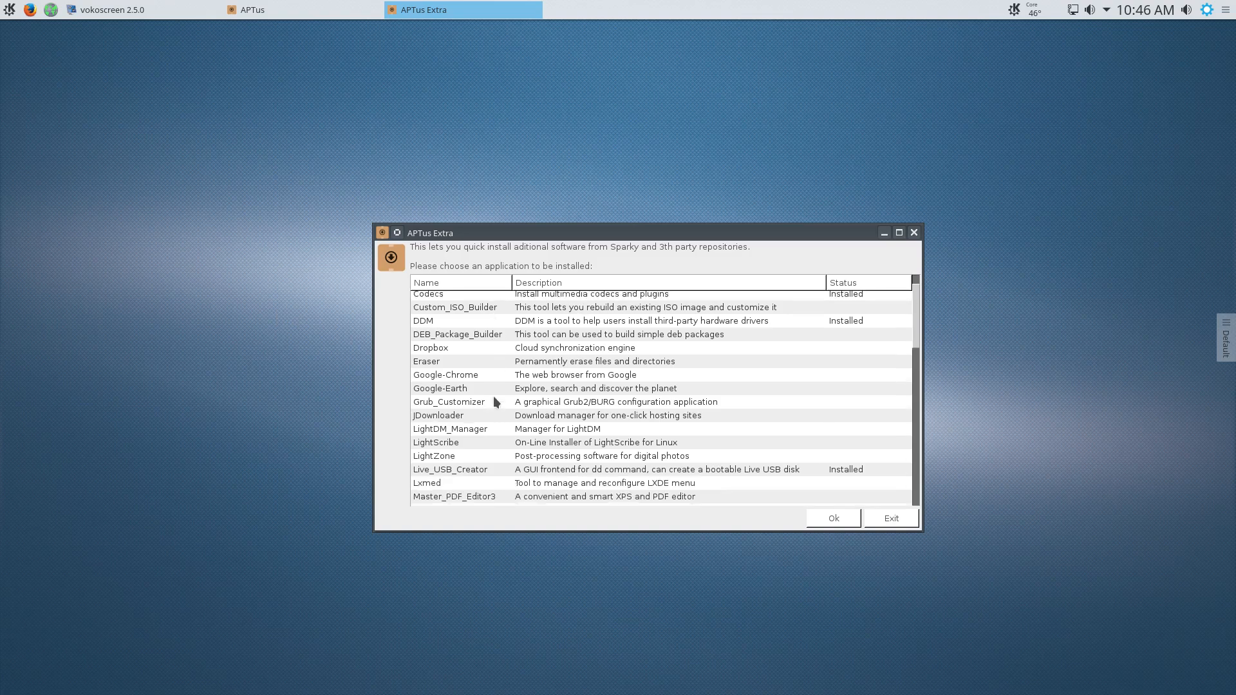
left_click(446, 375)
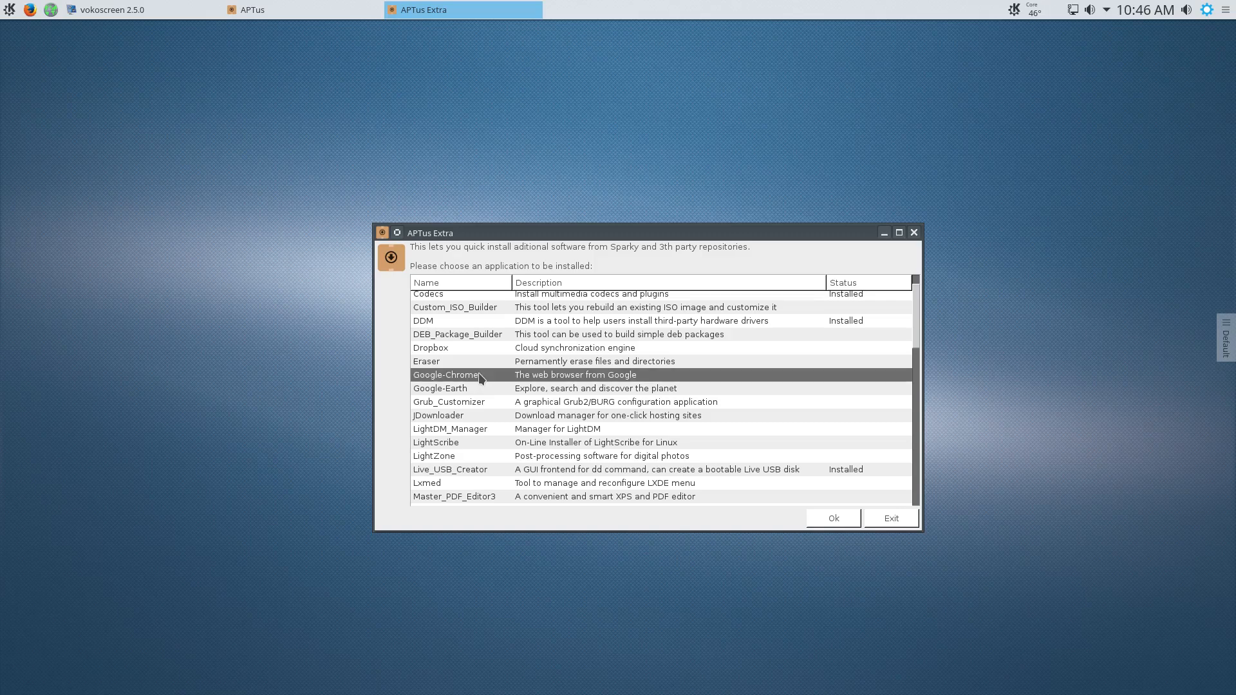
mouse_move(450, 334)
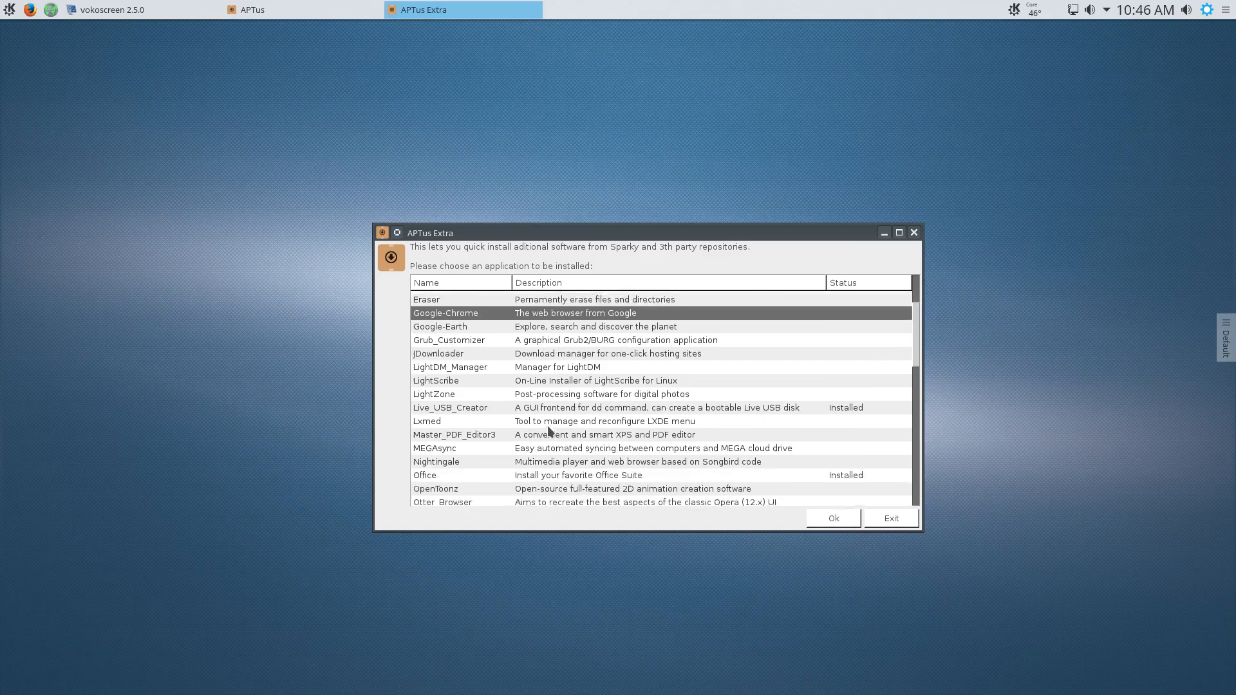
Scroll through the rest of the installable software list, then close APTus Extra.
scroll("down", 3)
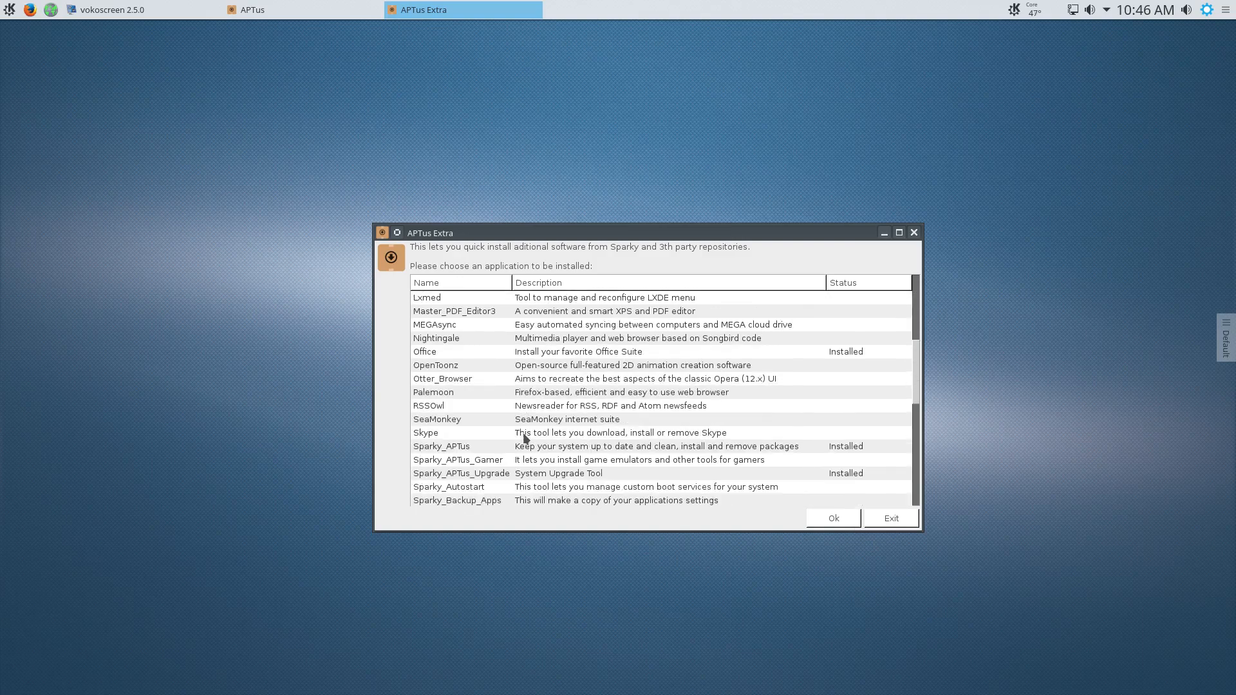
scroll("down", 3)
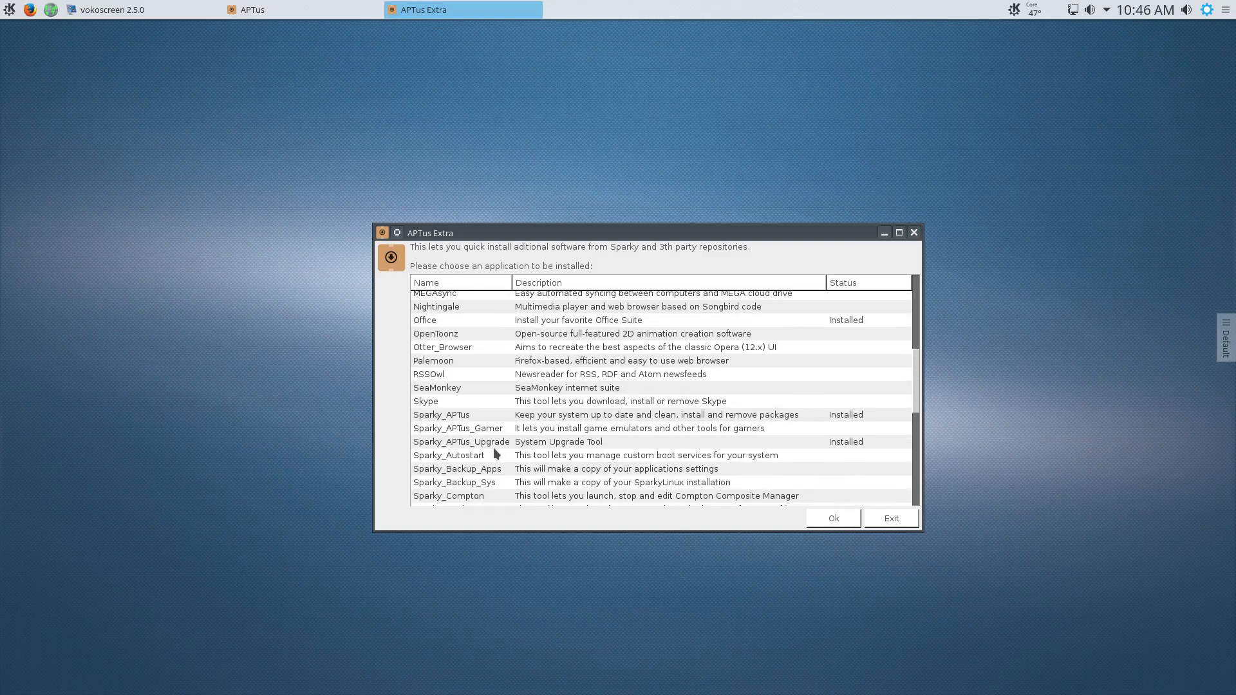
scroll("down", 3)
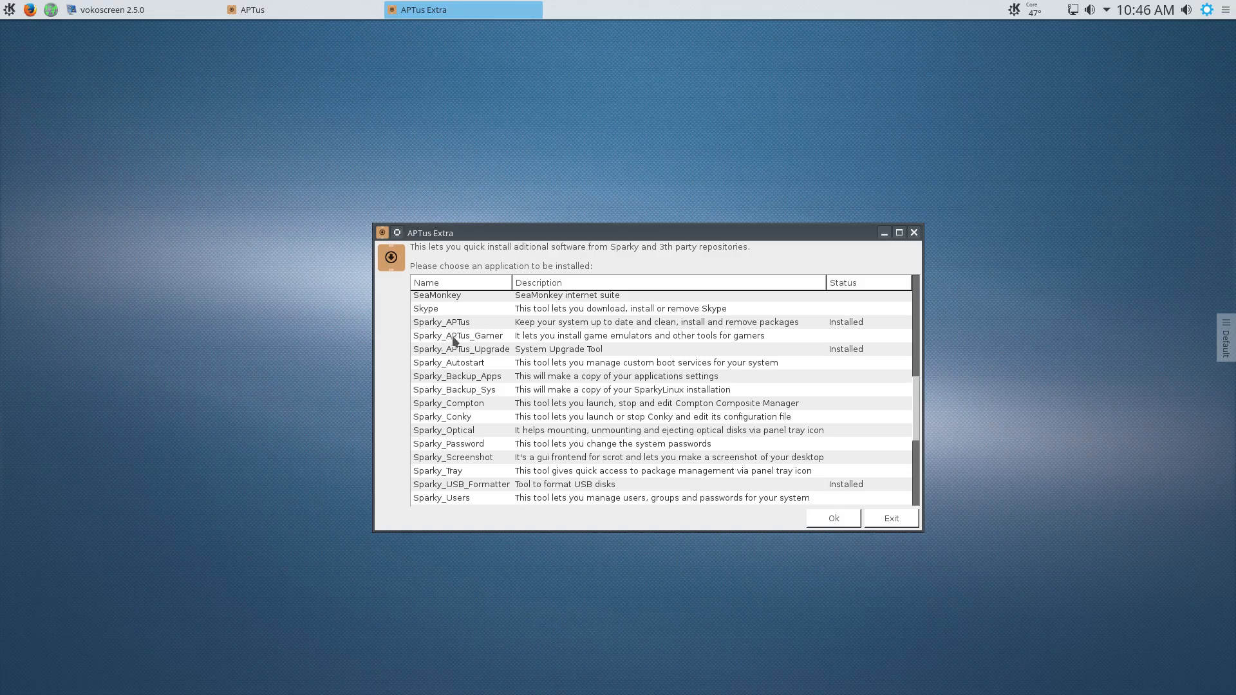
mouse_move(456, 472)
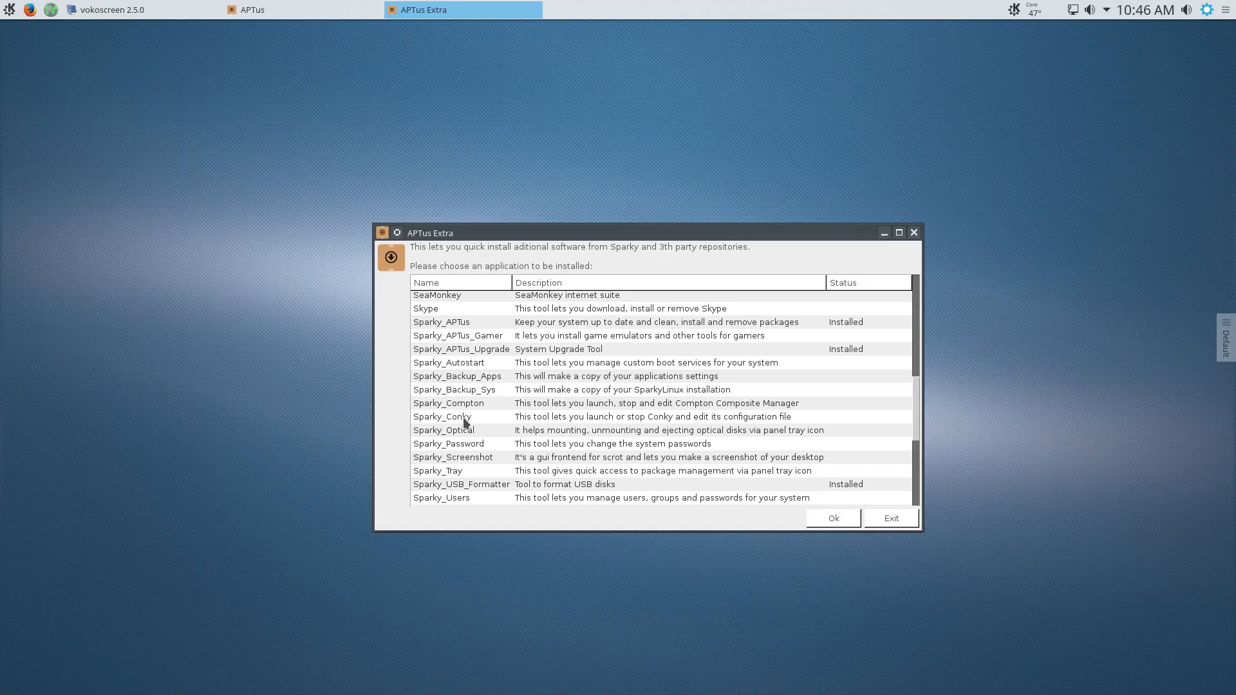
scroll("down", 3)
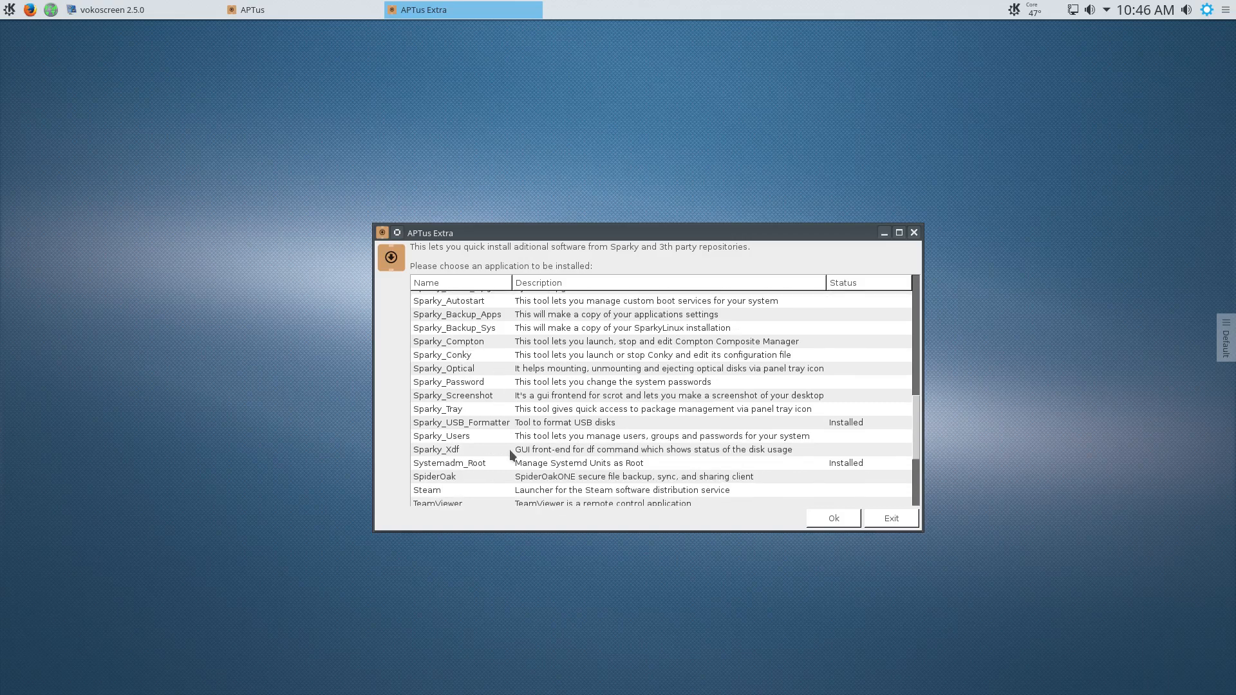
scroll("down", 3)
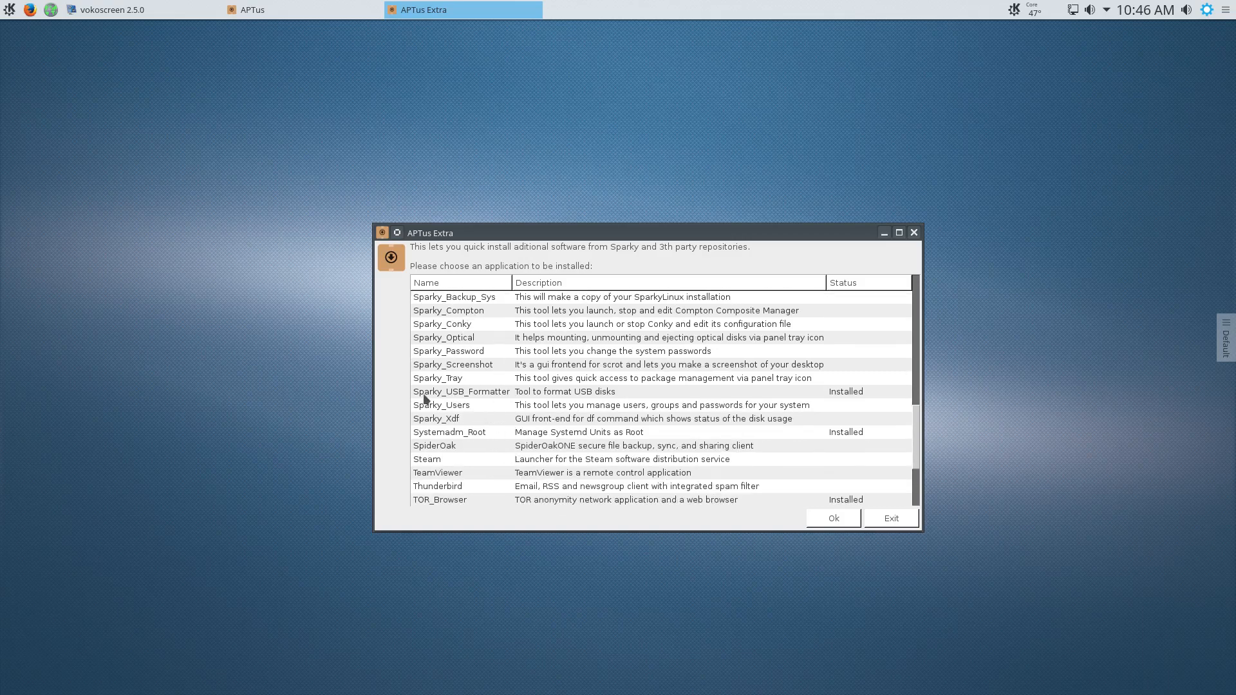
mouse_move(763, 398)
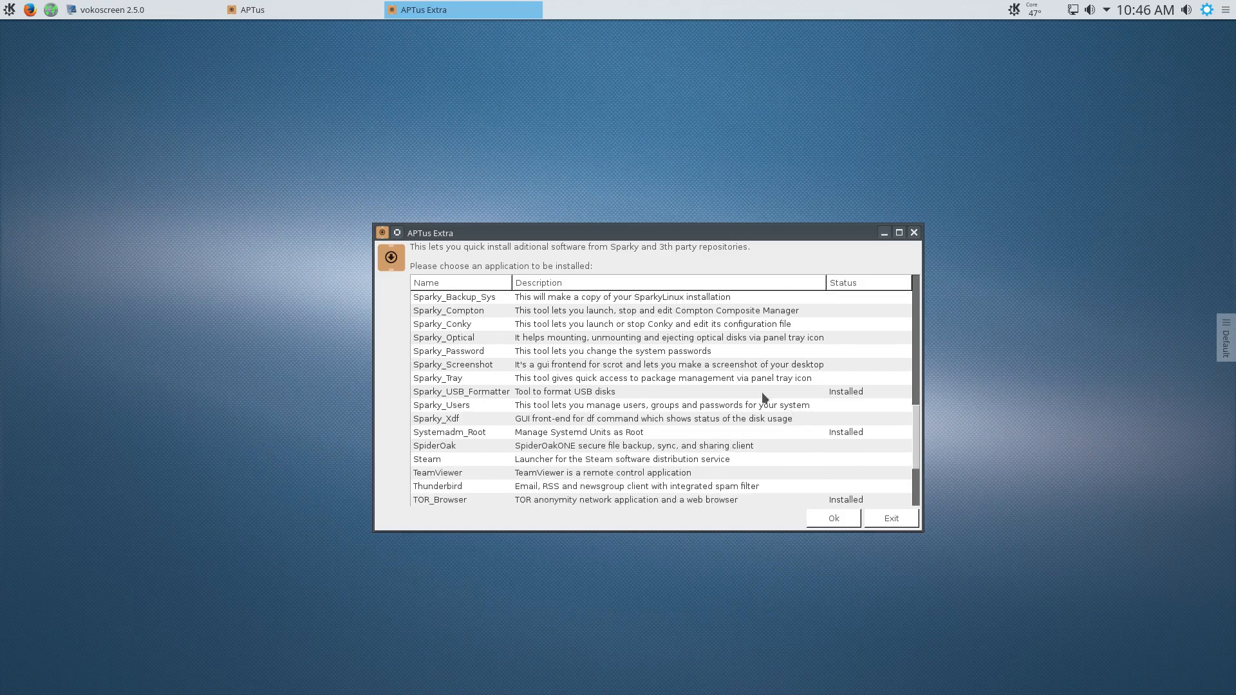
scroll("down", 3)
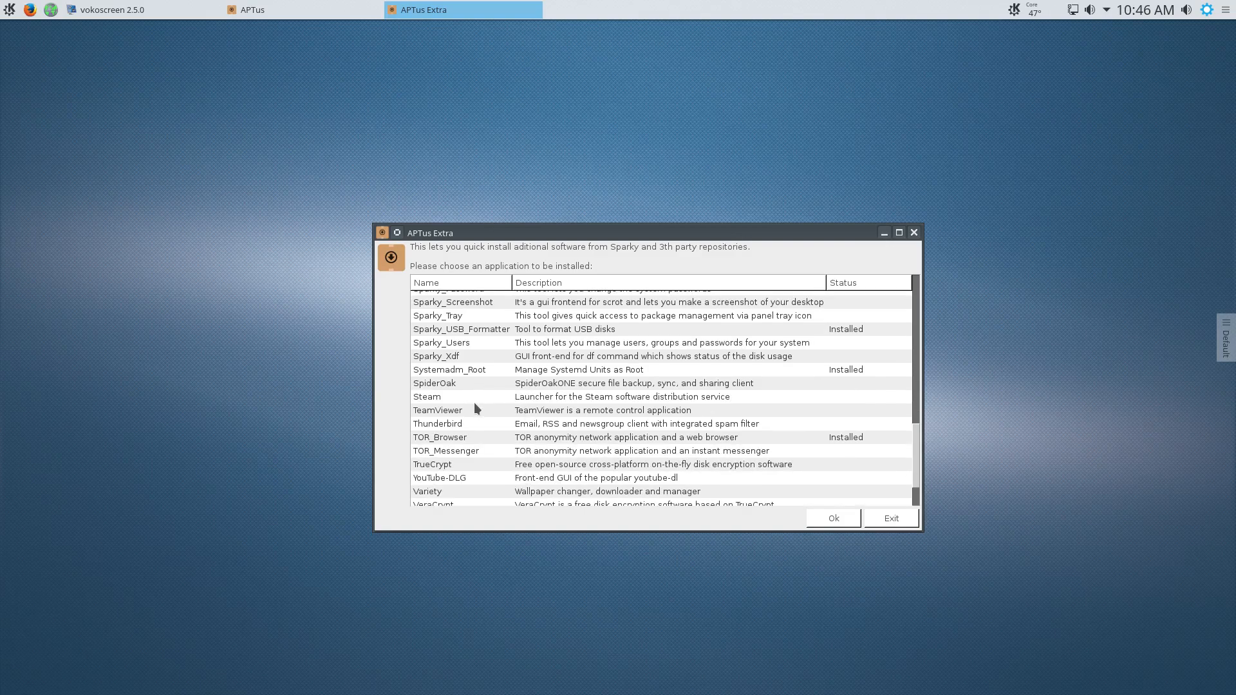
mouse_move(464, 453)
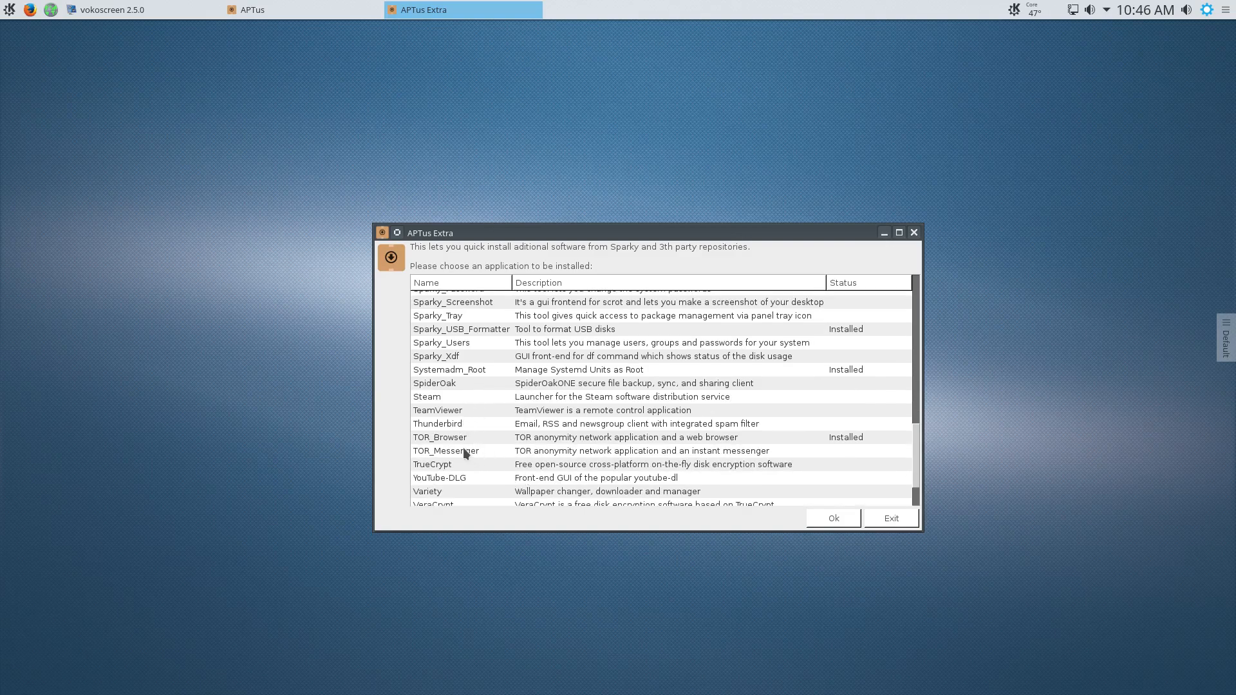
mouse_move(491, 454)
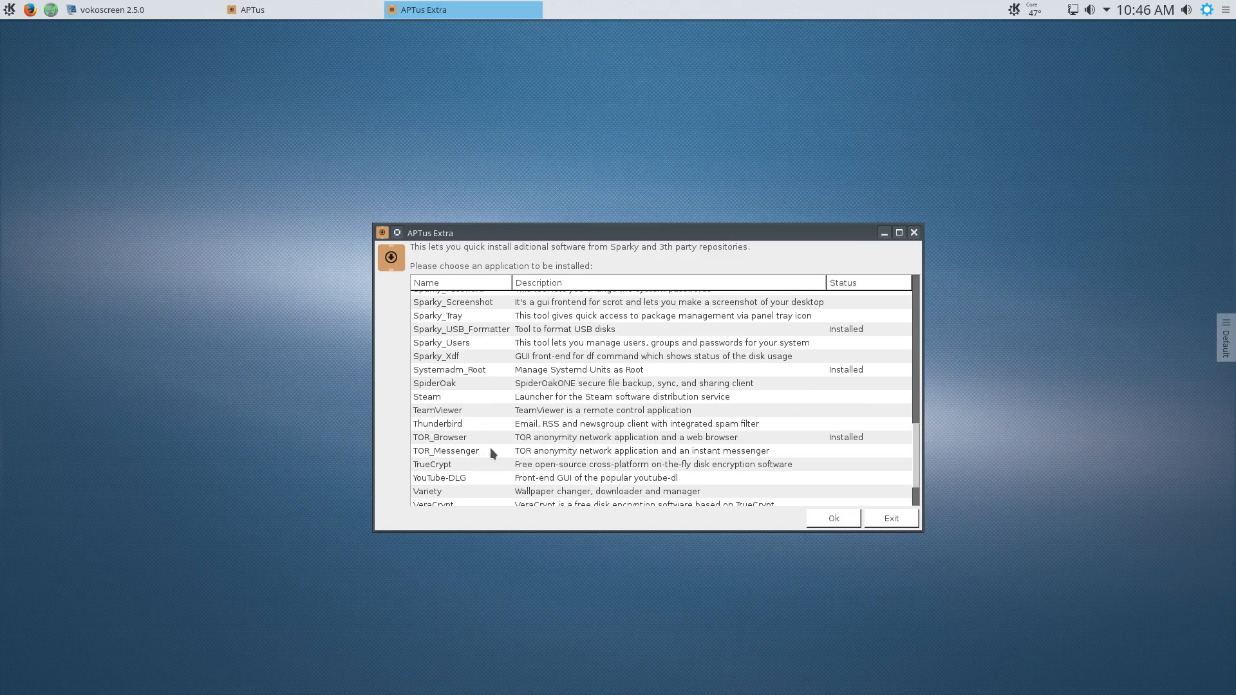
mouse_move(470, 441)
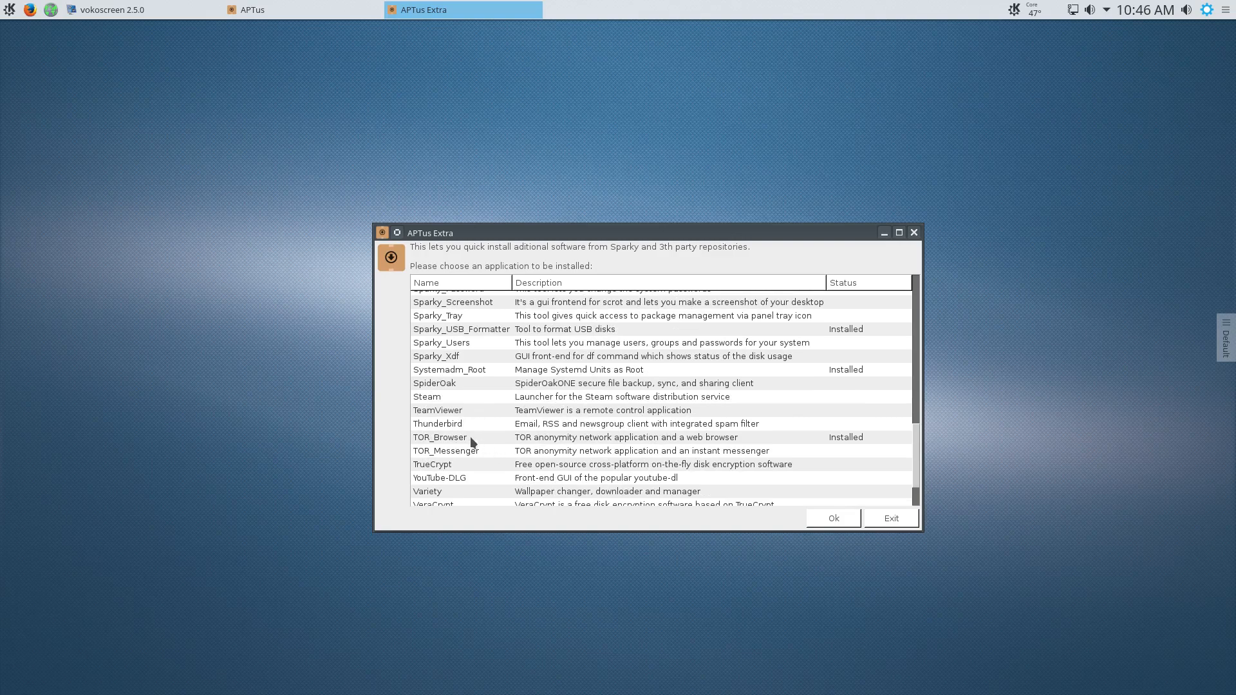
scroll("down", 3)
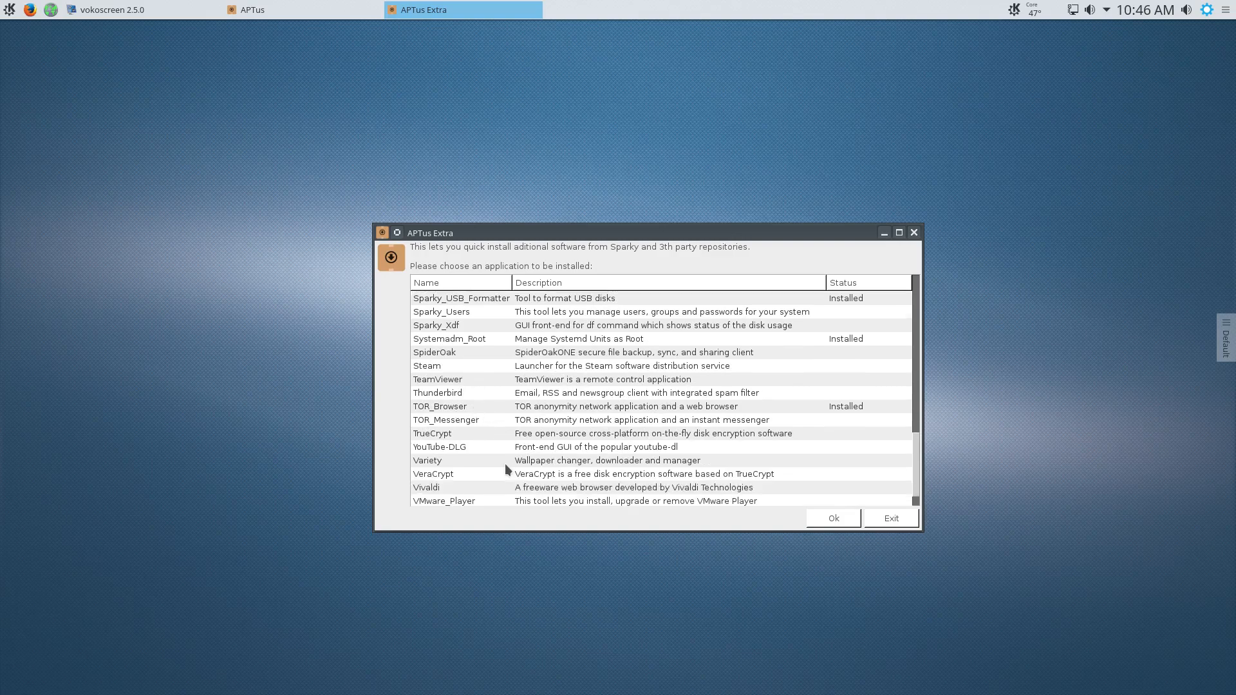
scroll("down", 3)
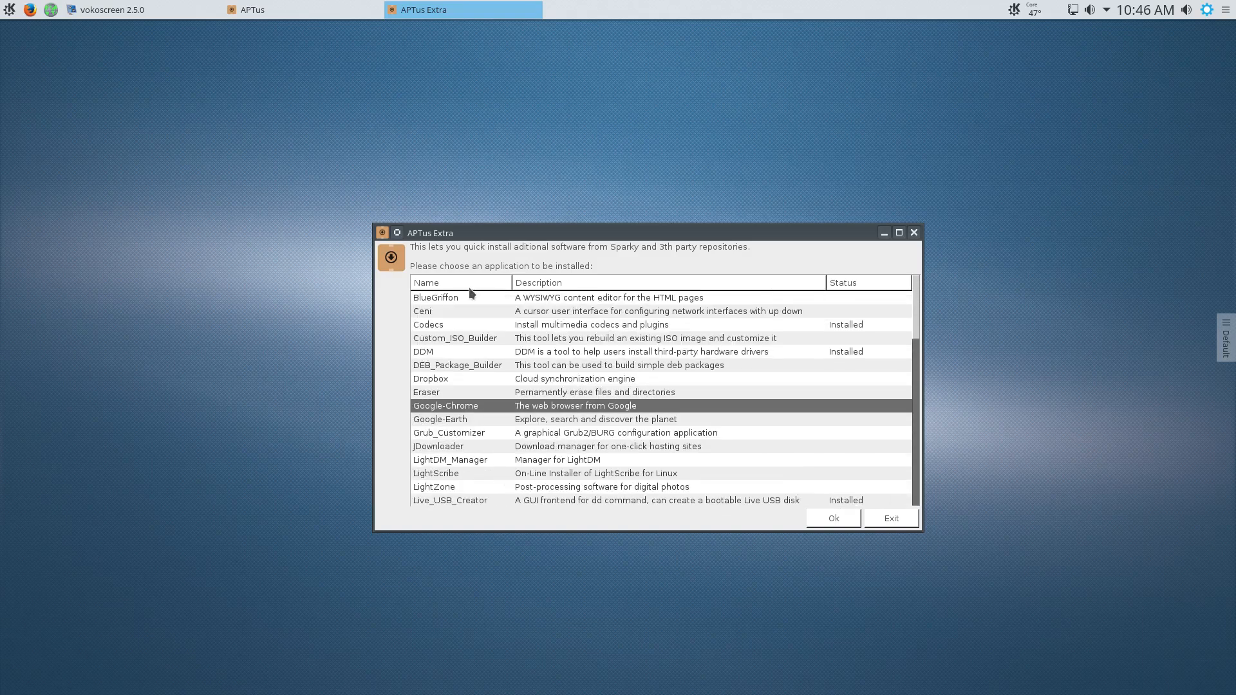
mouse_move(657, 493)
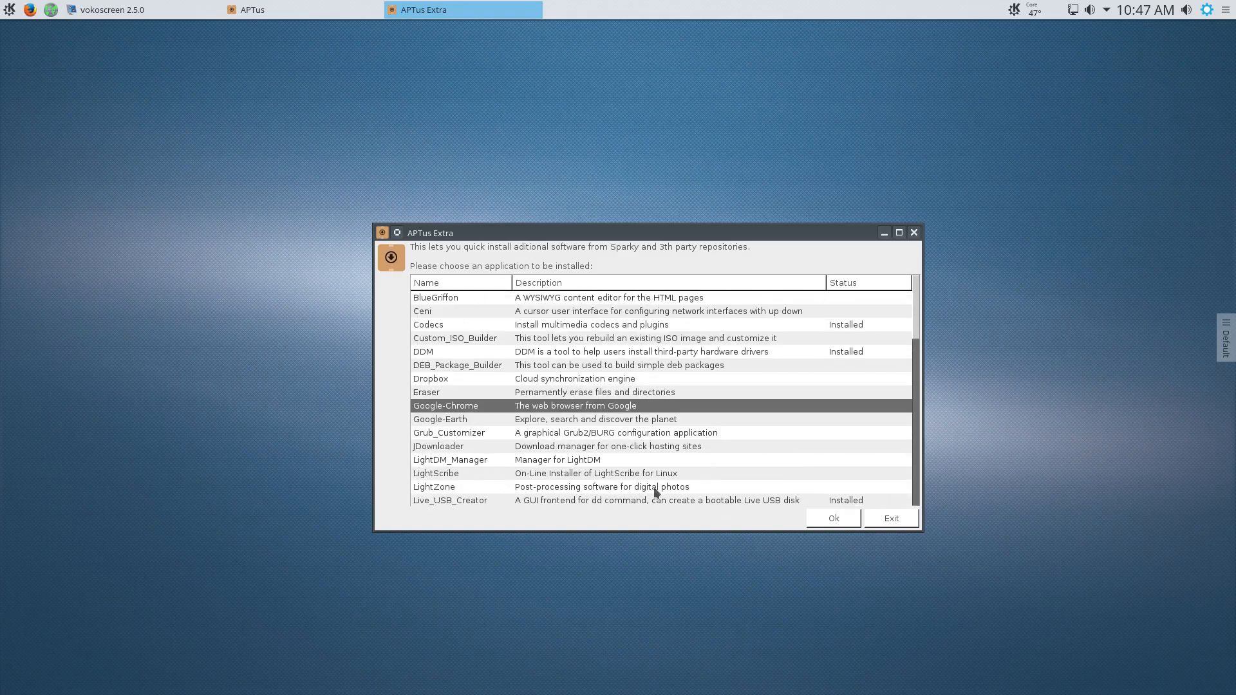
mouse_move(455, 348)
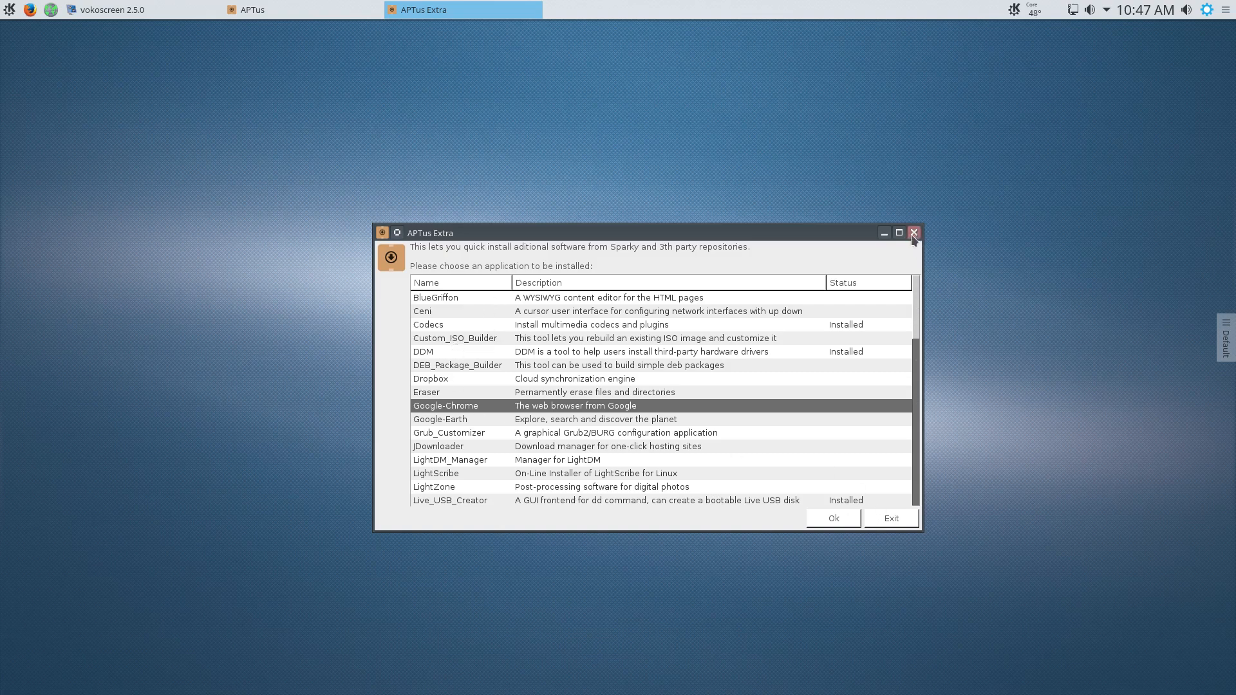
left_click(914, 232)
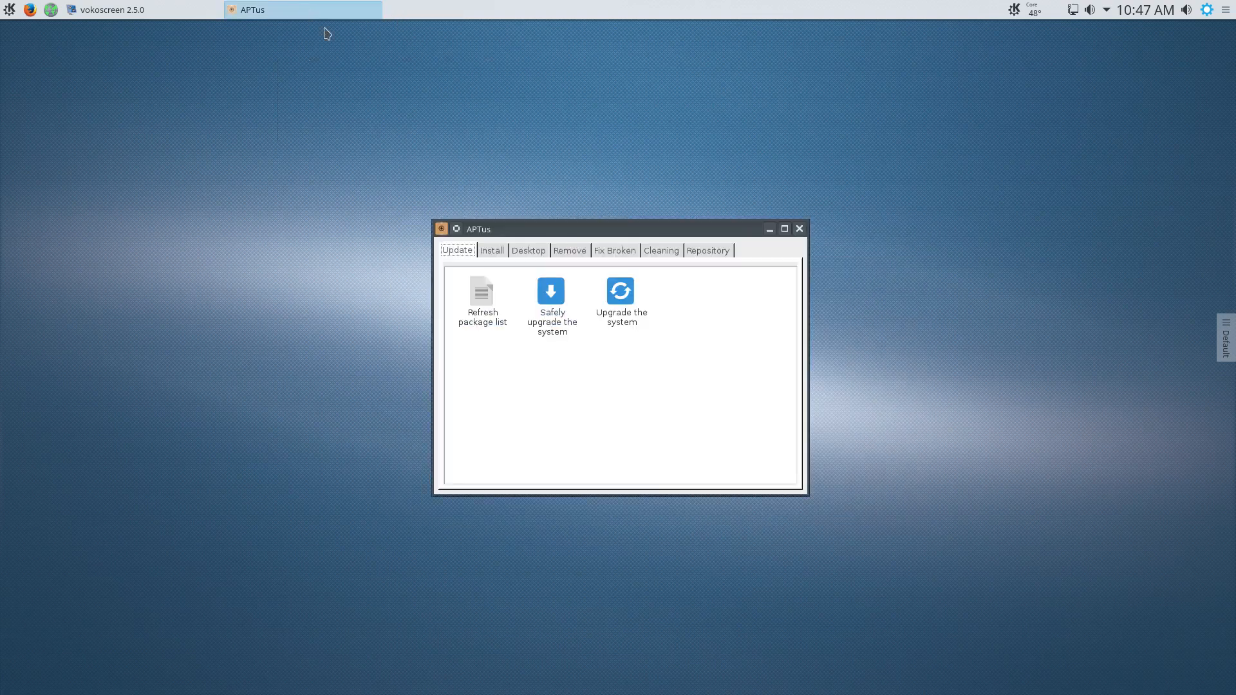
mouse_move(507, 404)
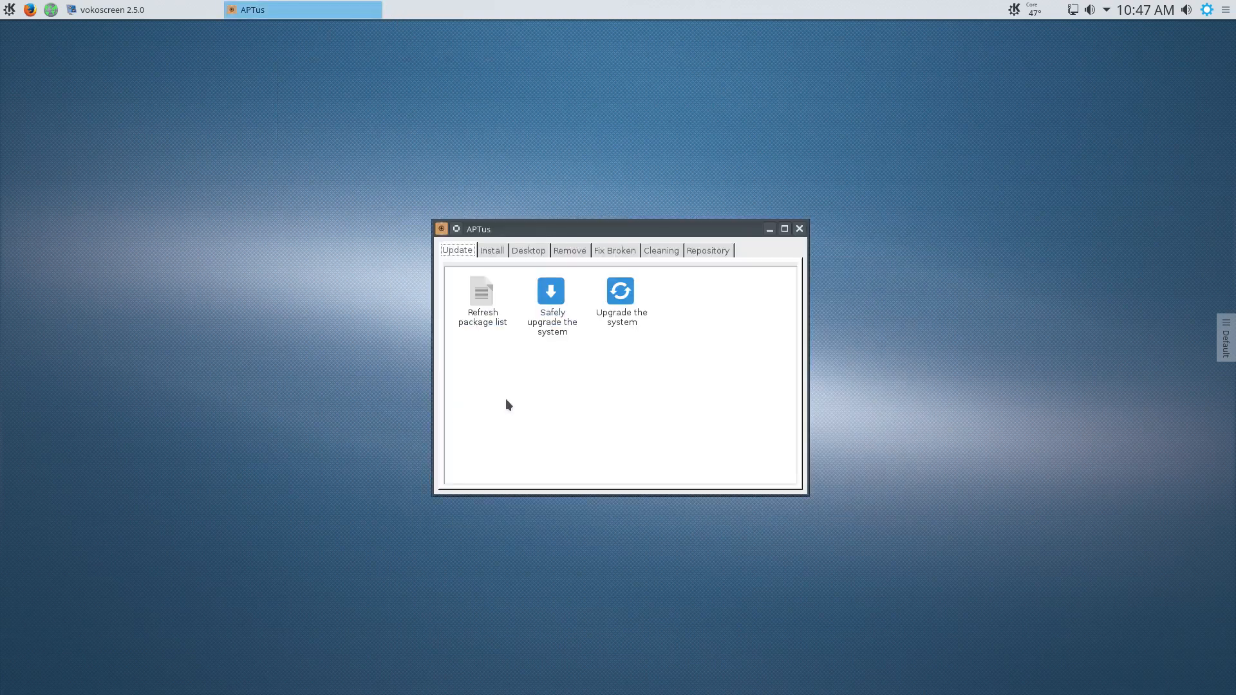
mouse_move(588, 430)
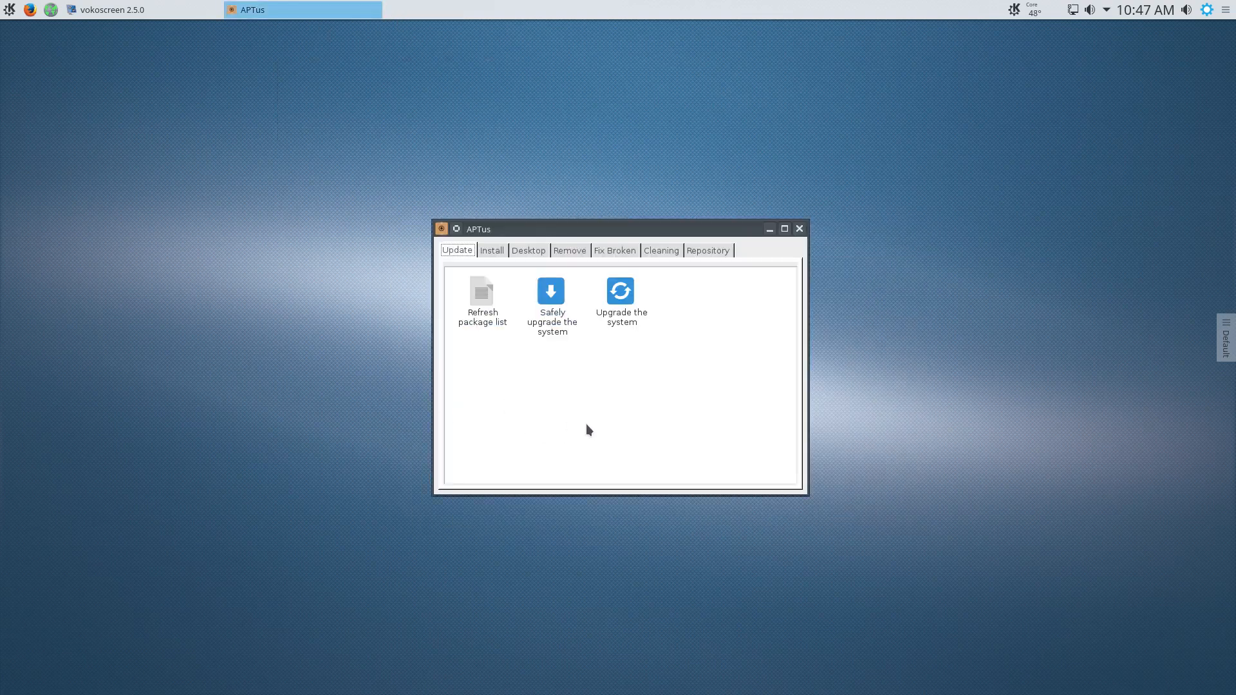
mouse_move(613, 389)
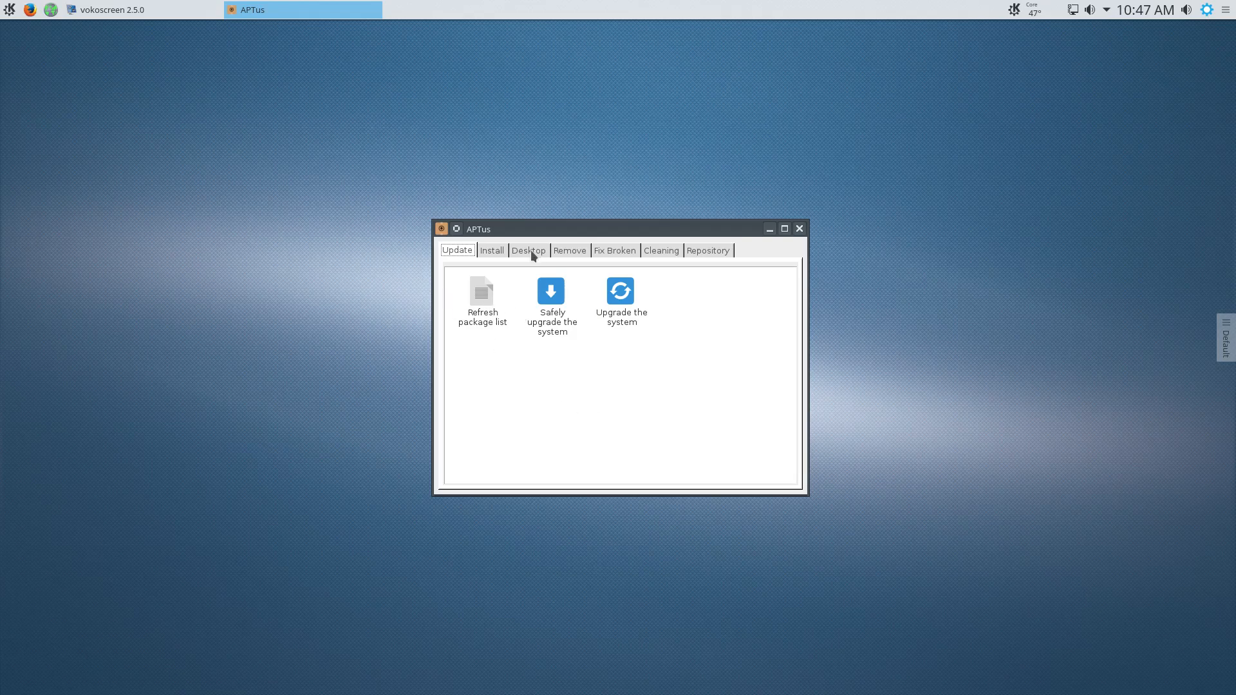
mouse_move(490, 254)
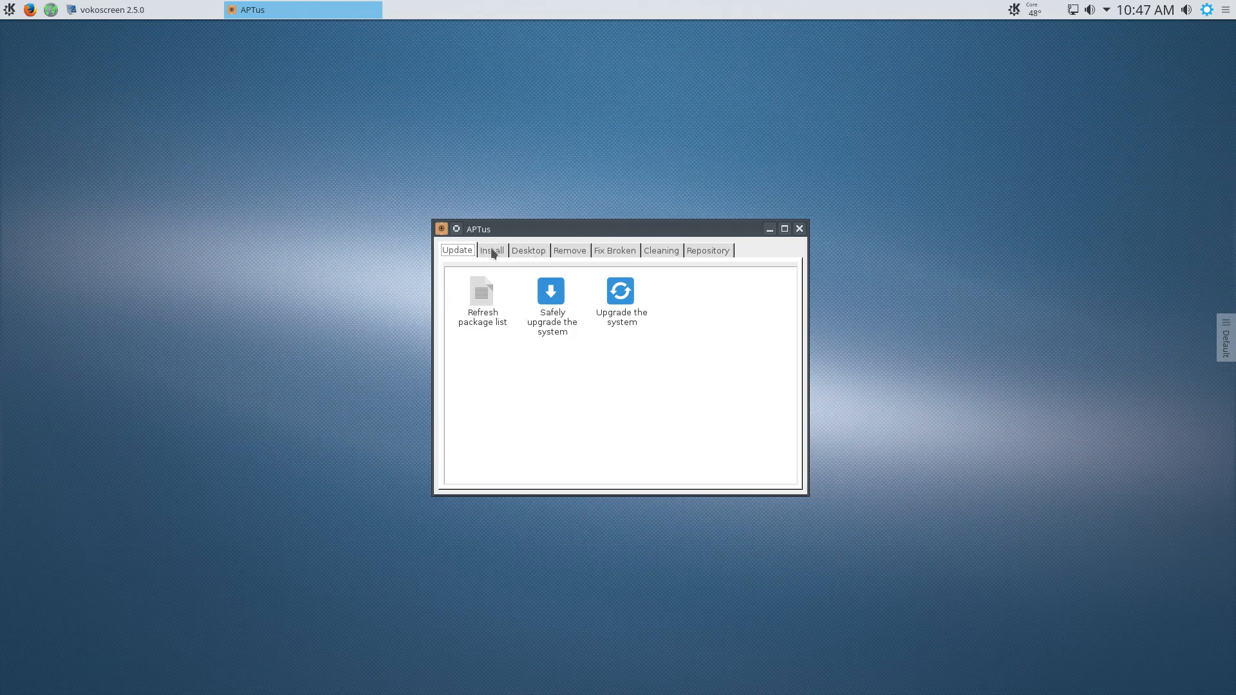
Show APTus's Desktop grid of environments like Budgie, Cinnamon and GNOME Shell.
left_click(528, 250)
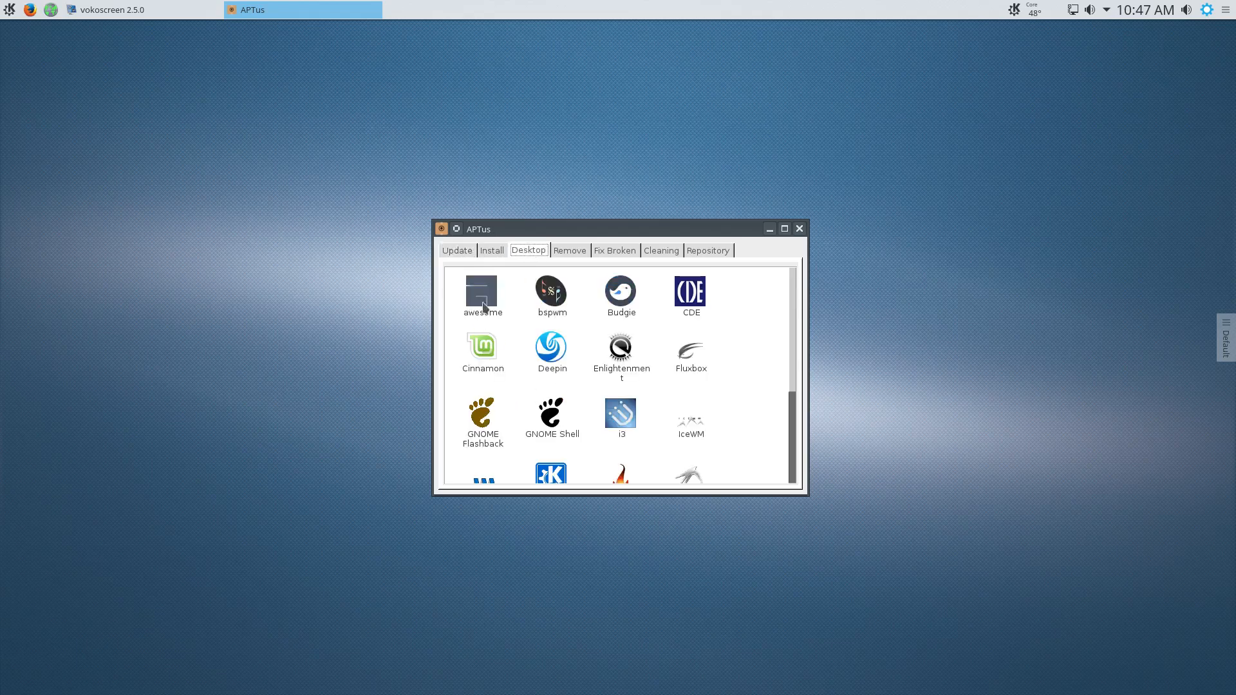
Browse the desktop environment icons, then close APTus back to the desktop.
scroll("down", 3)
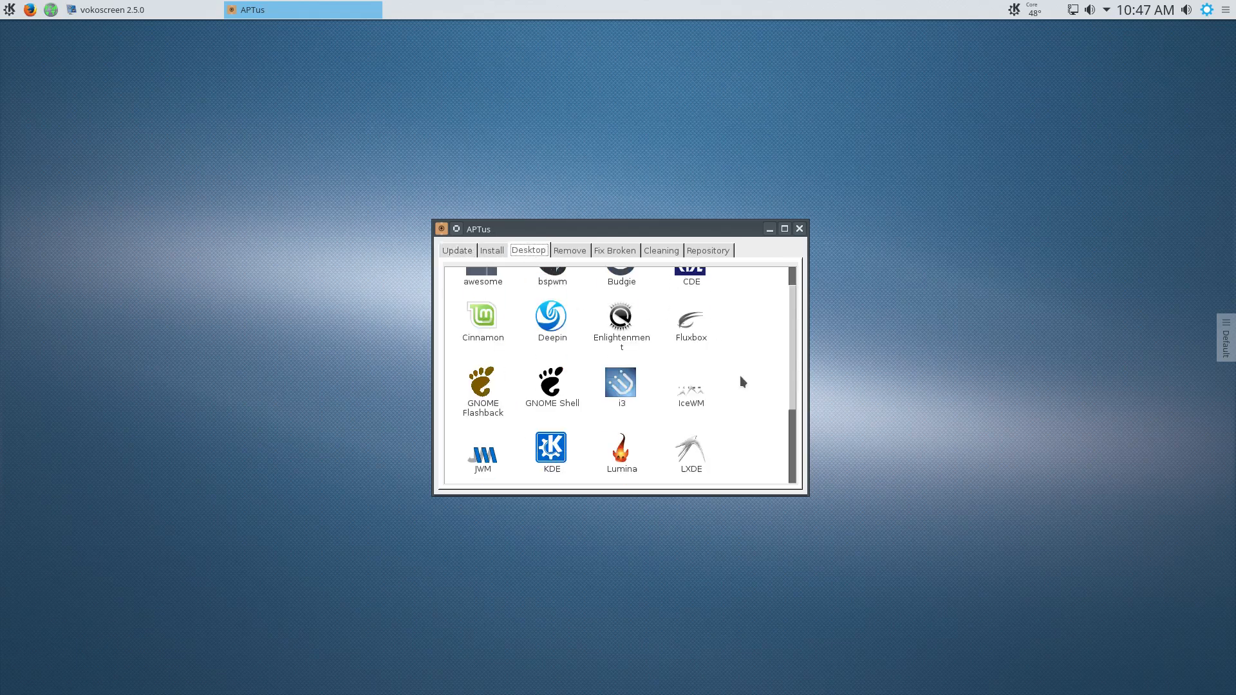
mouse_move(729, 386)
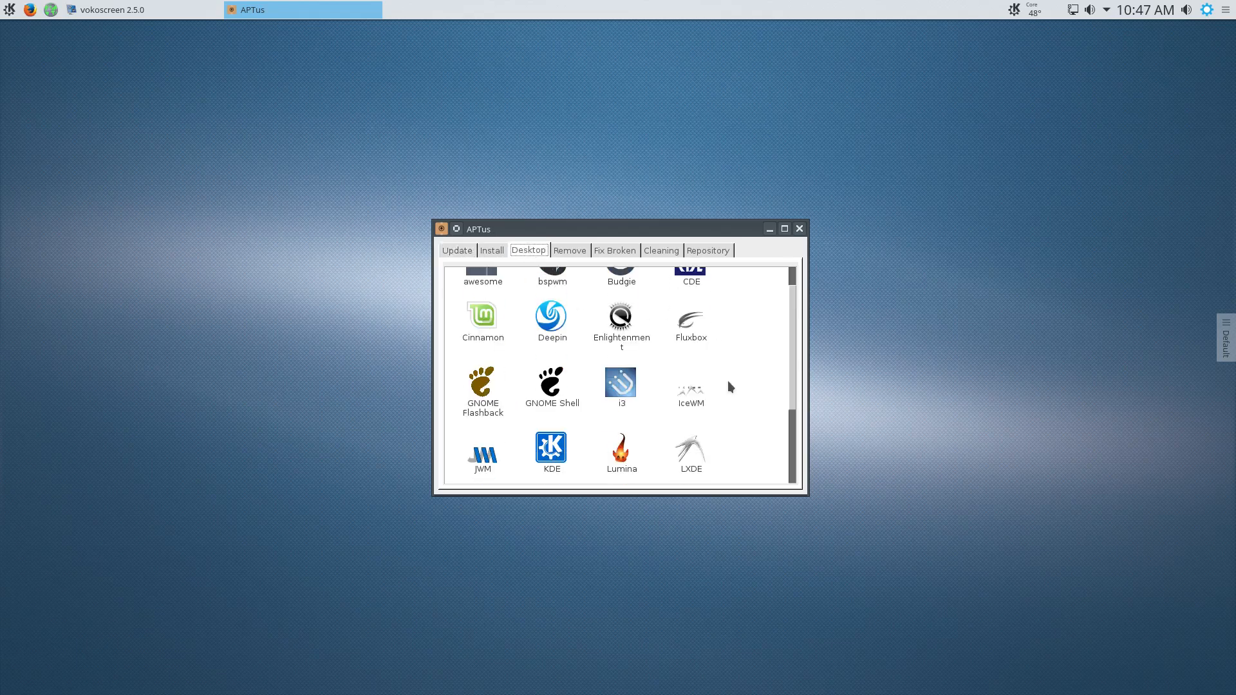
scroll("down", 3)
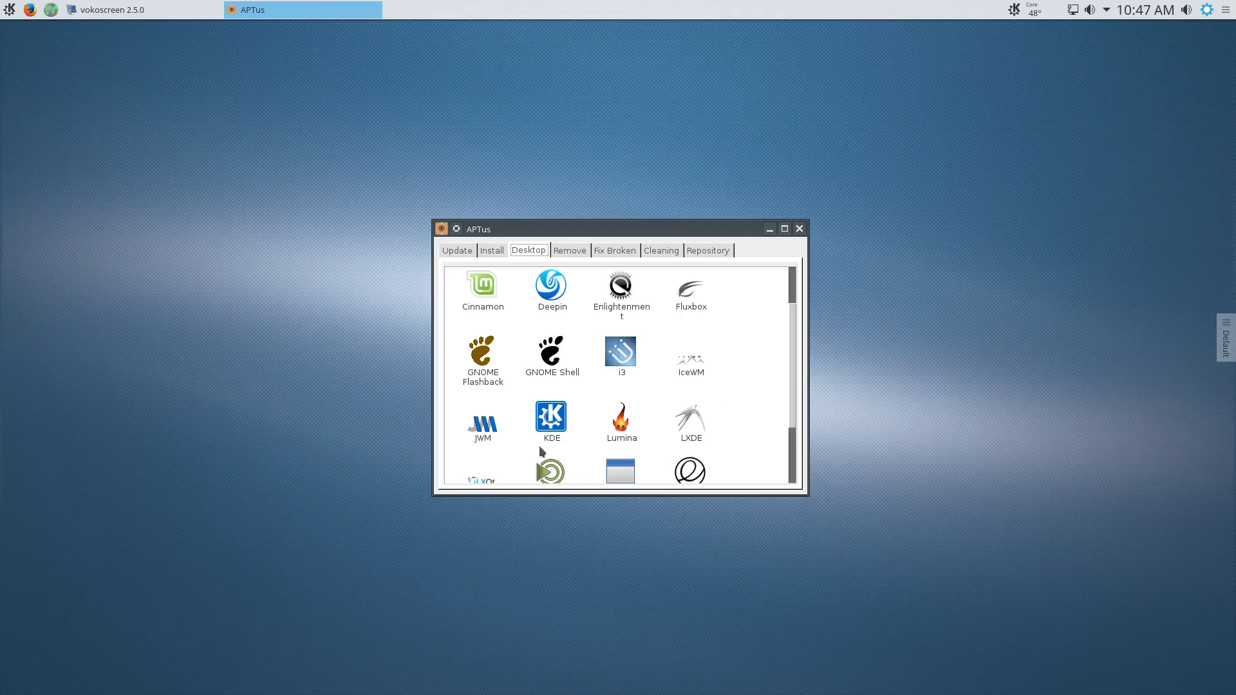
mouse_move(487, 439)
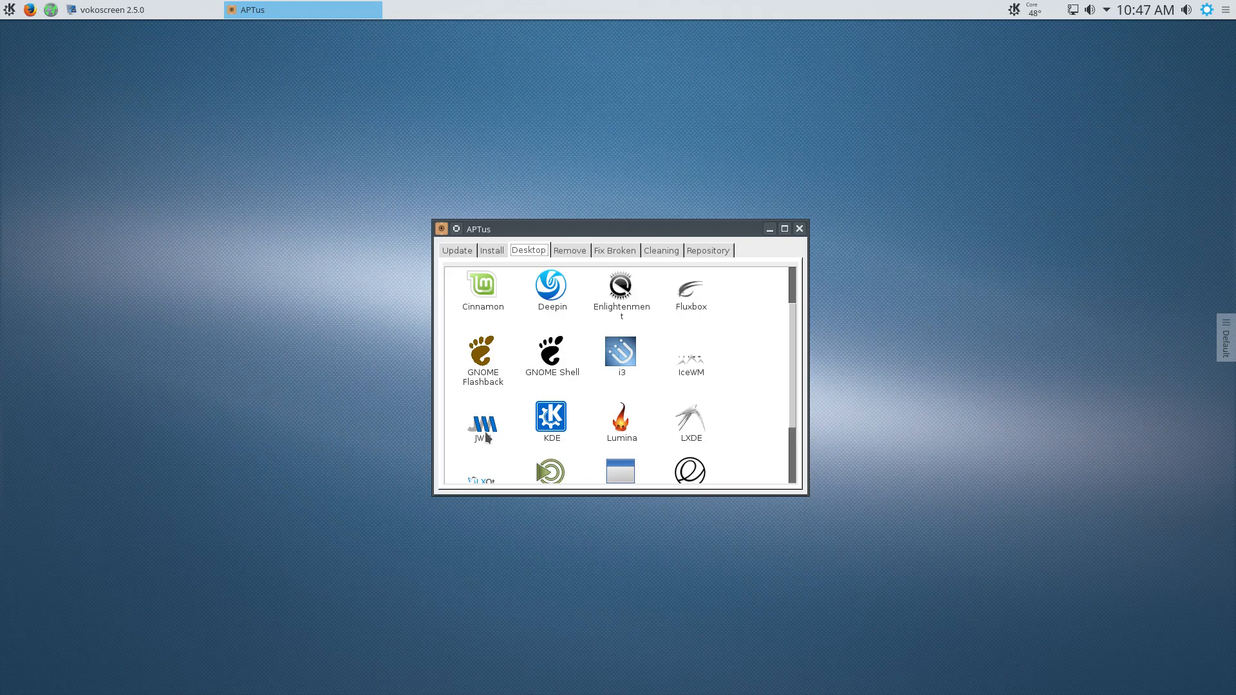
mouse_move(482, 424)
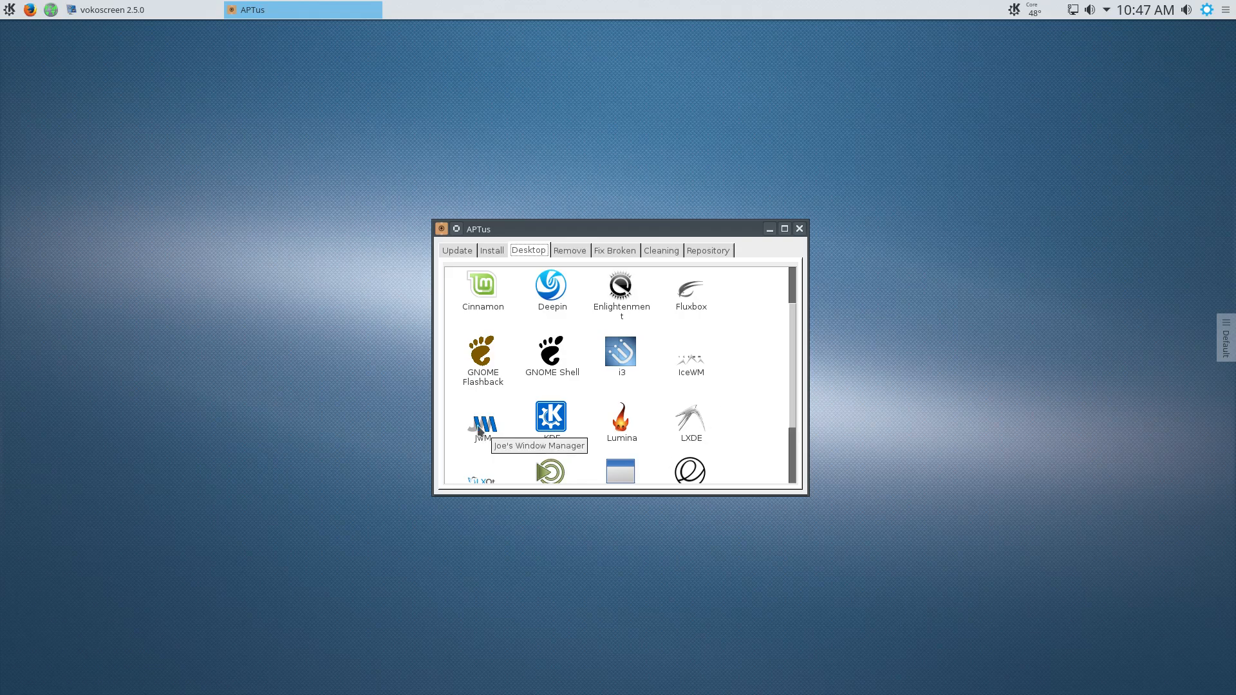
mouse_move(753, 415)
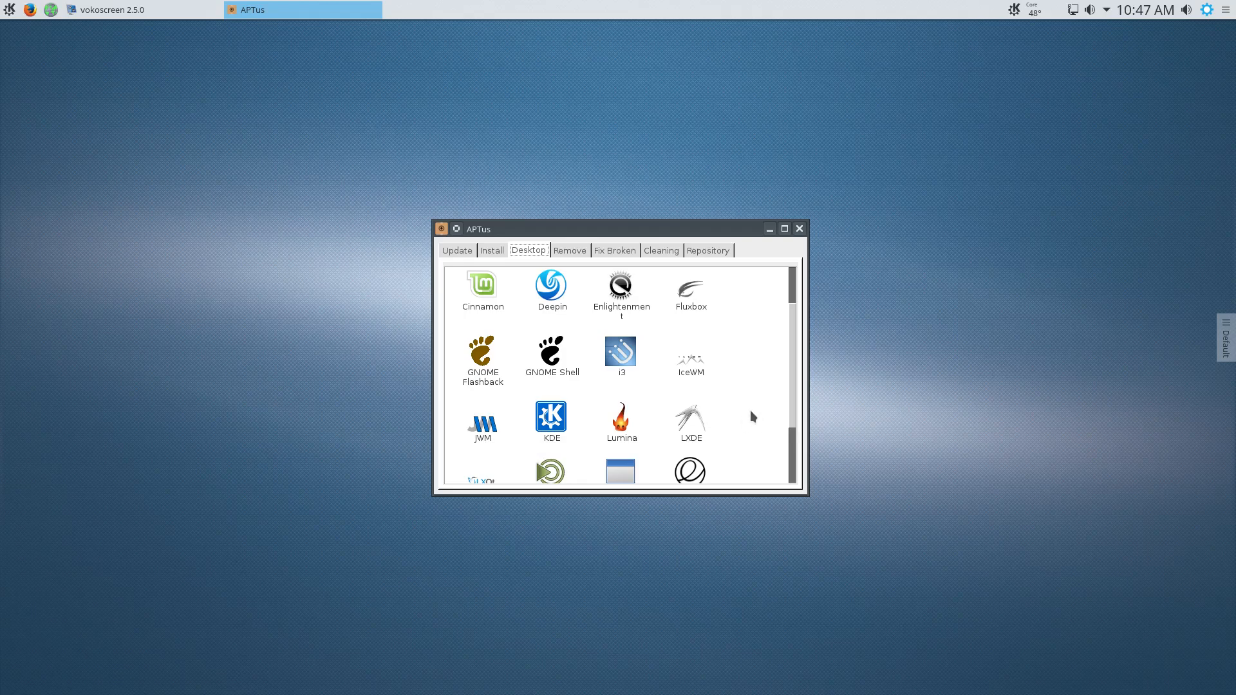
scroll("down", 3)
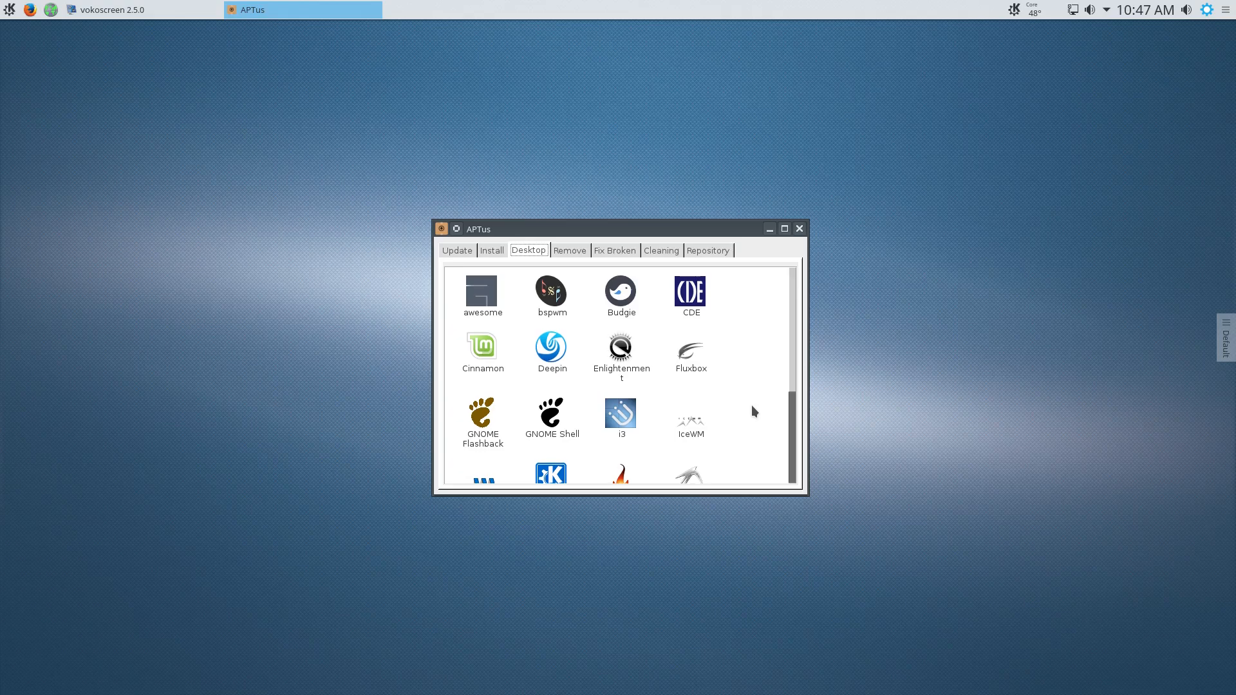
left_click(800, 229)
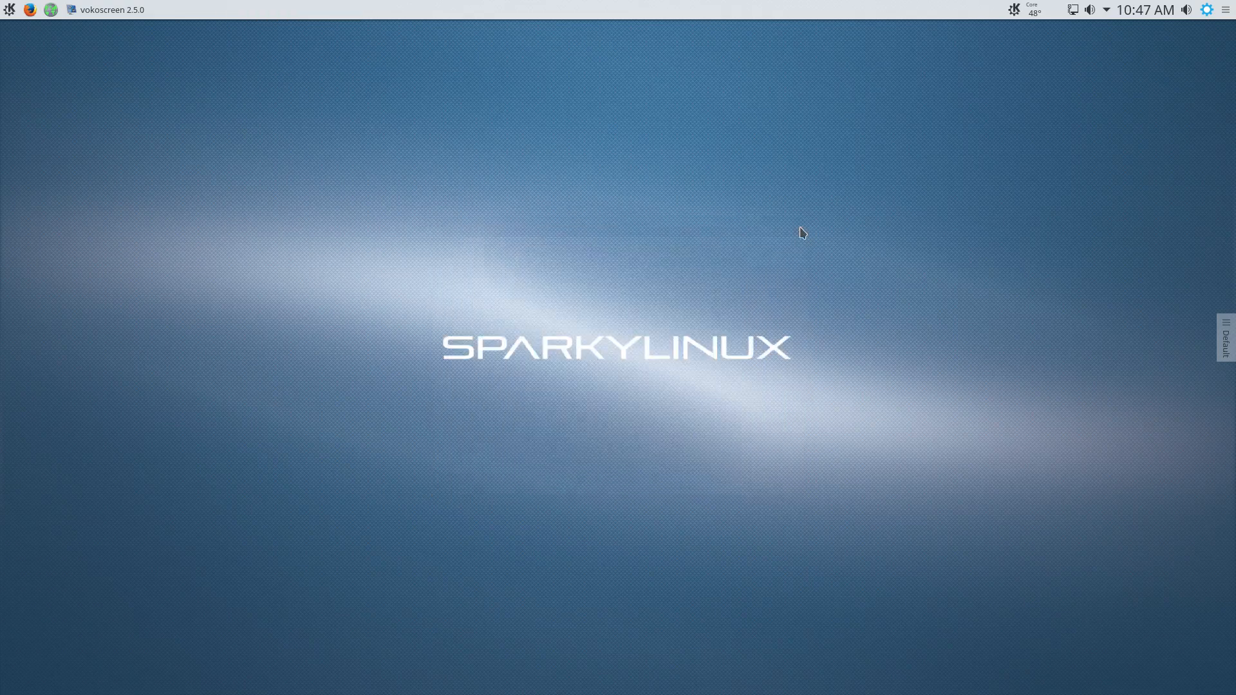
mouse_move(129, 128)
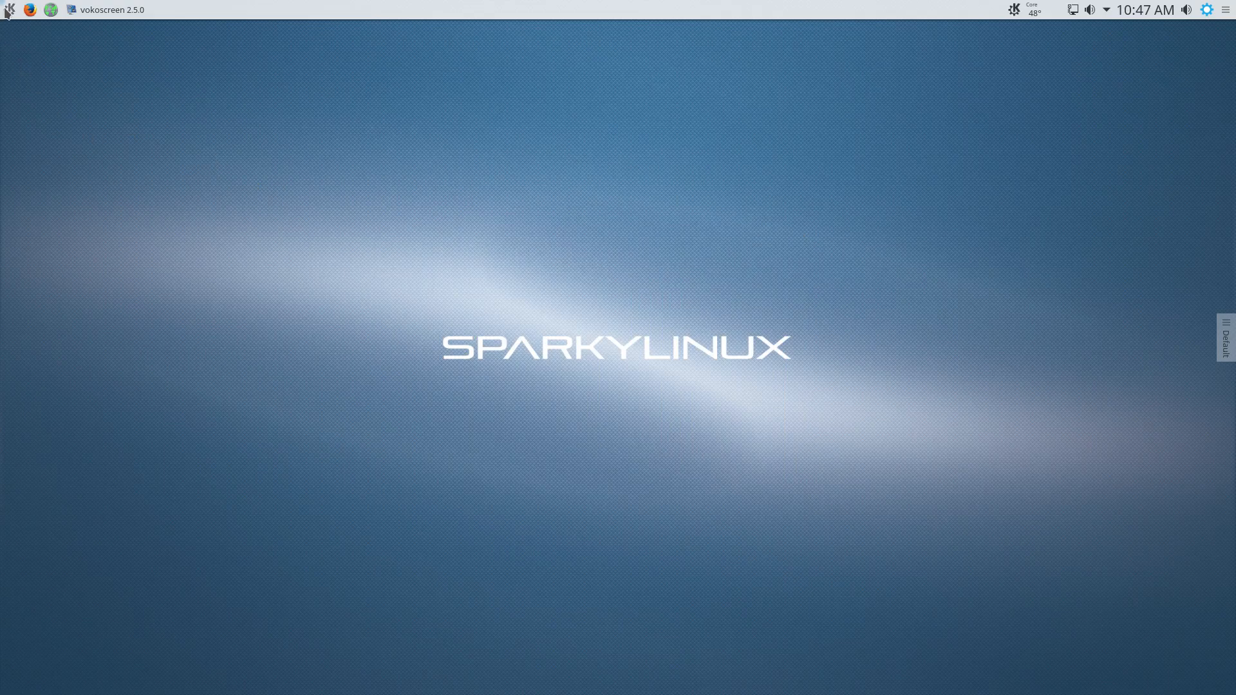
left_click(9, 9)
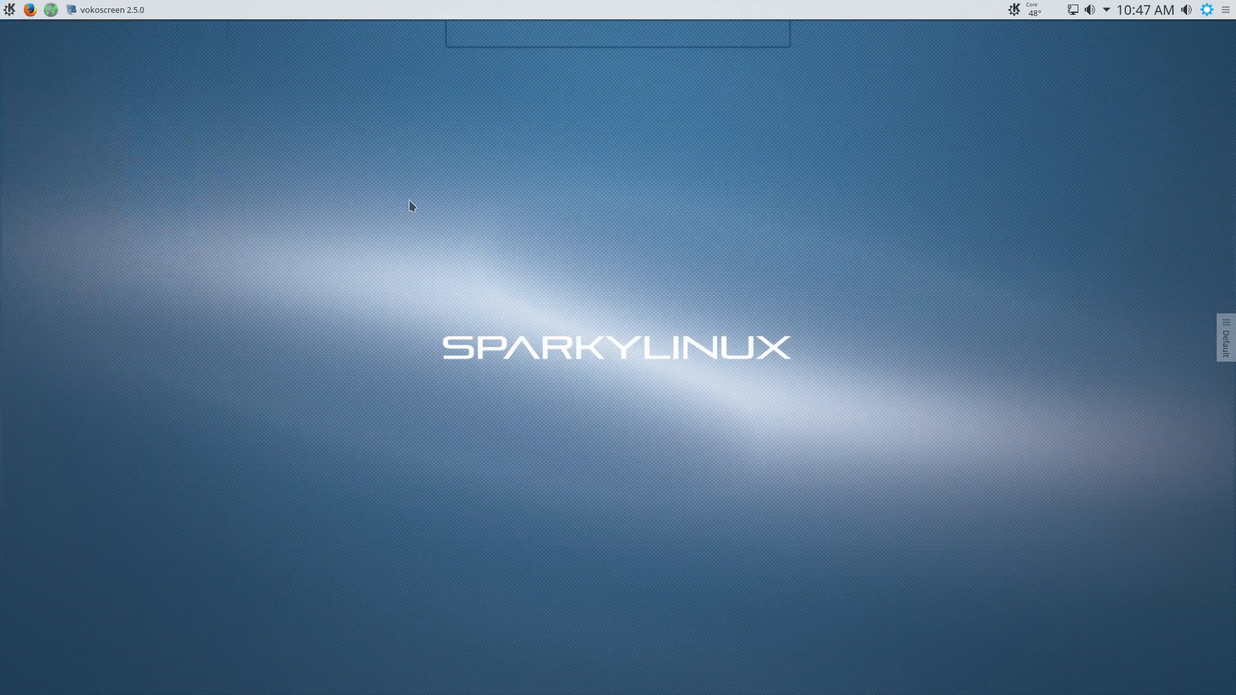
type("devic")
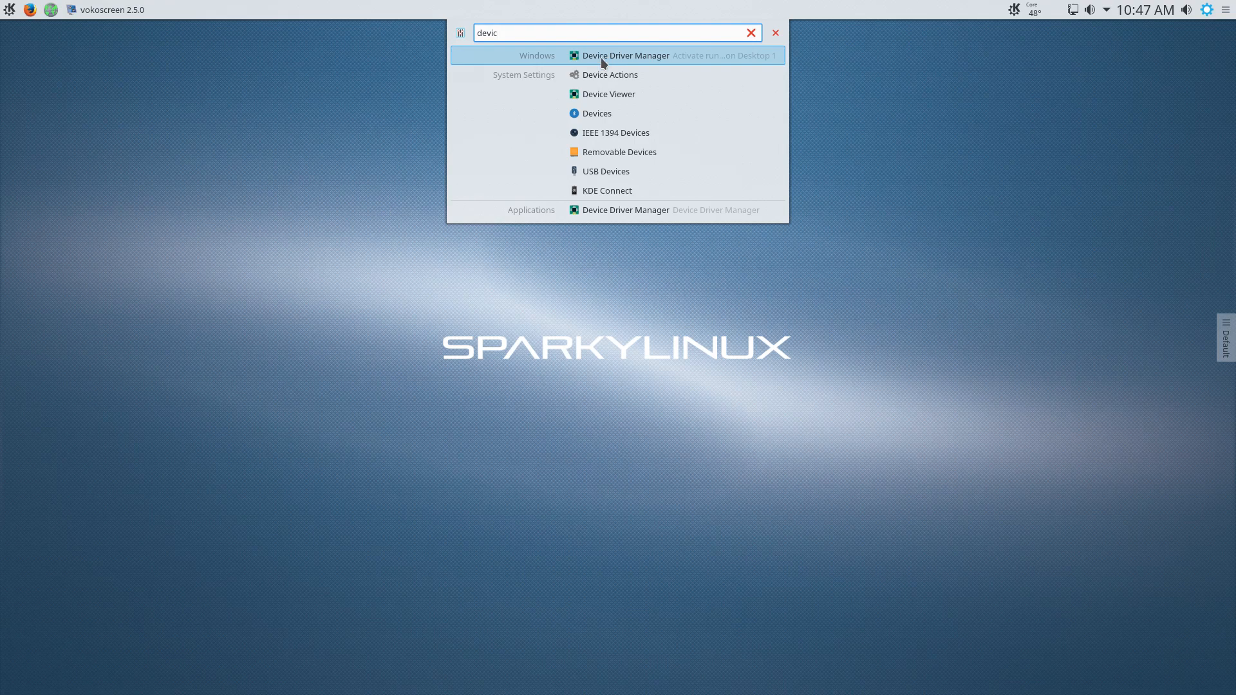
mouse_move(465, 234)
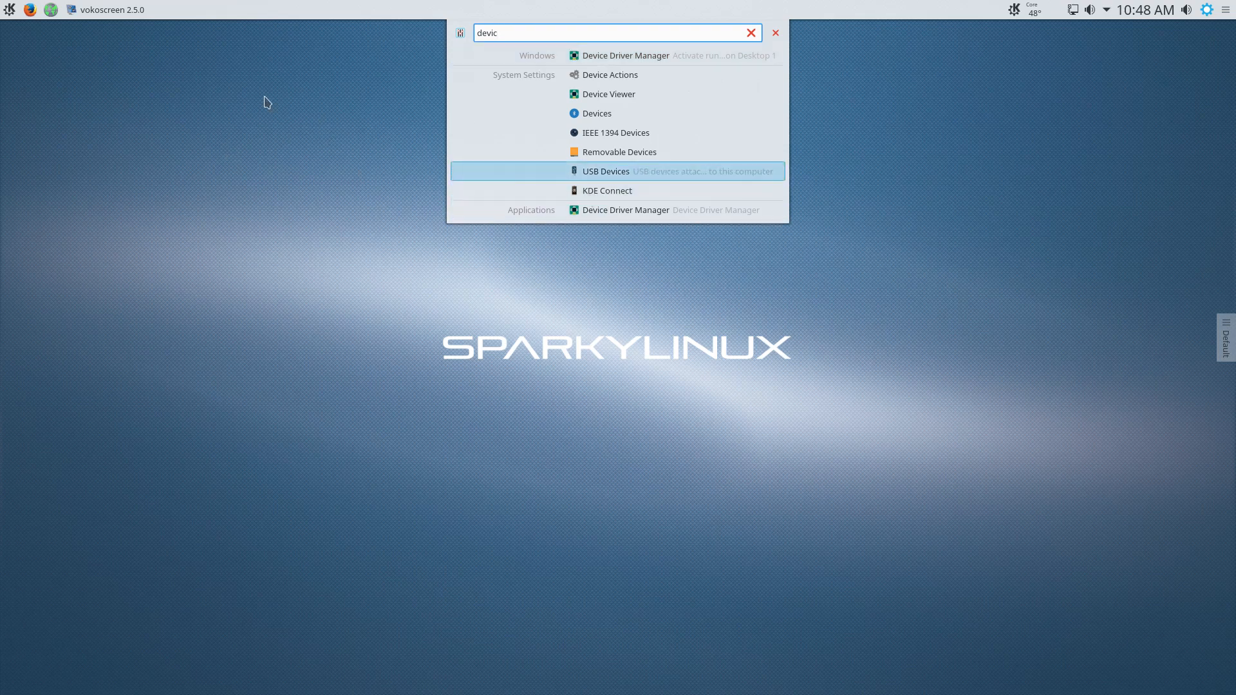
left_click(775, 32)
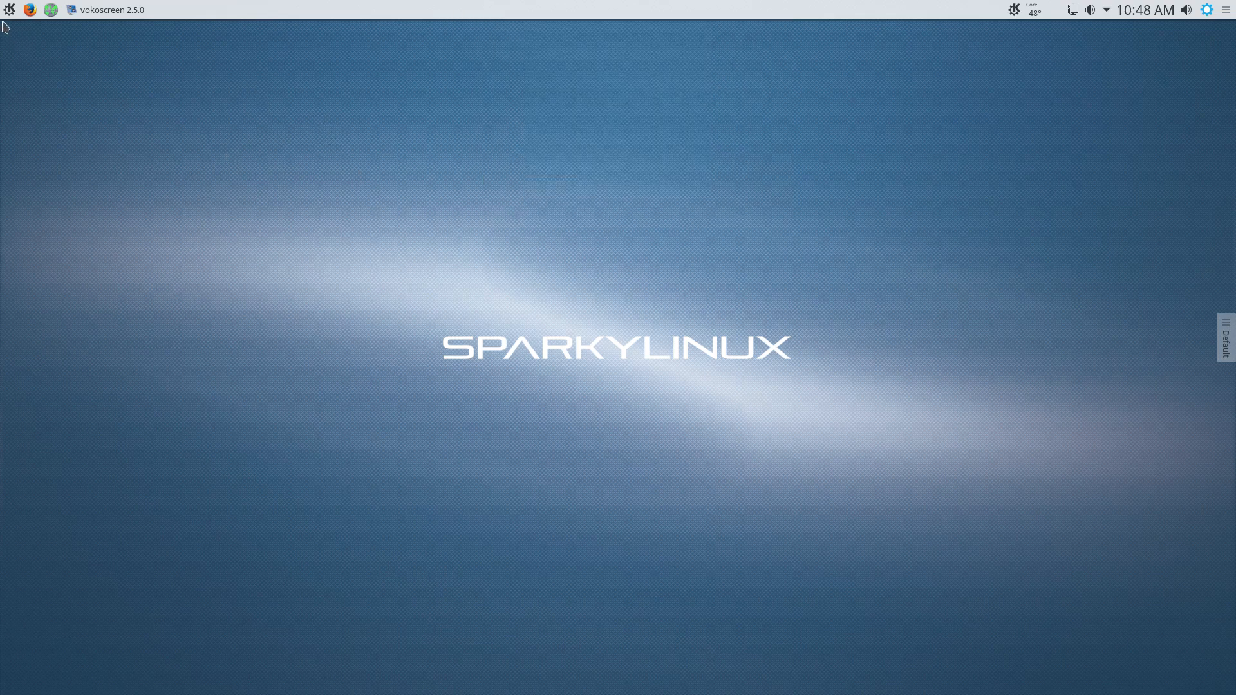
Search the application launcher for 'comp' to list the Compositor settings.
left_click(9, 9)
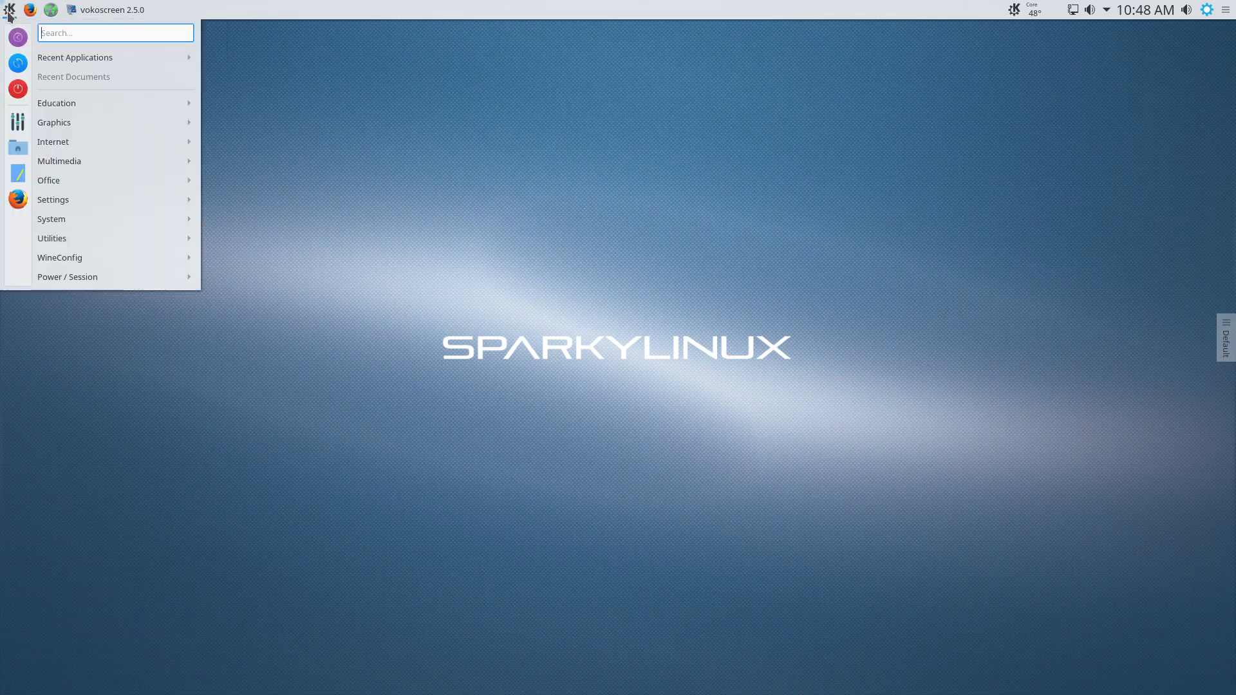
type("com")
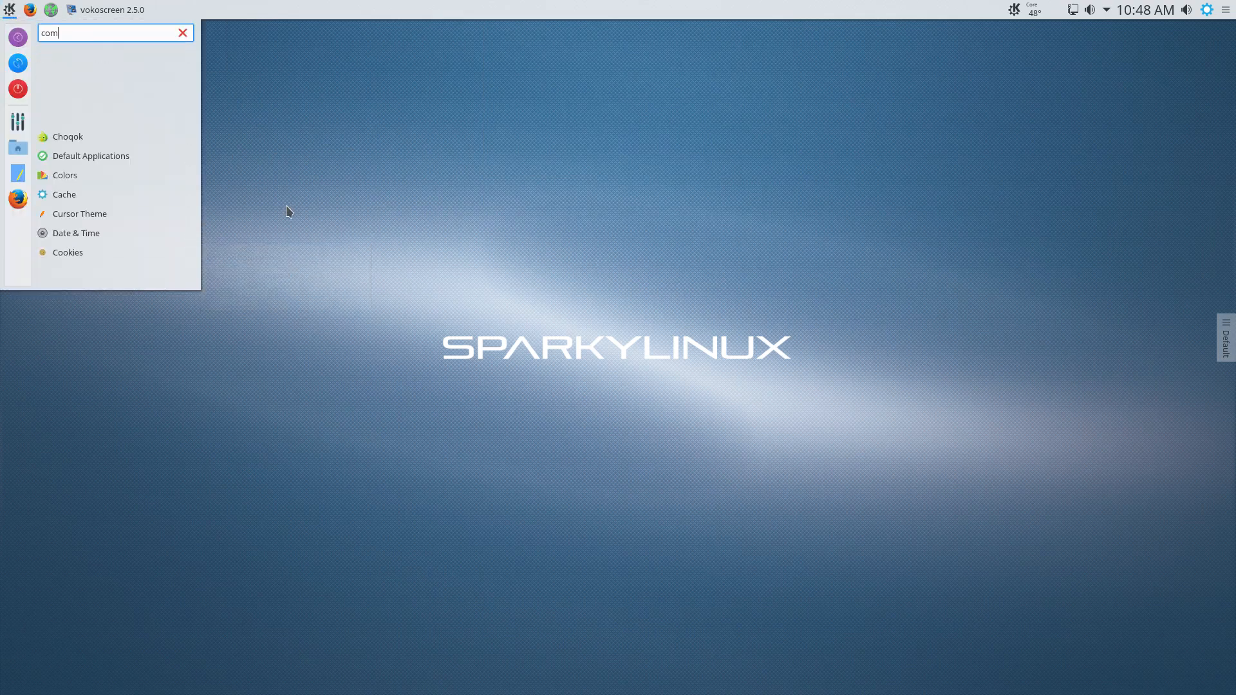
type("p")
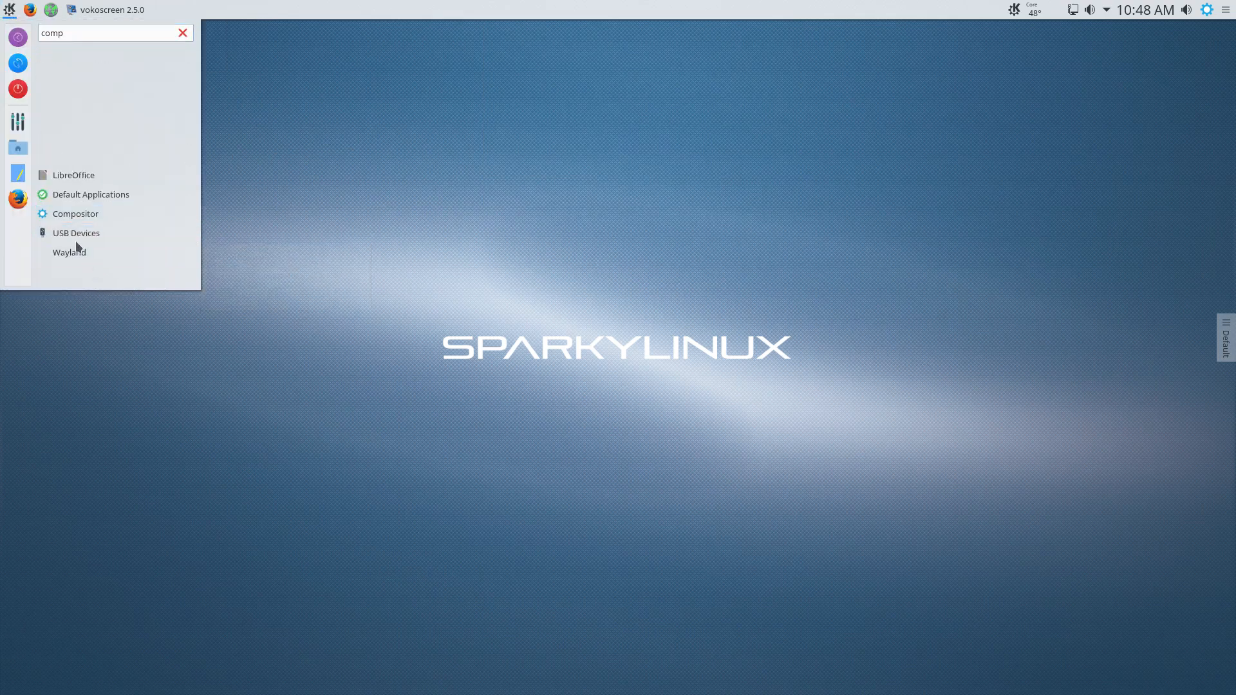
mouse_move(74, 214)
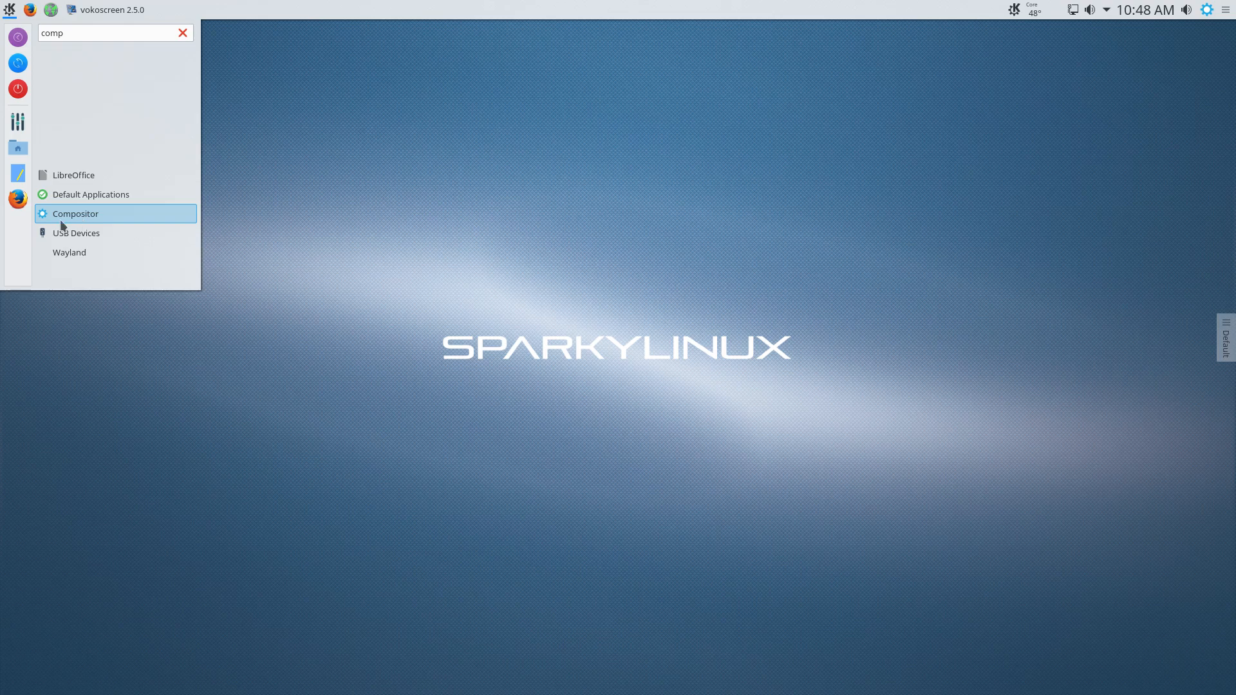
mouse_move(63, 216)
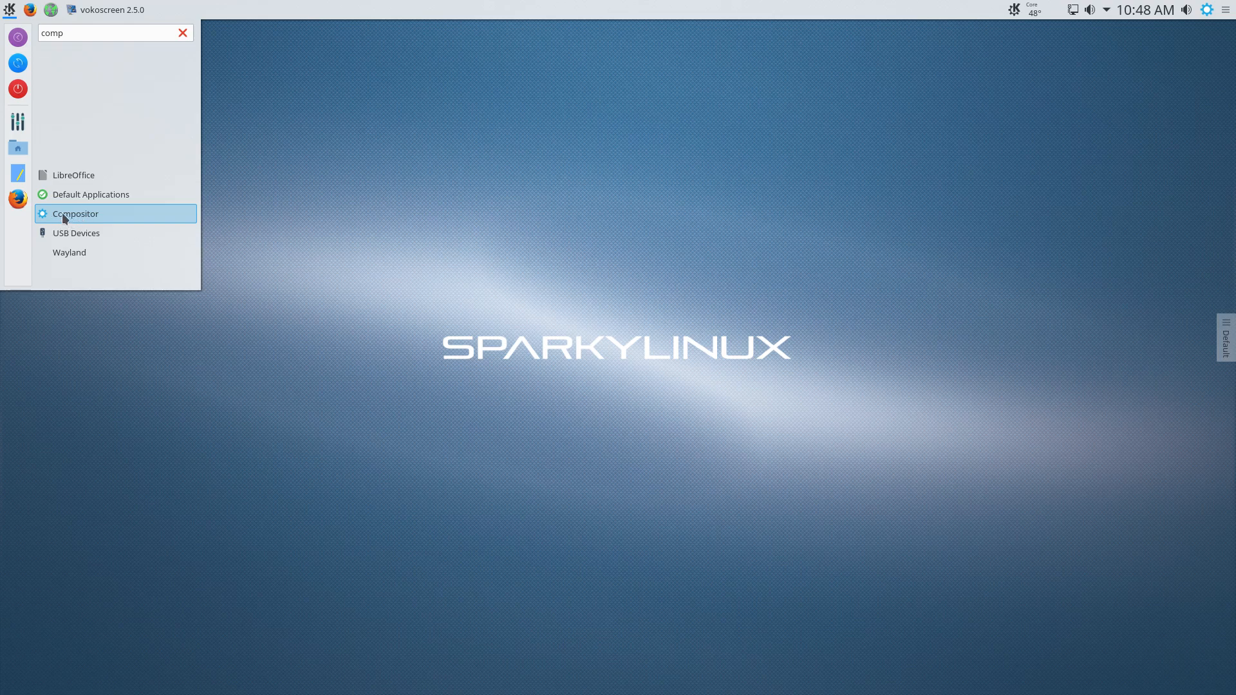
View the Compositor settings (animation speed, XRender, vsync) and cancel without changes.
left_click(74, 214)
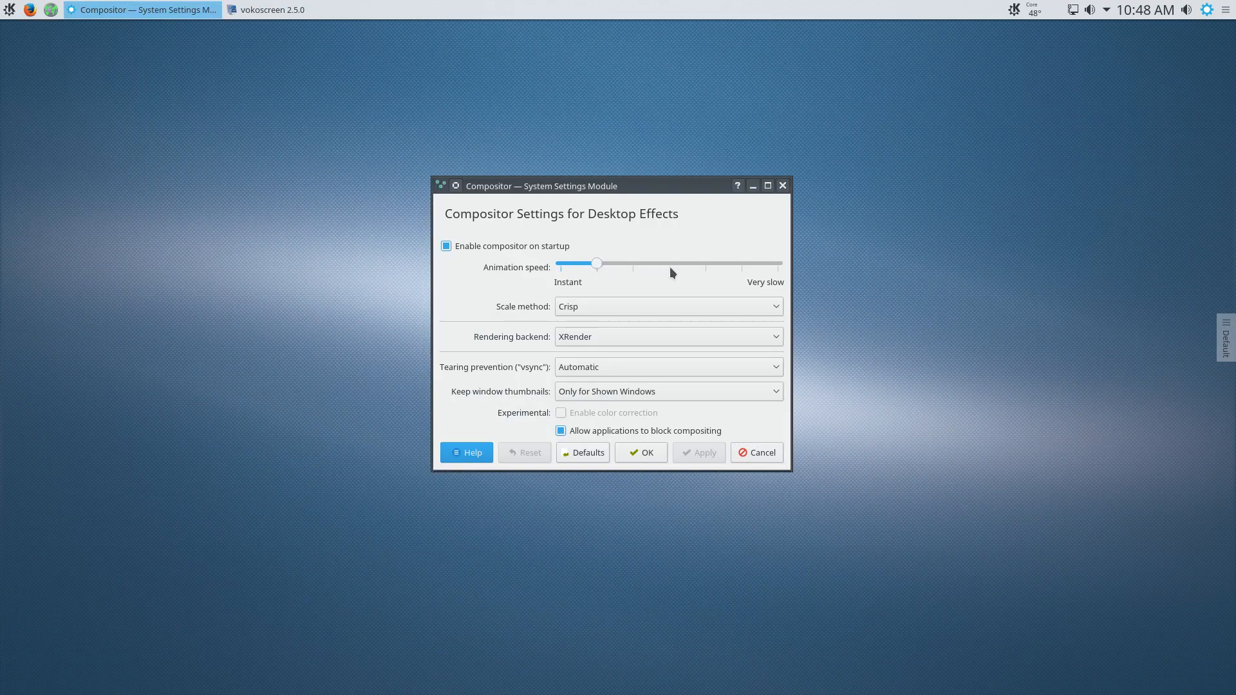
mouse_move(708, 249)
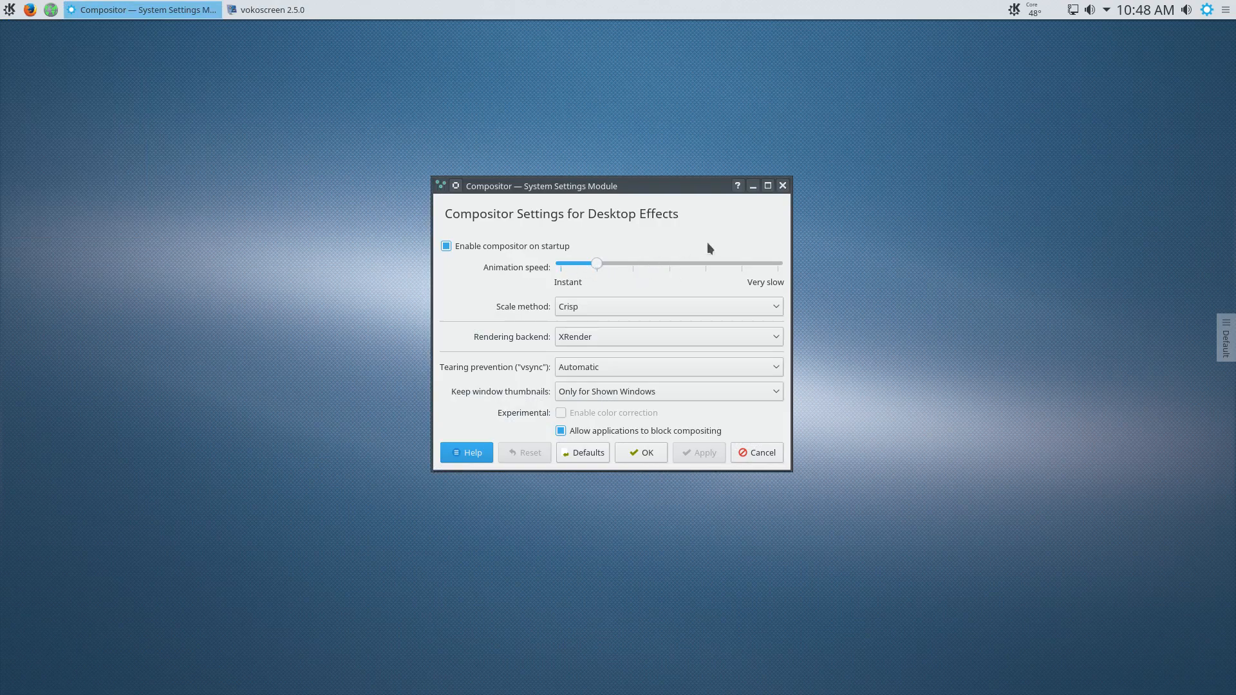
left_click(781, 185)
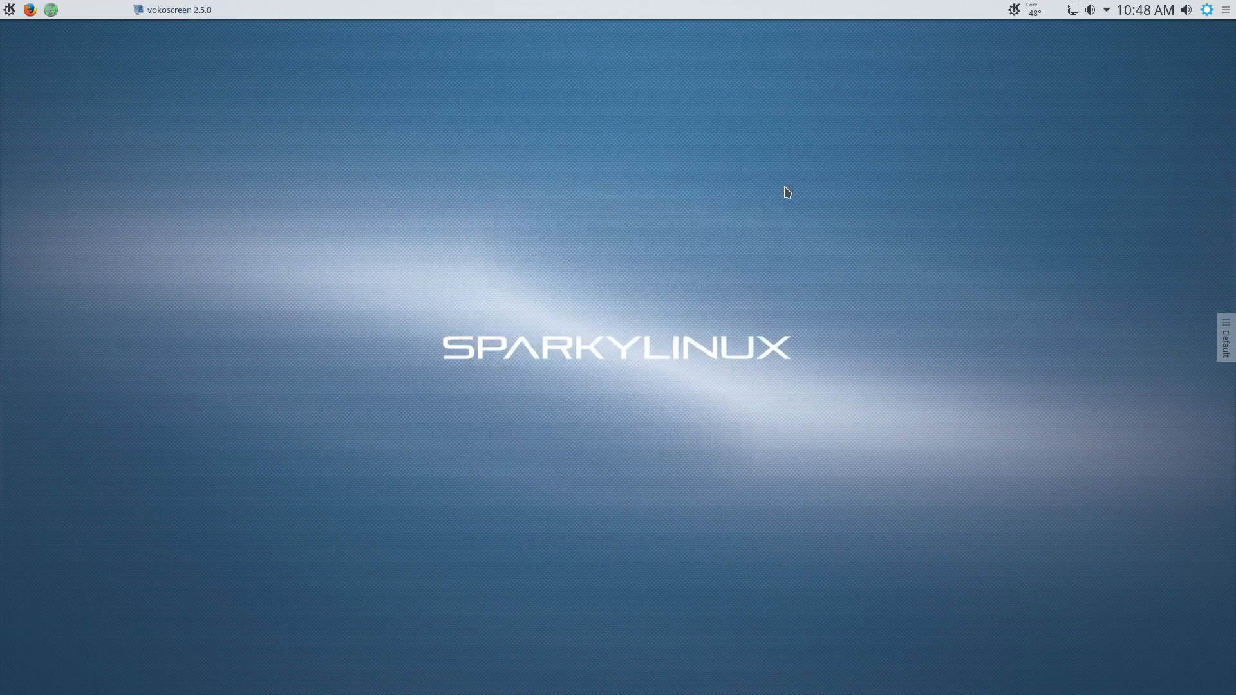
mouse_move(11, 10)
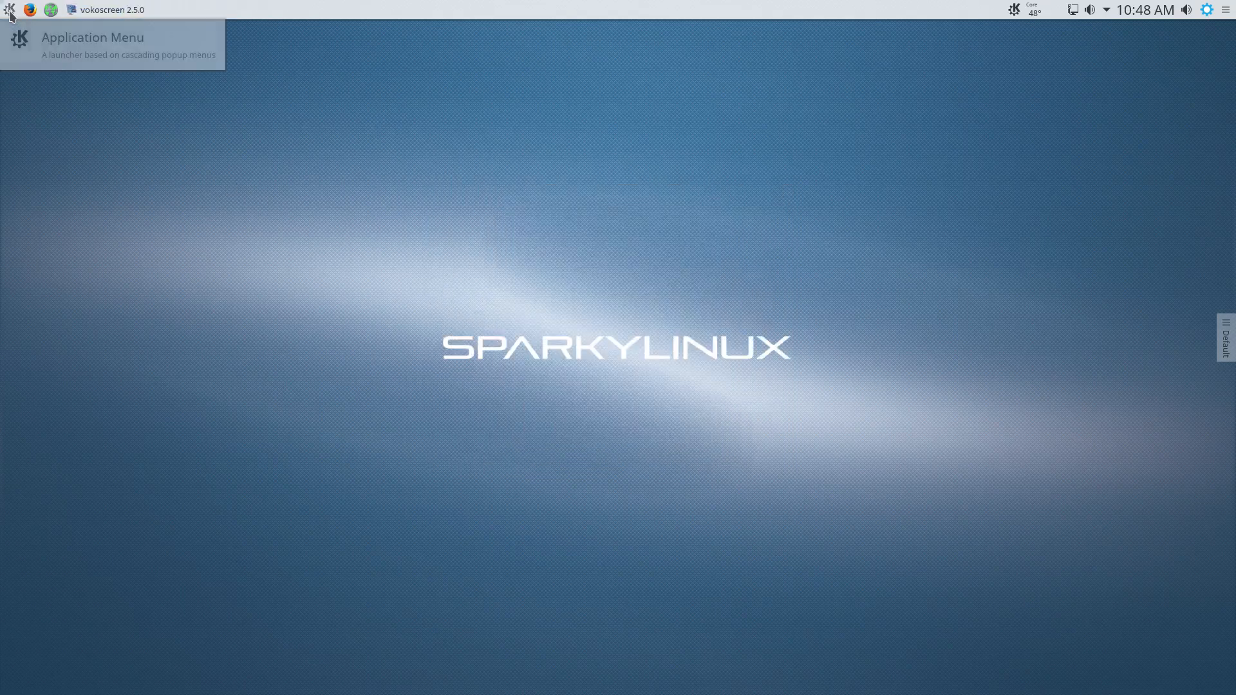
Browse the cascading menu's Multimedia and Internet submenus, then dismiss it.
left_click(10, 10)
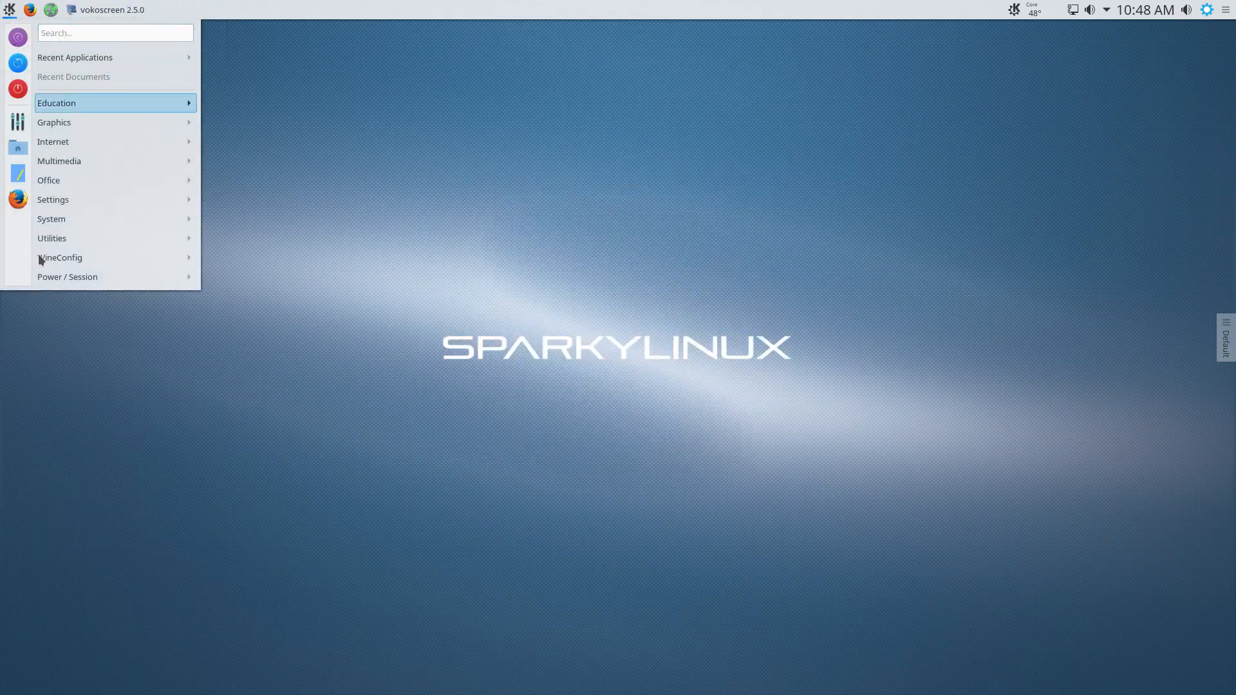
mouse_move(58, 161)
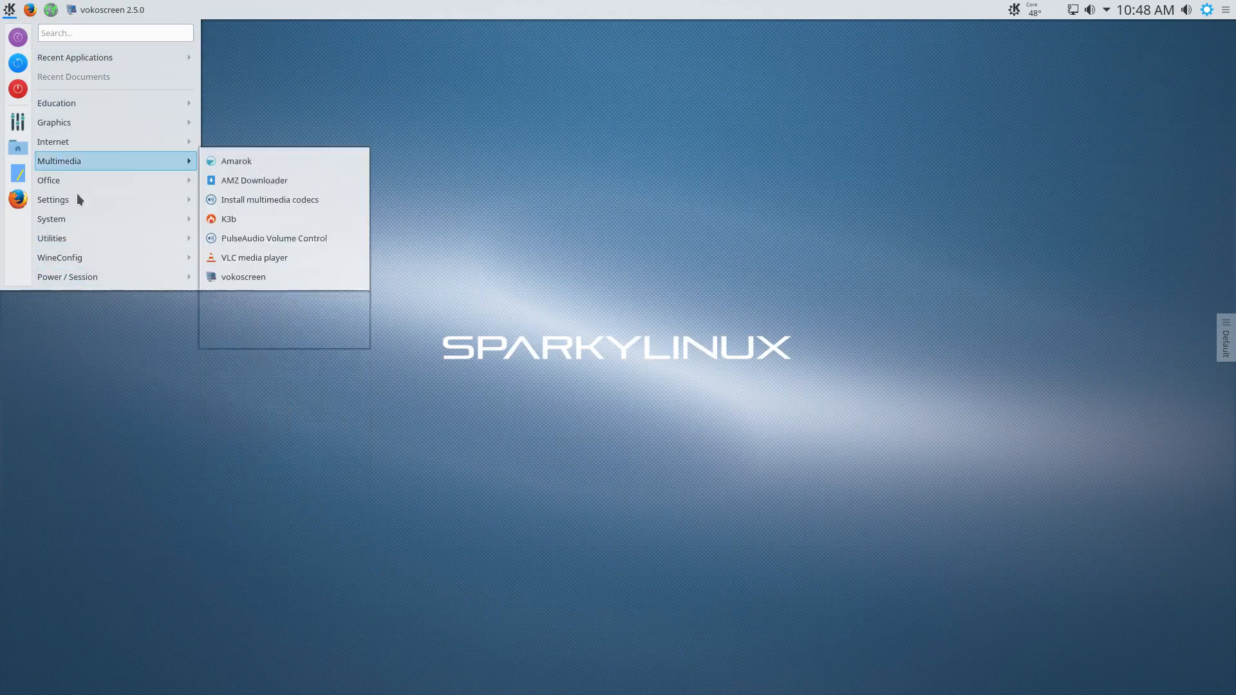
mouse_move(73, 146)
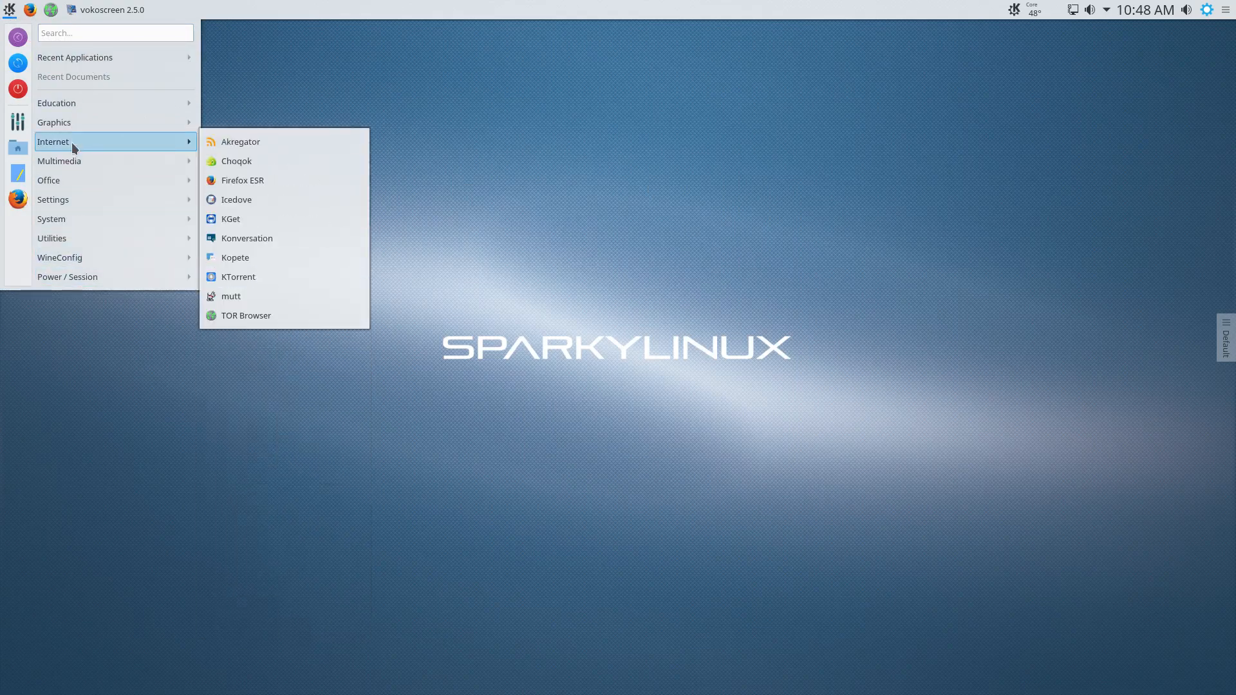
left_click(580, 138)
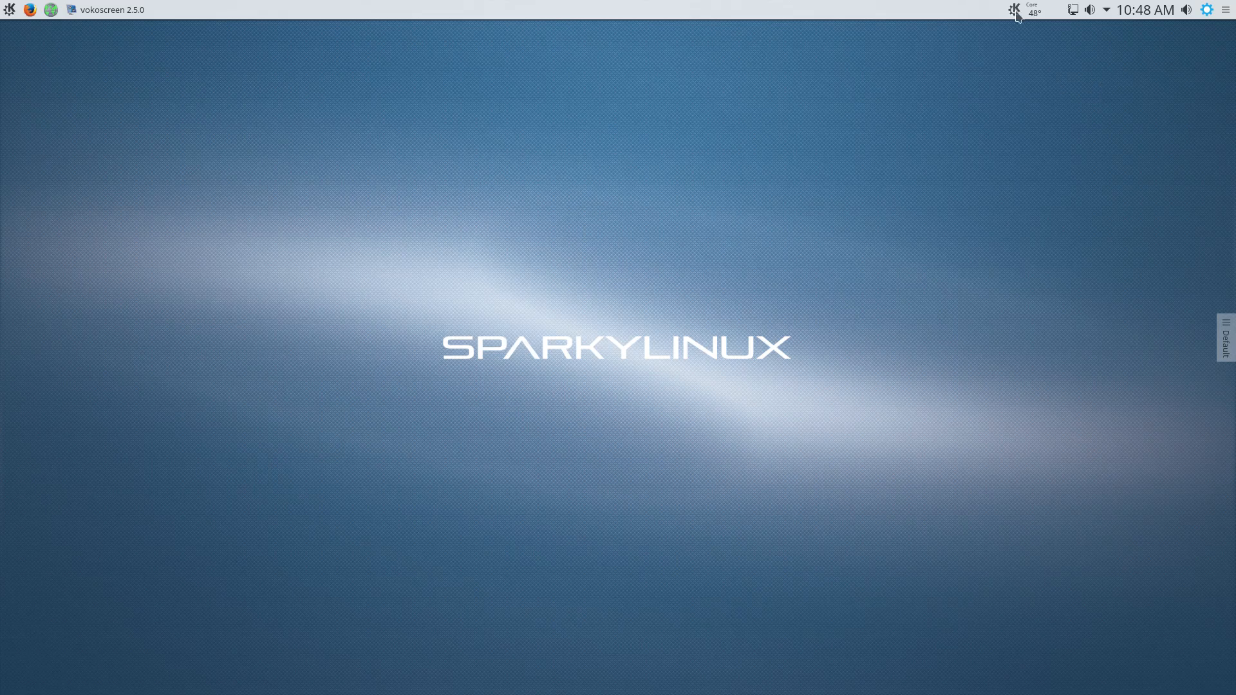
left_click(9, 9)
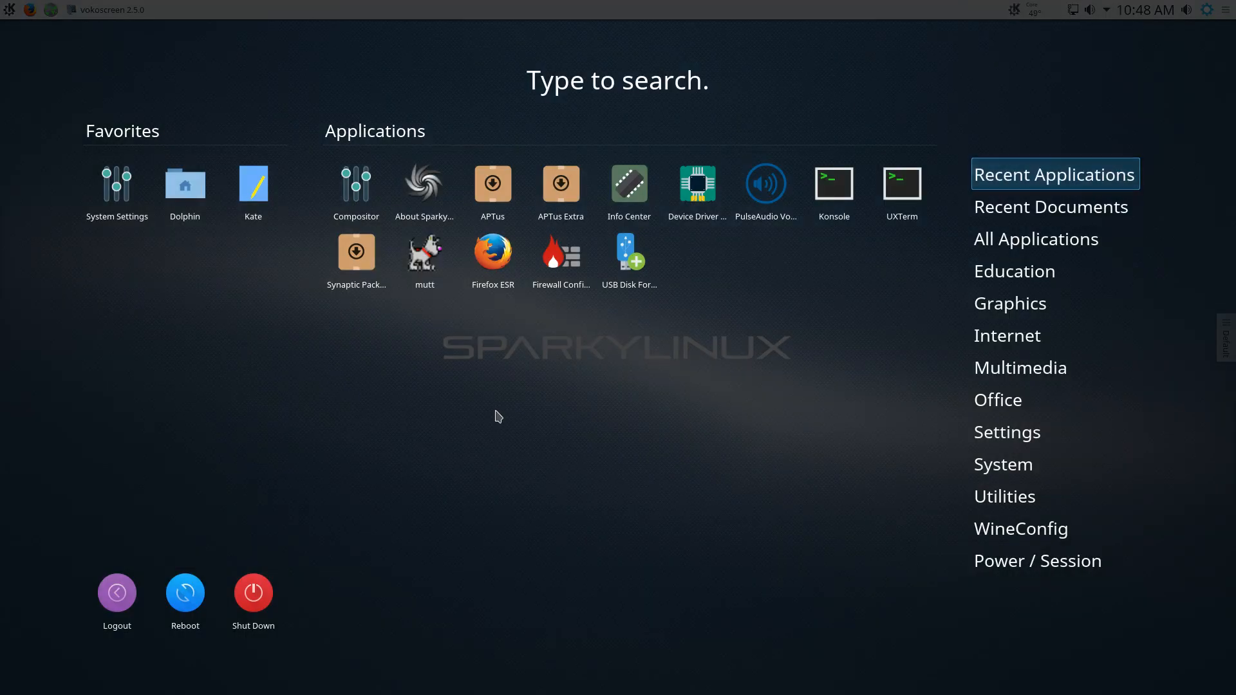
mouse_move(442, 549)
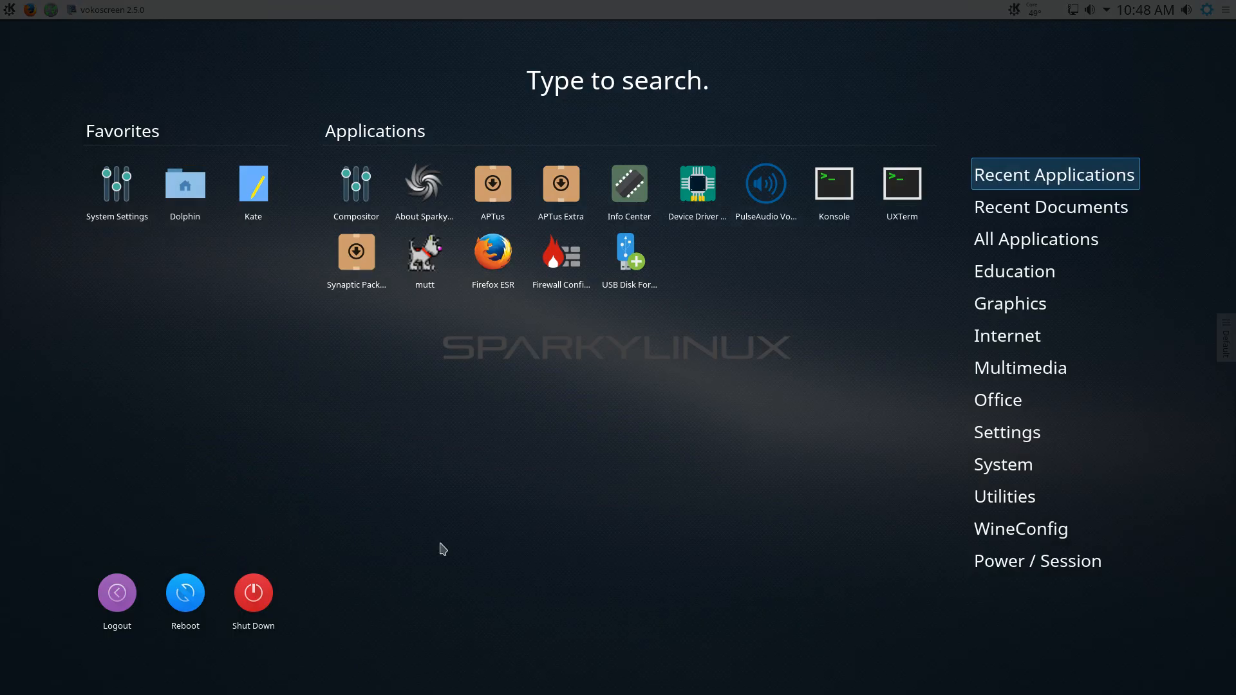
mouse_move(64, 29)
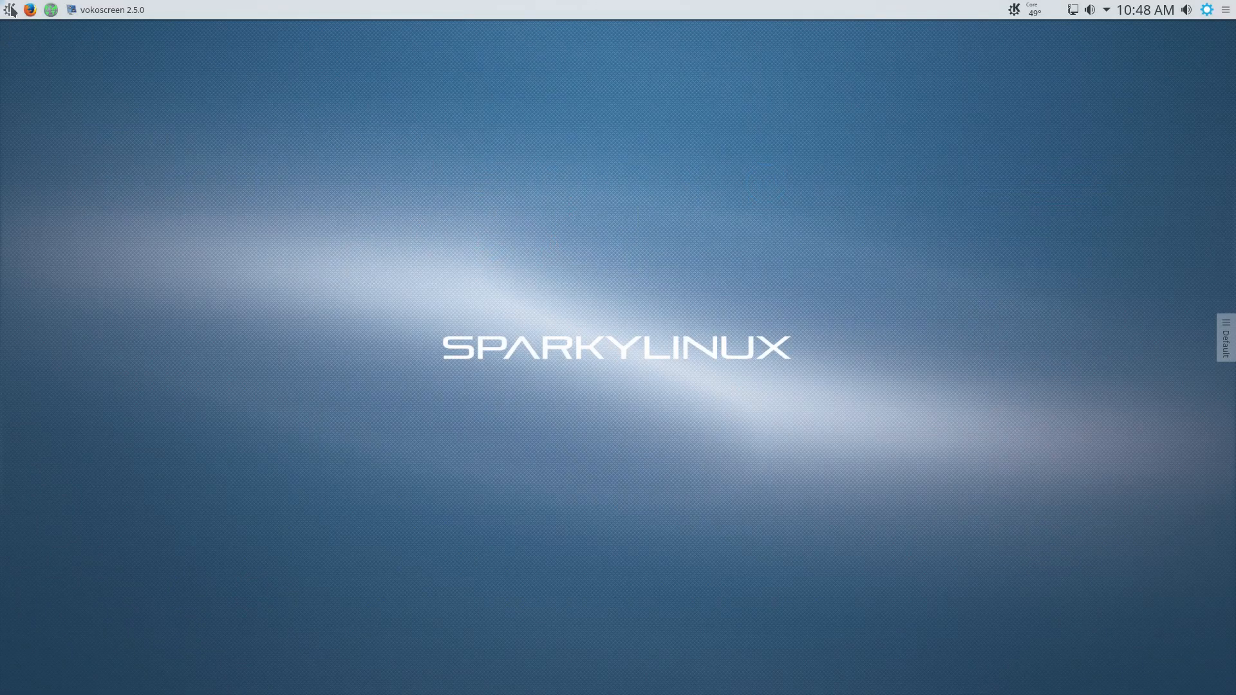
Reopen the cascading menu and hover Education, Internet, Settings and System.
left_click(10, 9)
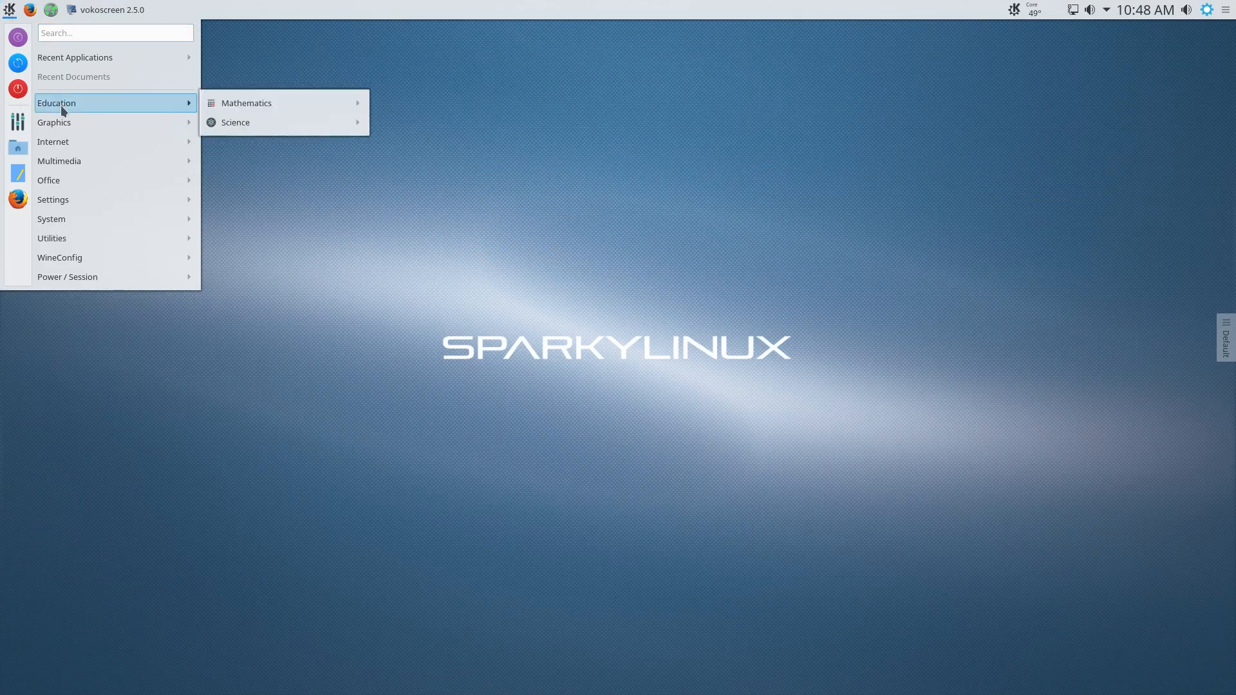
mouse_move(54, 122)
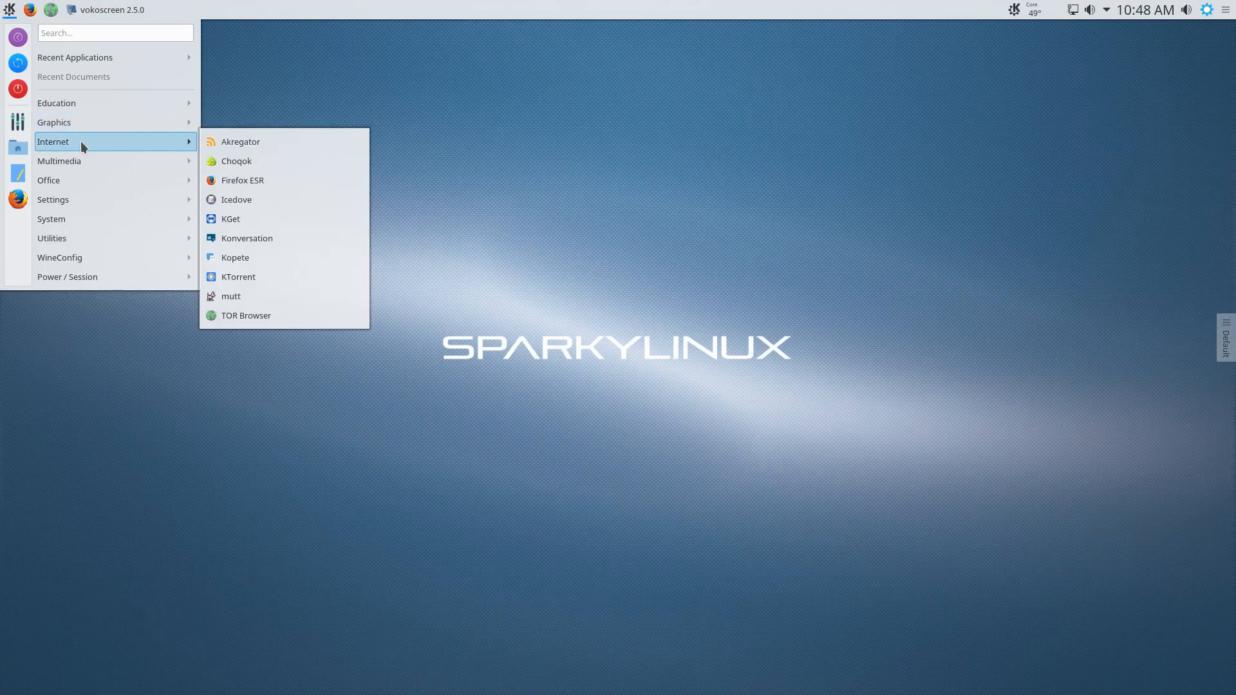
mouse_move(94, 161)
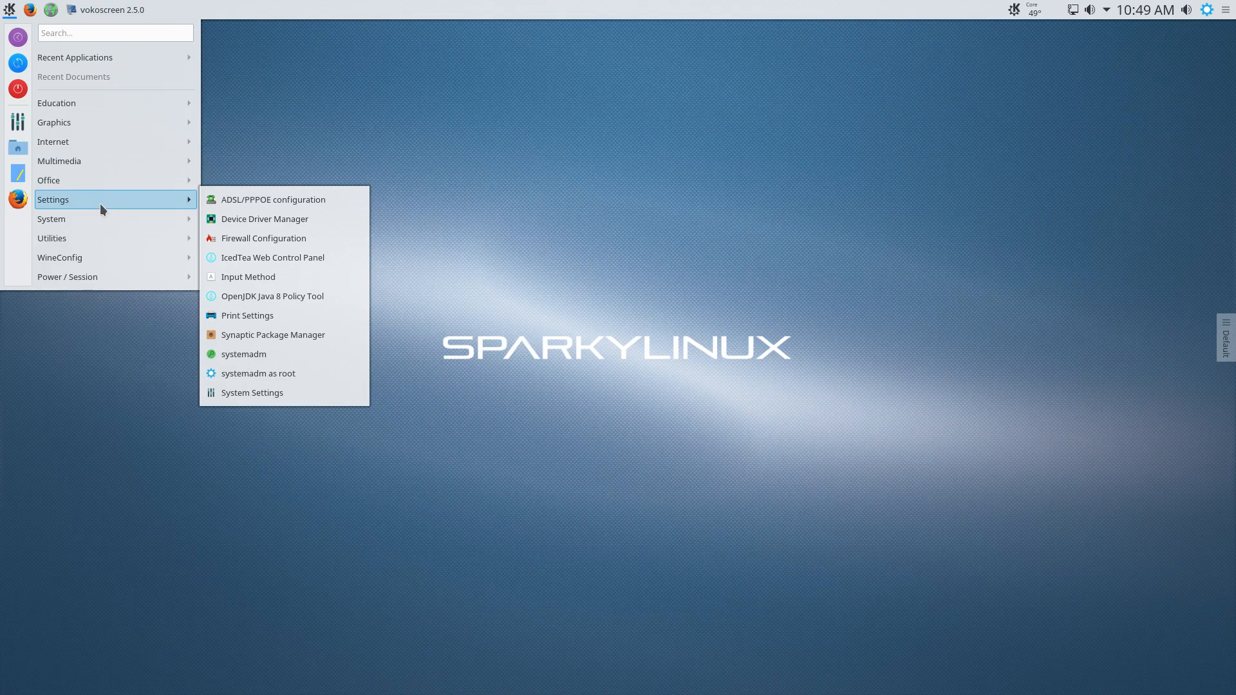
mouse_move(109, 209)
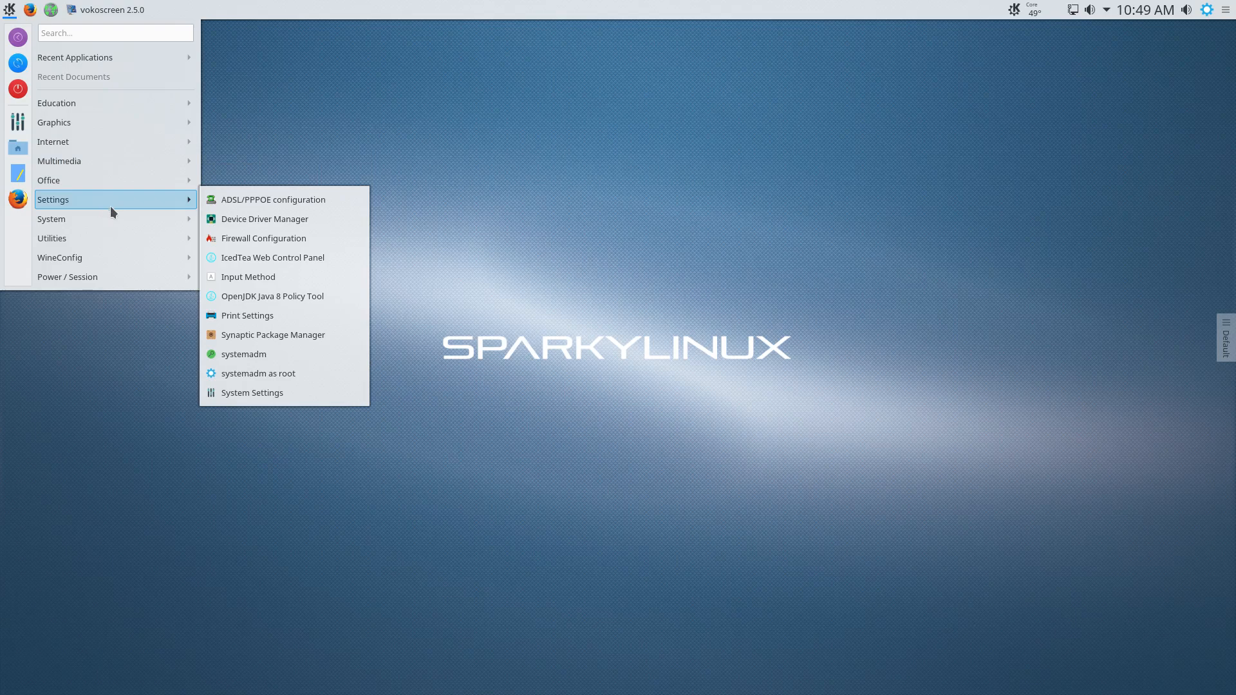
mouse_move(51, 219)
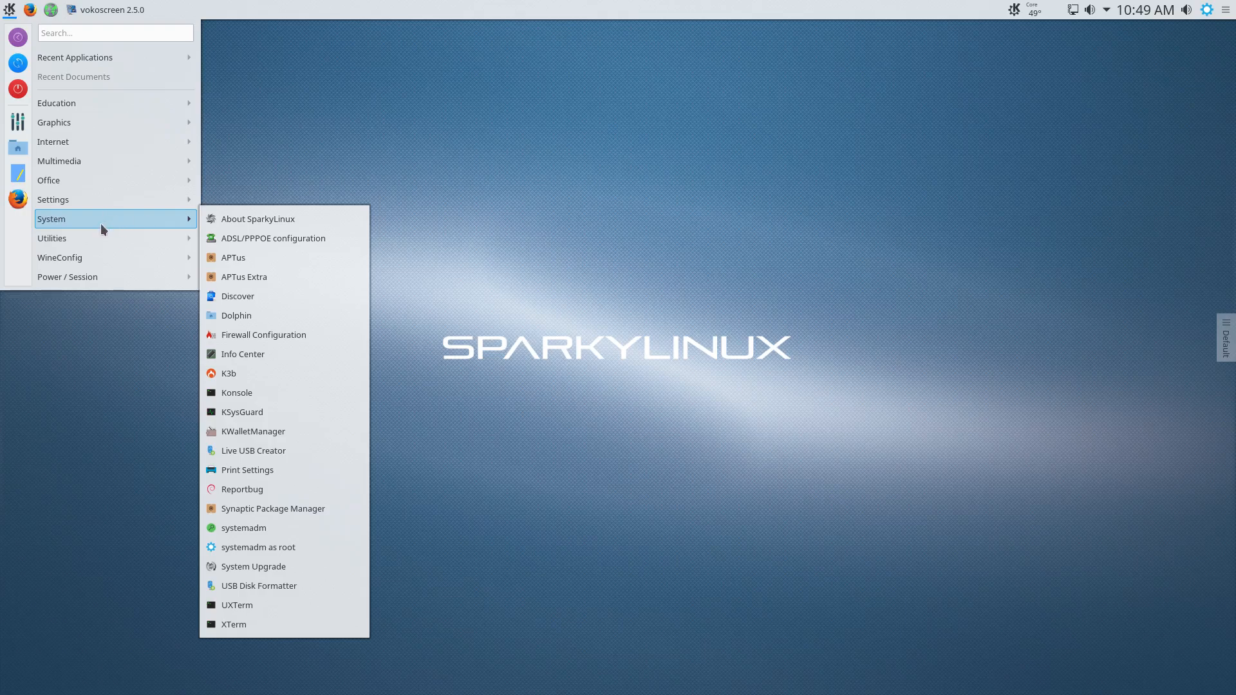
mouse_move(94, 220)
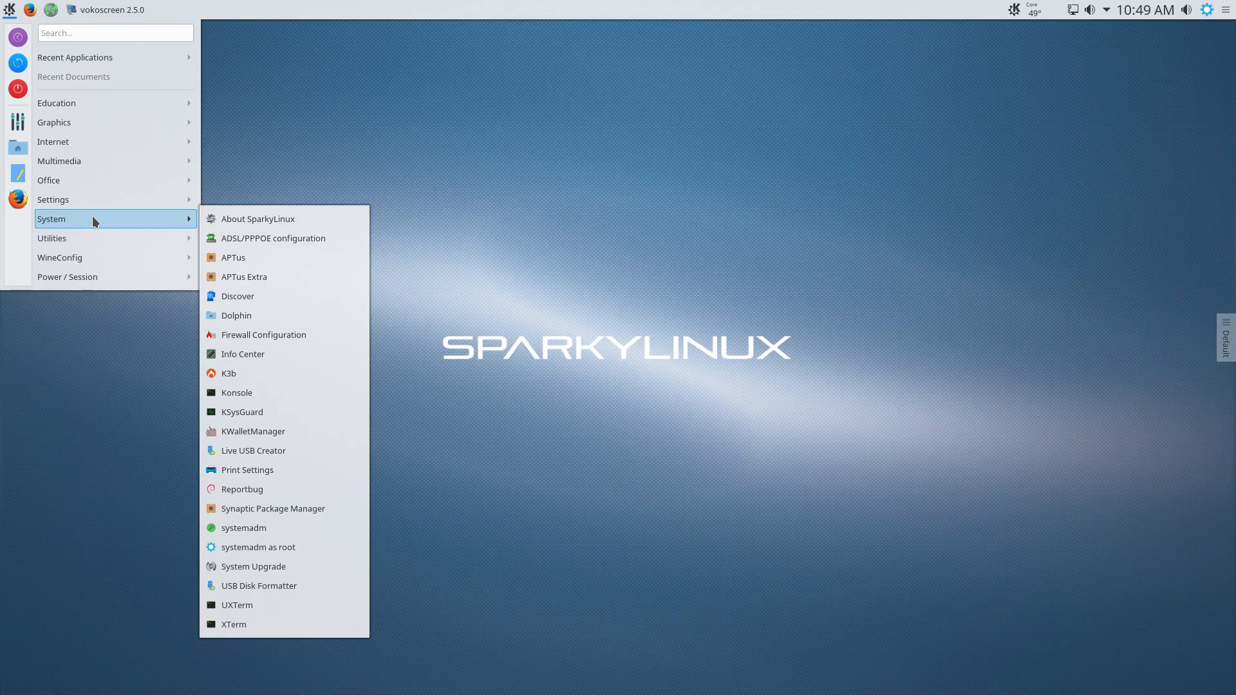
mouse_move(108, 233)
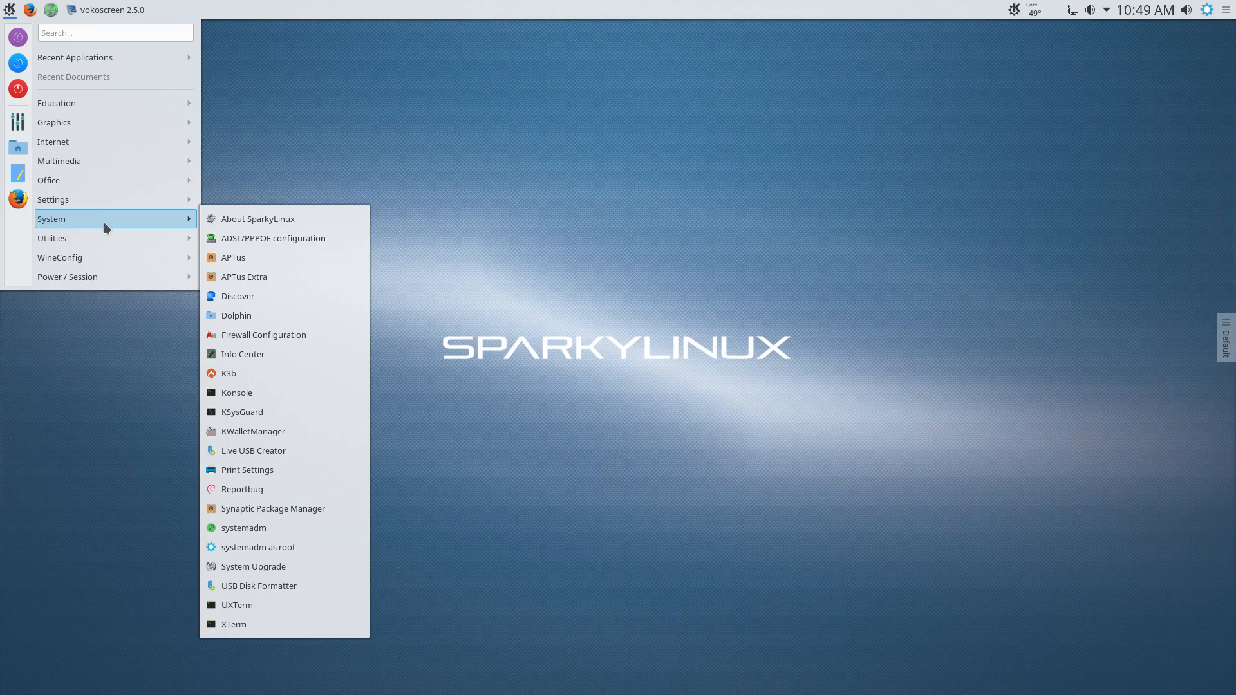
mouse_move(59, 258)
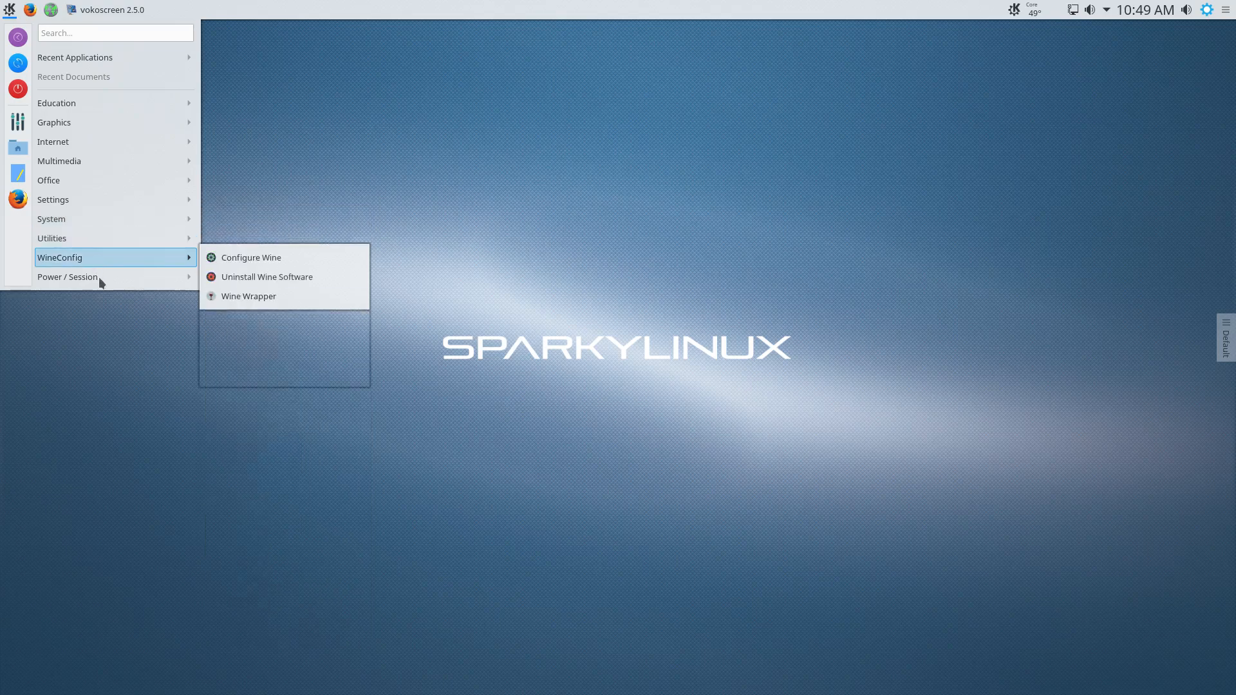
mouse_move(99, 277)
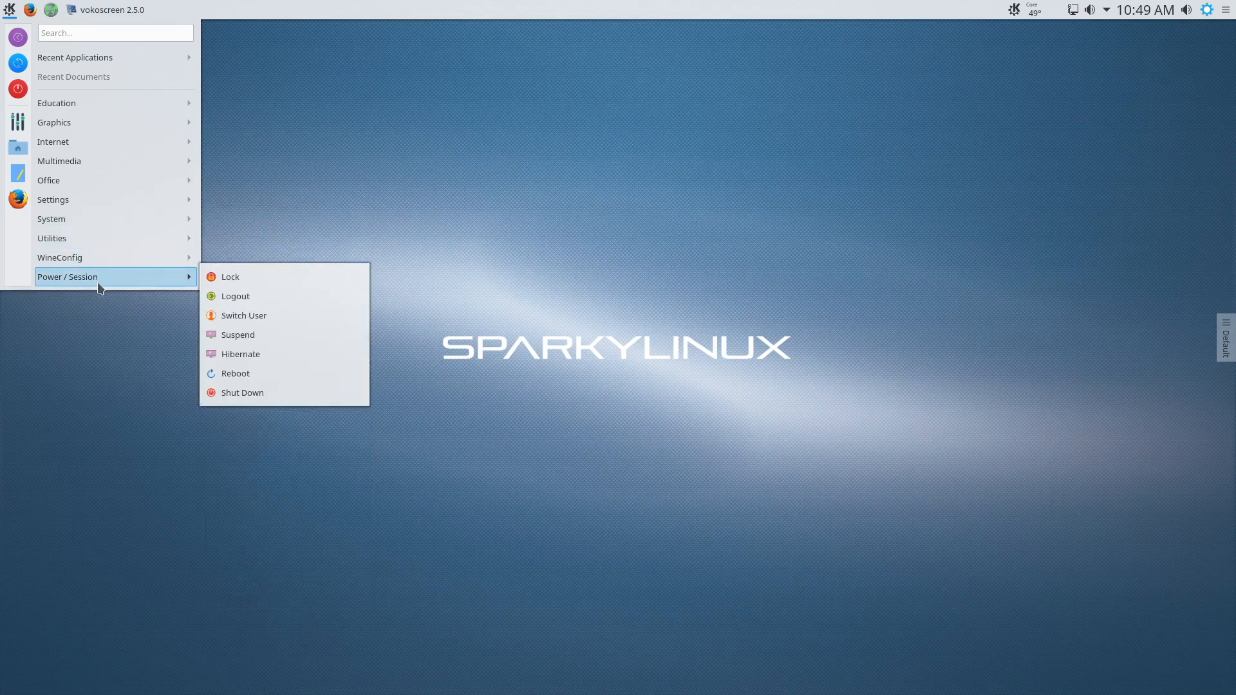
mouse_move(52, 198)
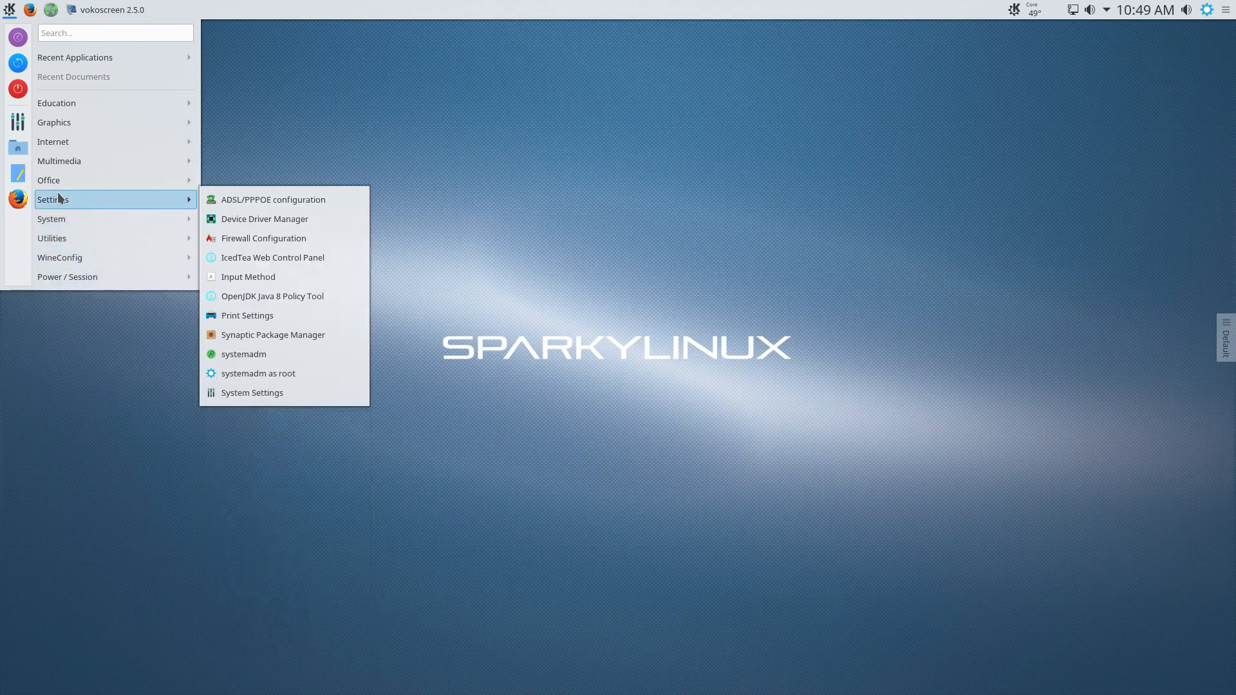
mouse_move(79, 76)
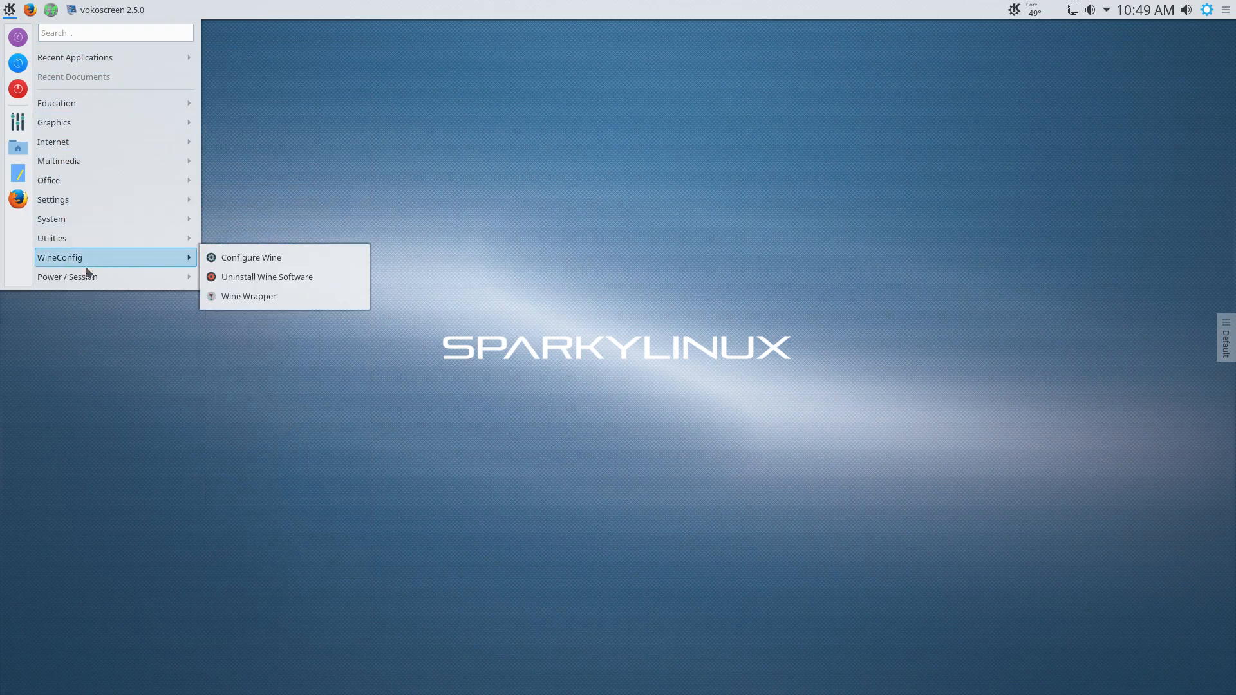
mouse_move(438, 127)
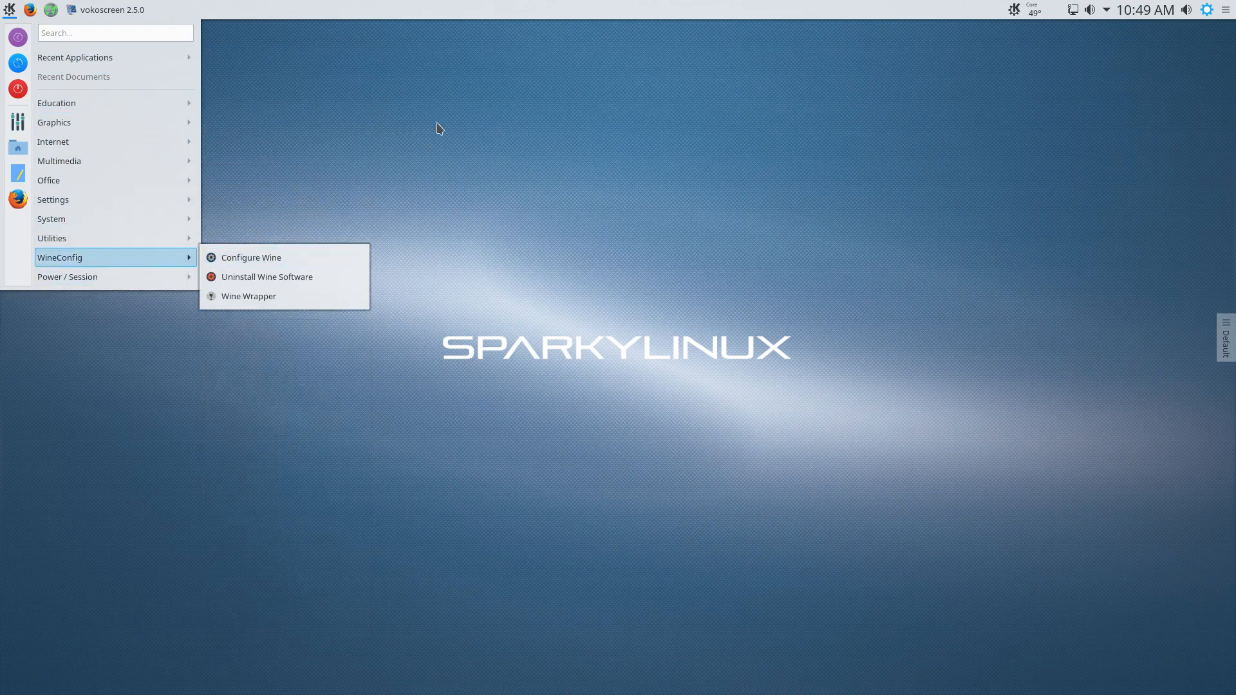
mouse_move(658, 182)
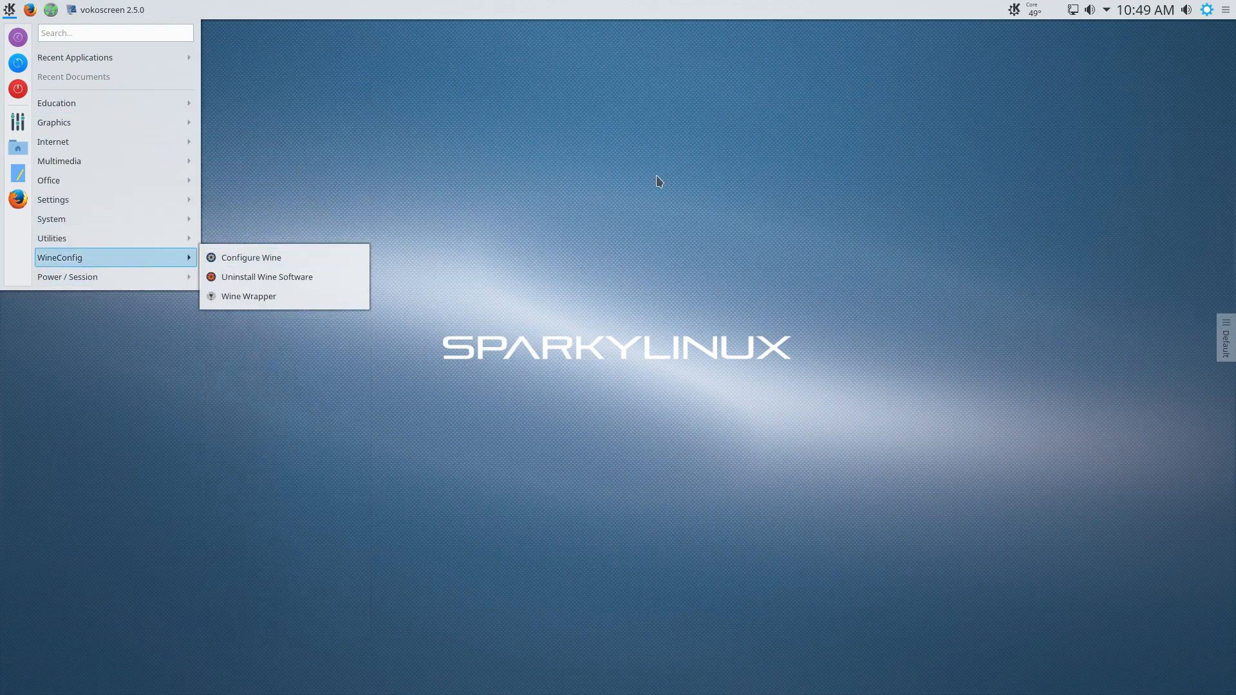
mouse_move(269, 142)
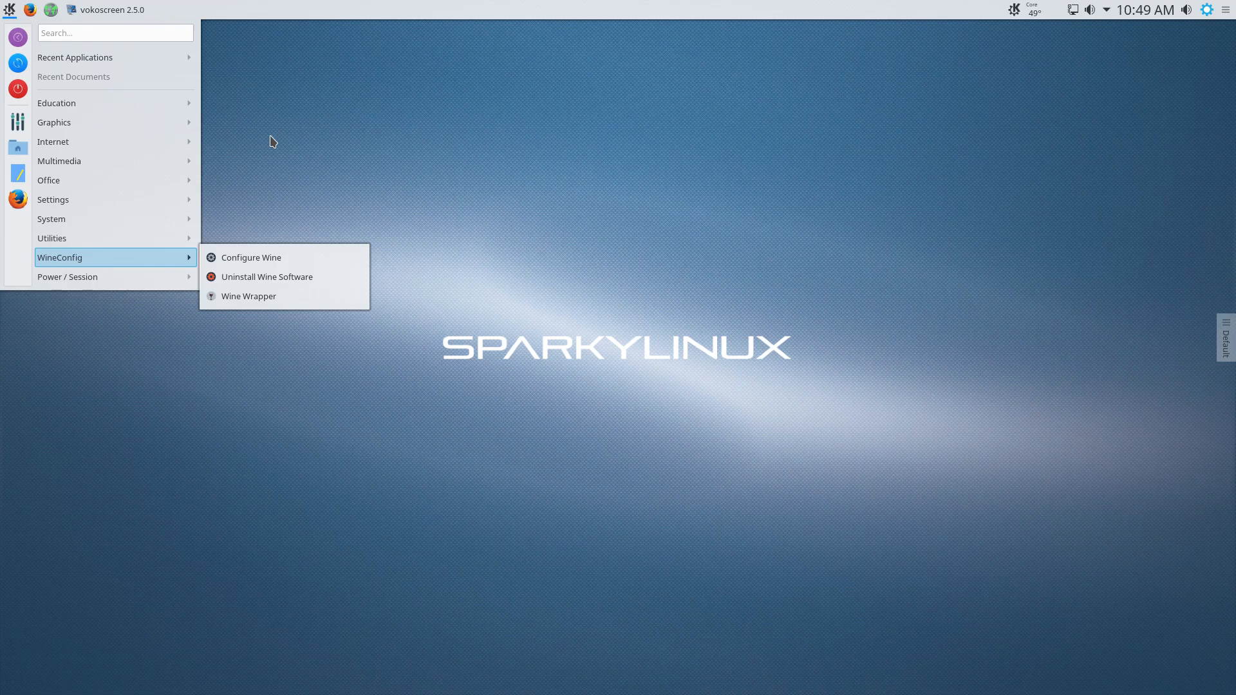
Dismiss the cascading application menu by selecting an empty spot on the desktop.
left_click(413, 168)
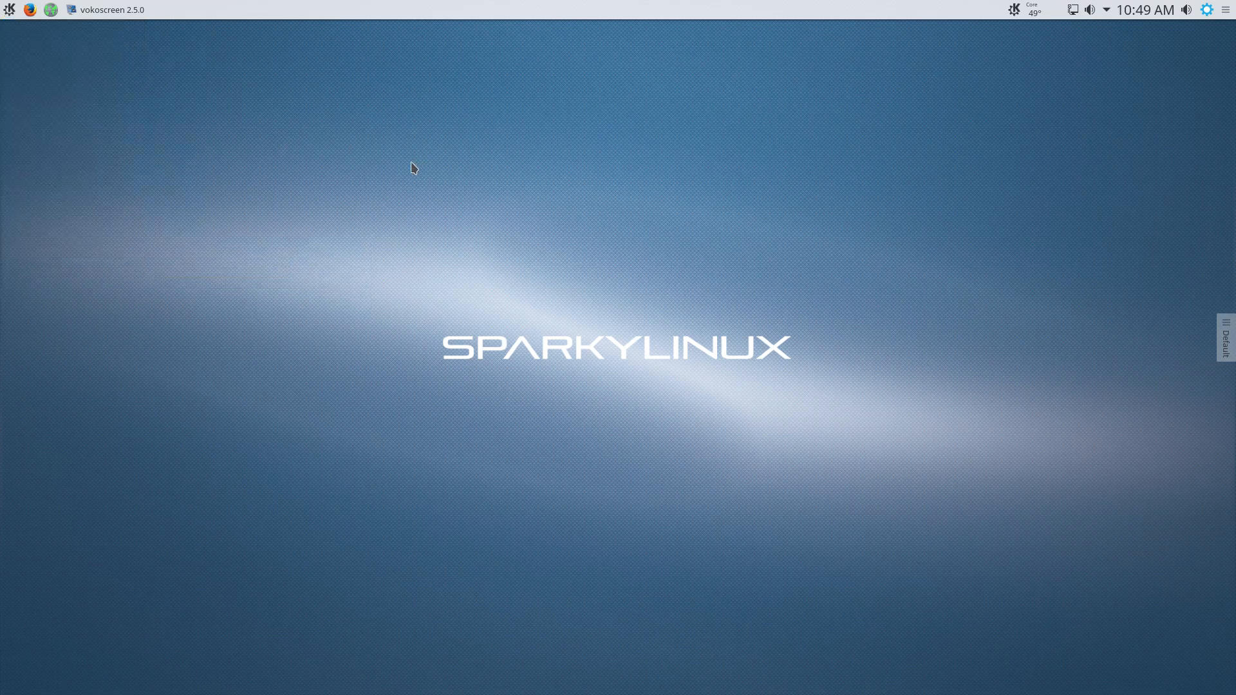
mouse_move(424, 173)
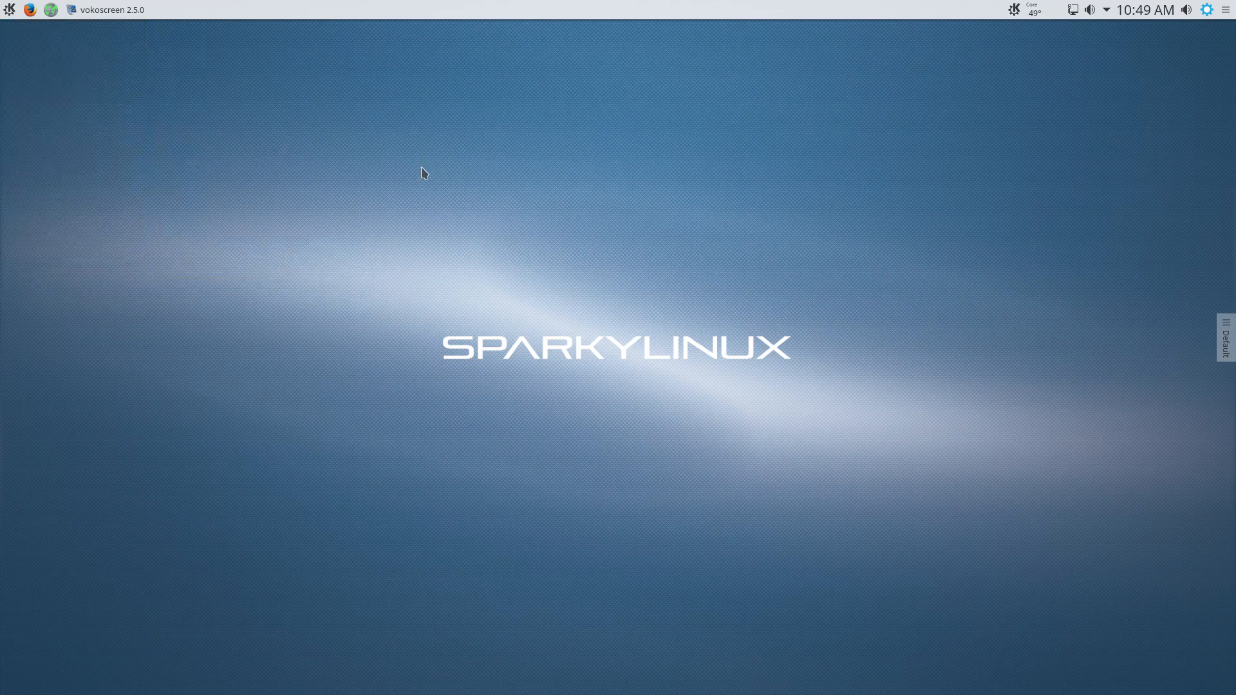
mouse_move(626, 185)
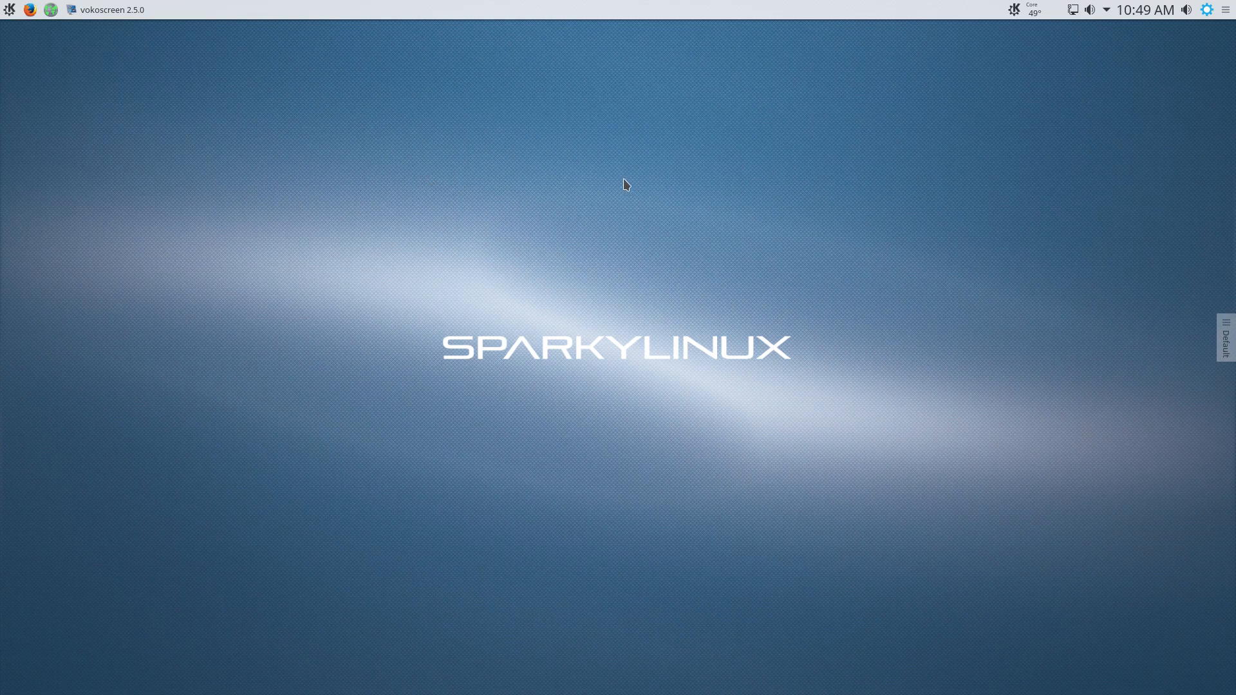
mouse_move(775, 474)
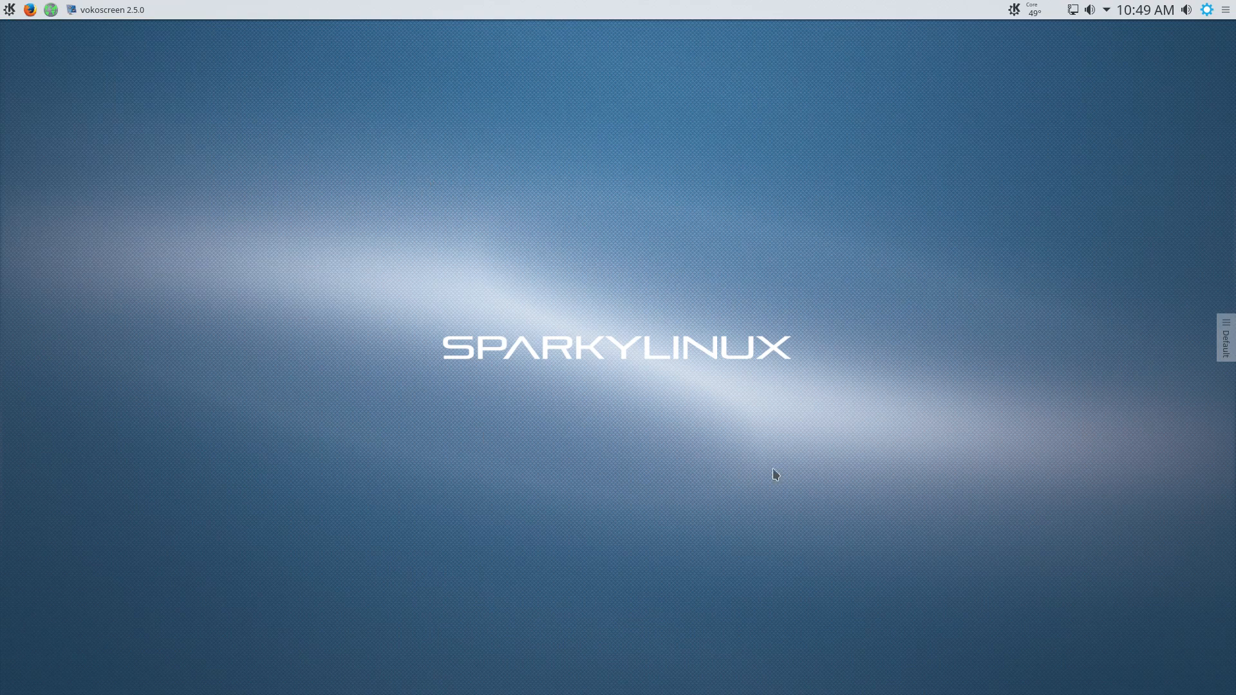
mouse_move(799, 318)
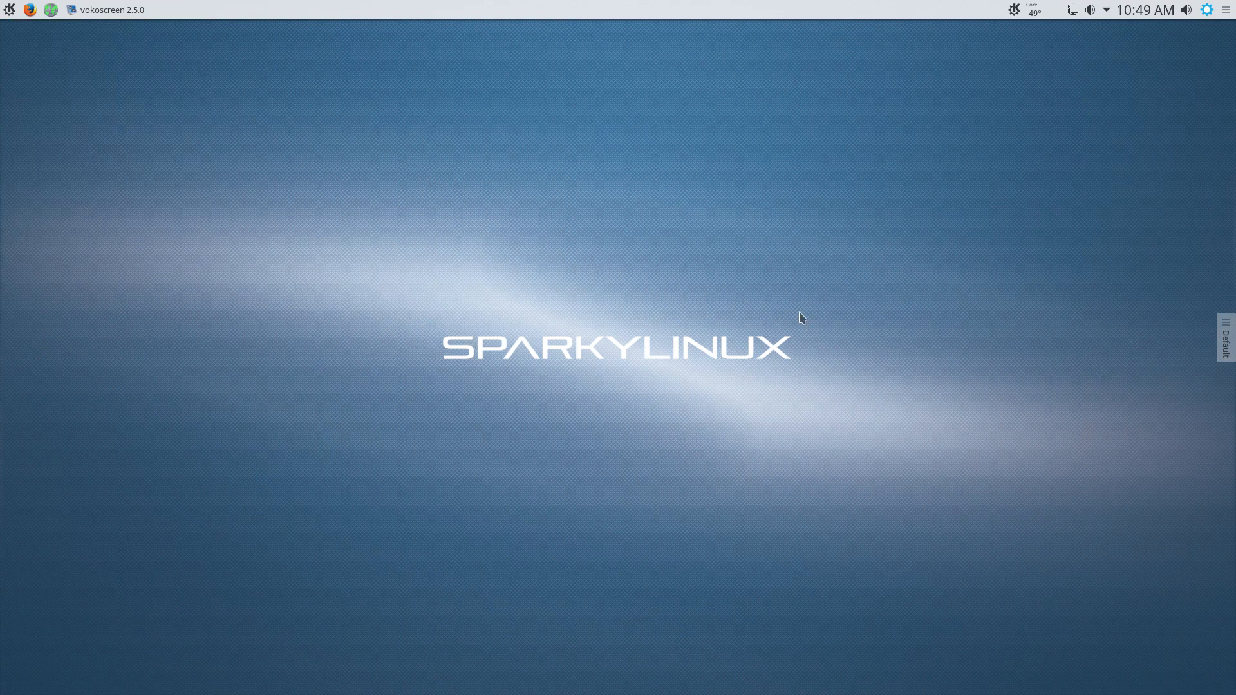
Restore the vokoscreen 2.5.0 window from its top-panel task manager entry.
left_click(110, 9)
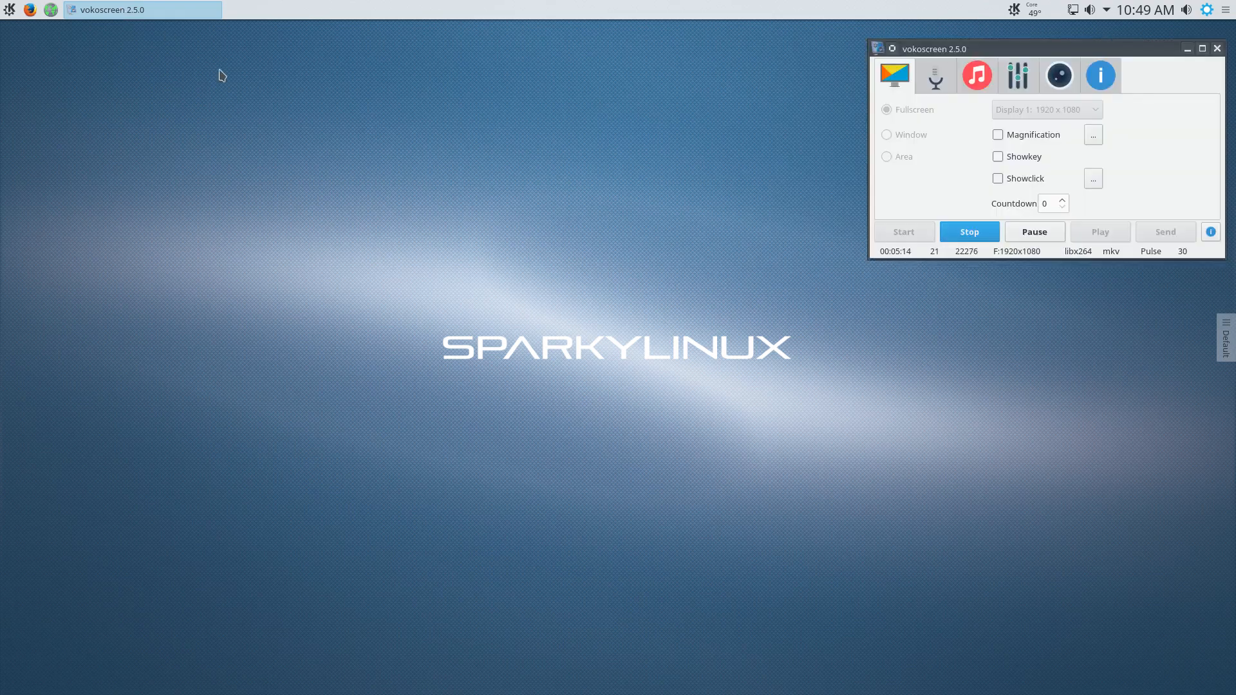